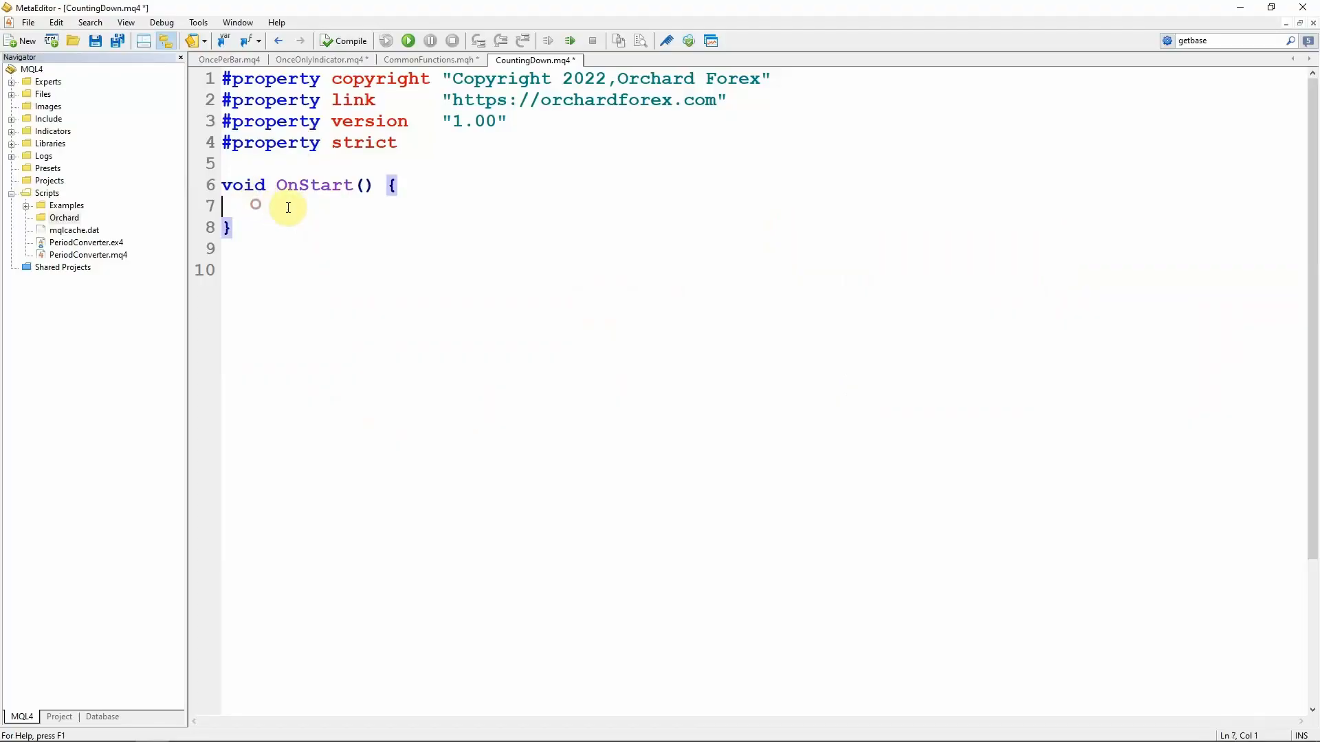
Step: Write for (int i=OrdersTotal()-1; i>=0; i--) { } as an empty count-down loop in OnStart
{"action": "key", "text": "Return"}
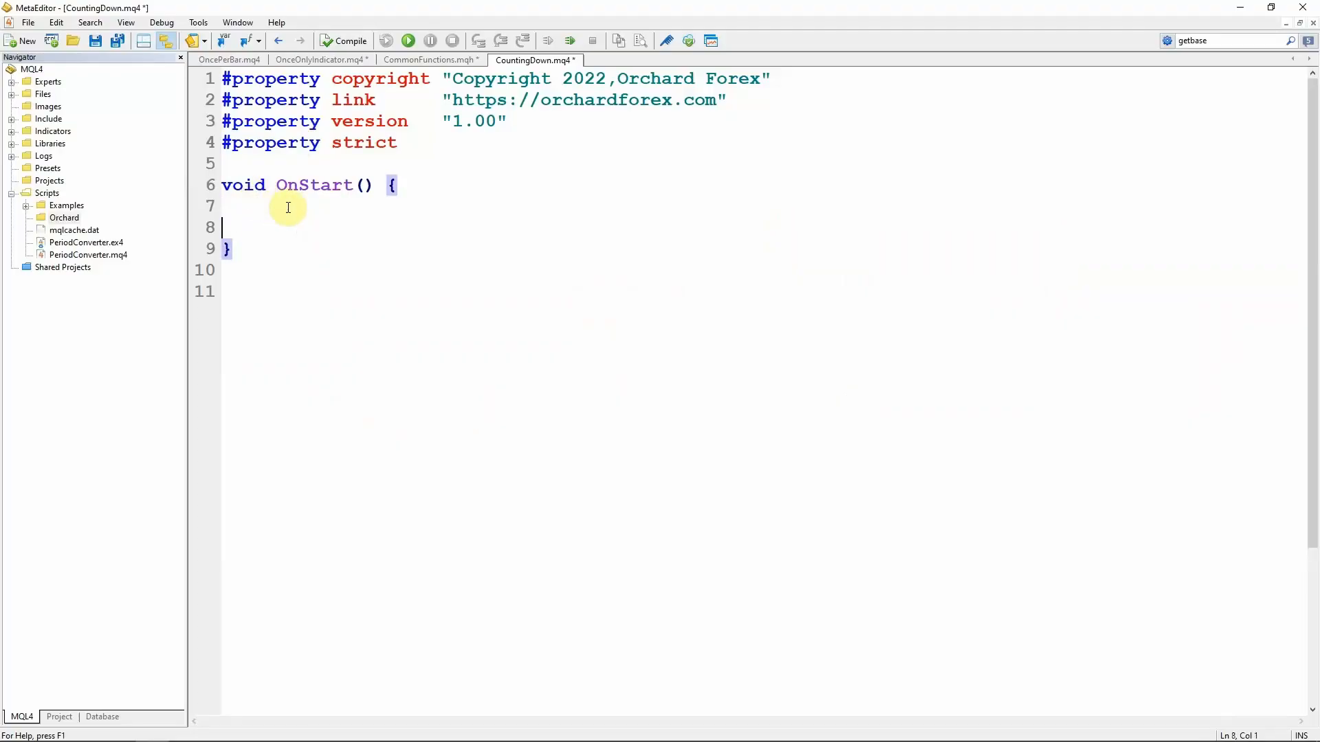
{"action": "type", "text": "for"}
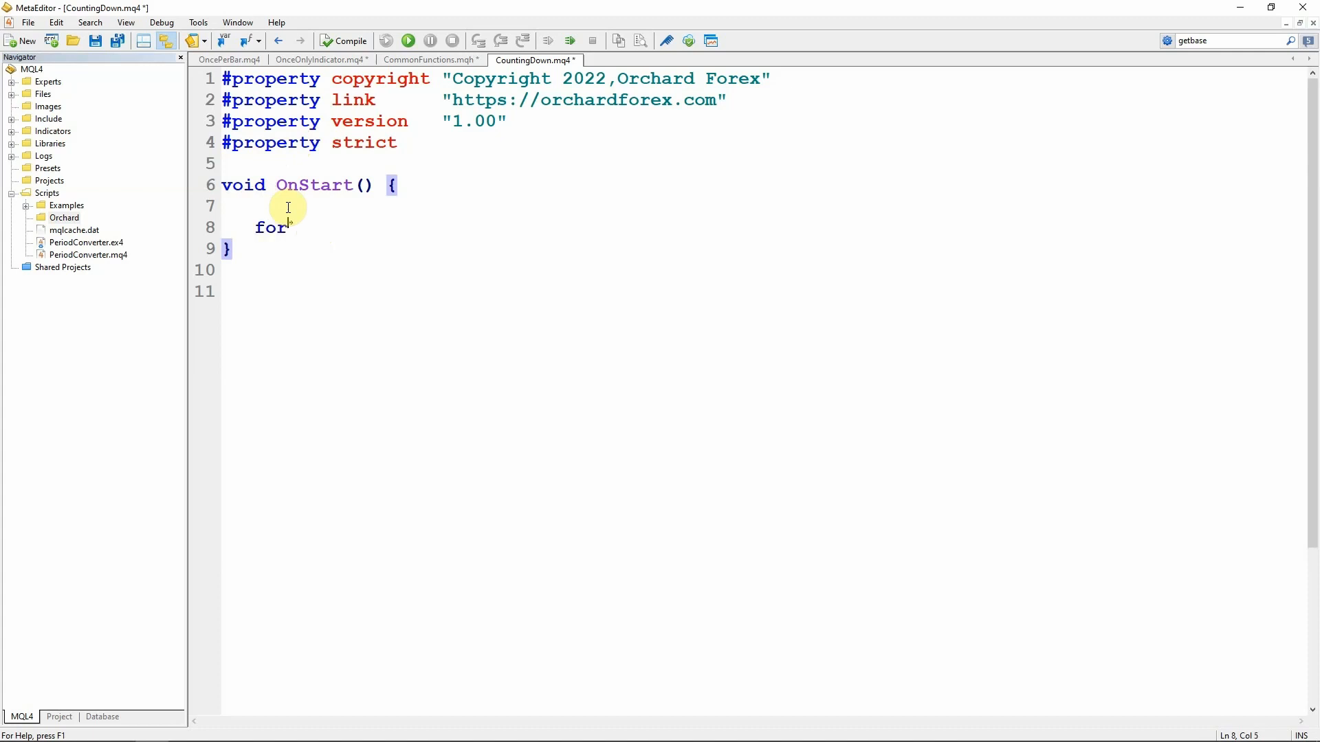
{"action": "type", "text": "(int i"}
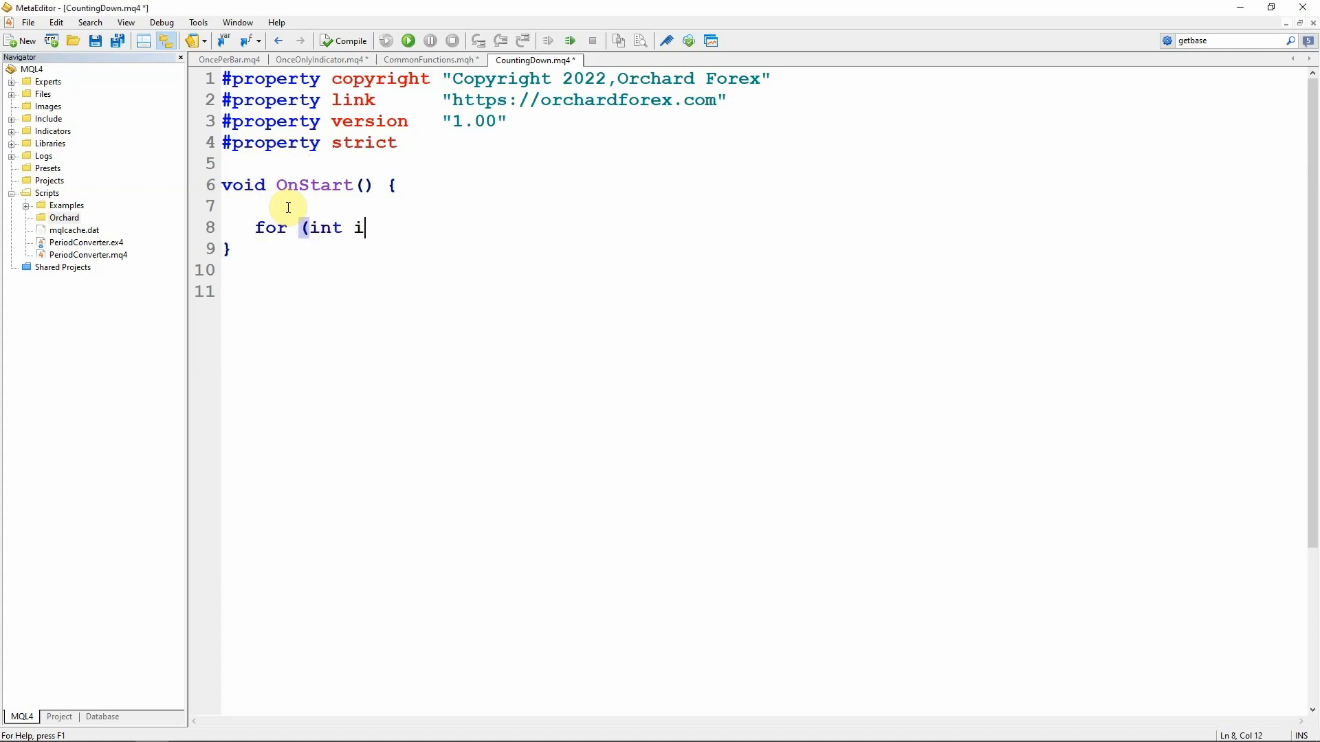
{"action": "type", "text": "=OrdersTo"}
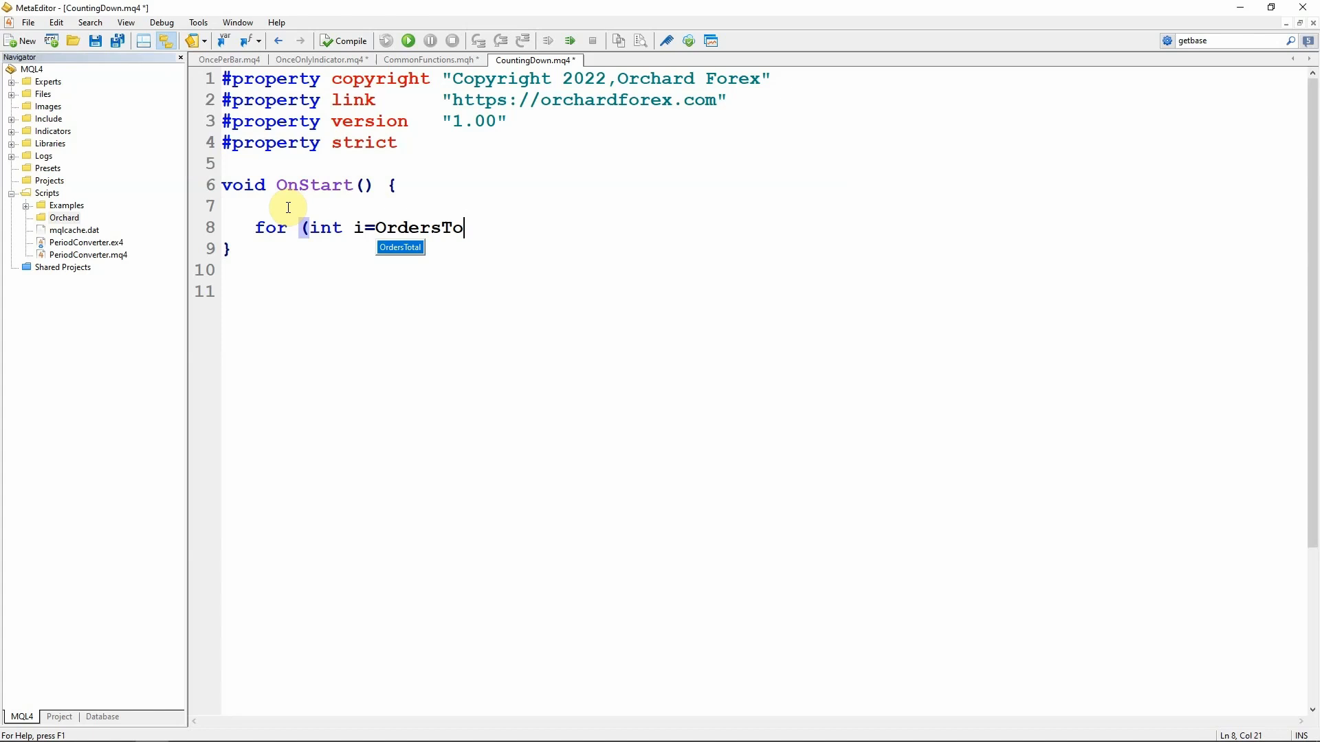
{"action": "type", "text": "tal()-1;"}
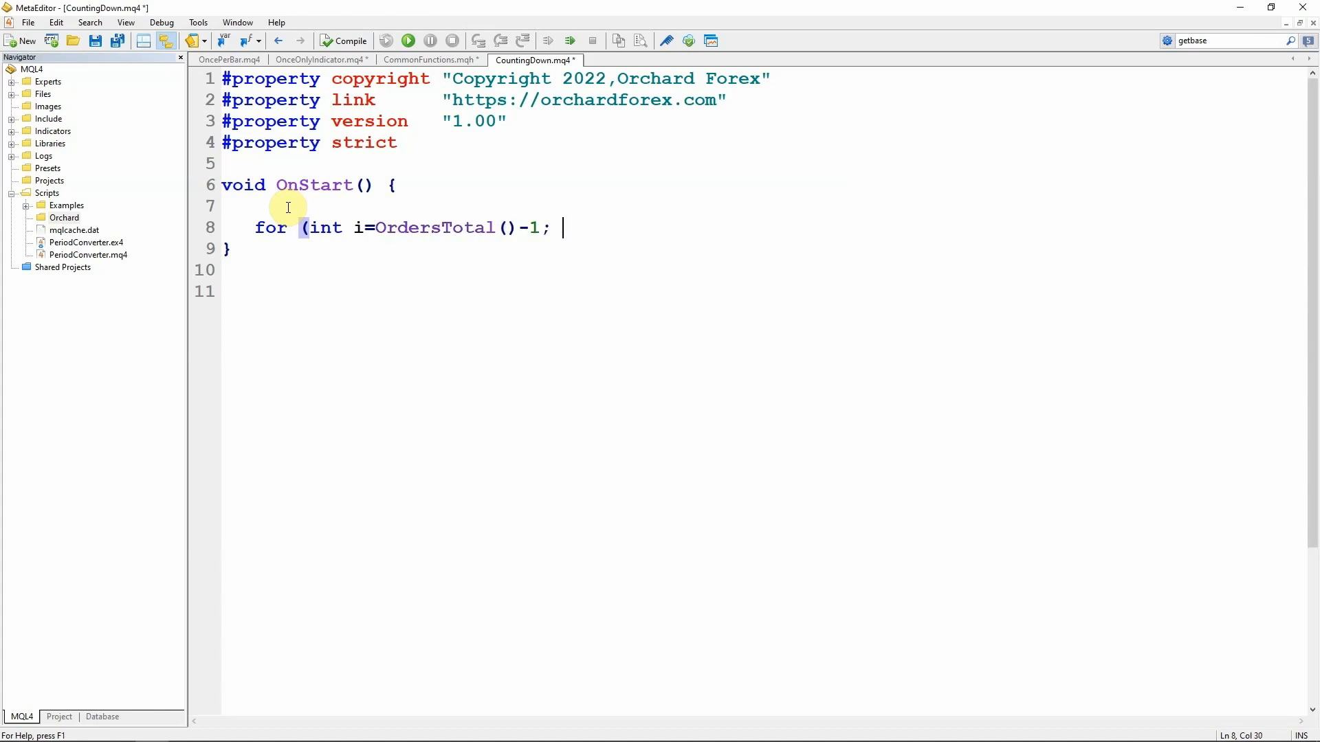
{"action": "type", "text": "i>=0;"}
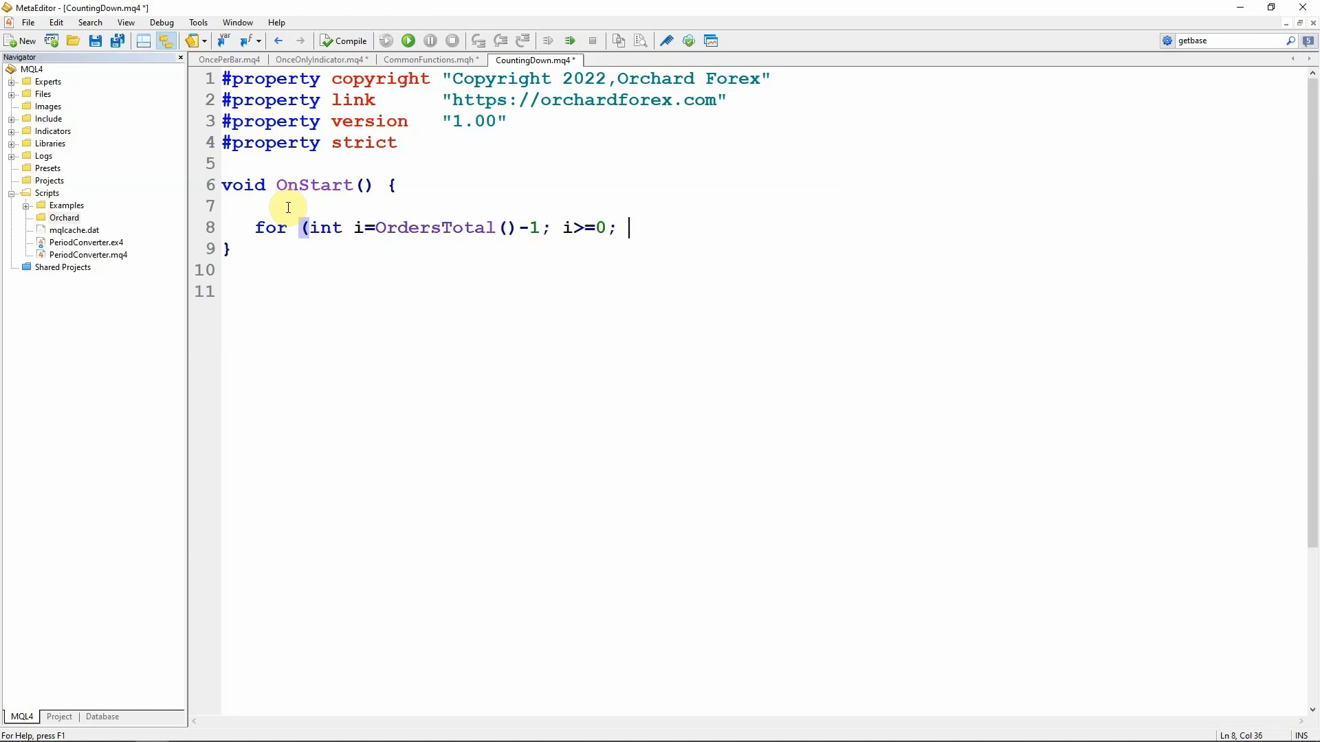
{"action": "type", "text": "i--) {"}
{"action": "type", "text": "}"}
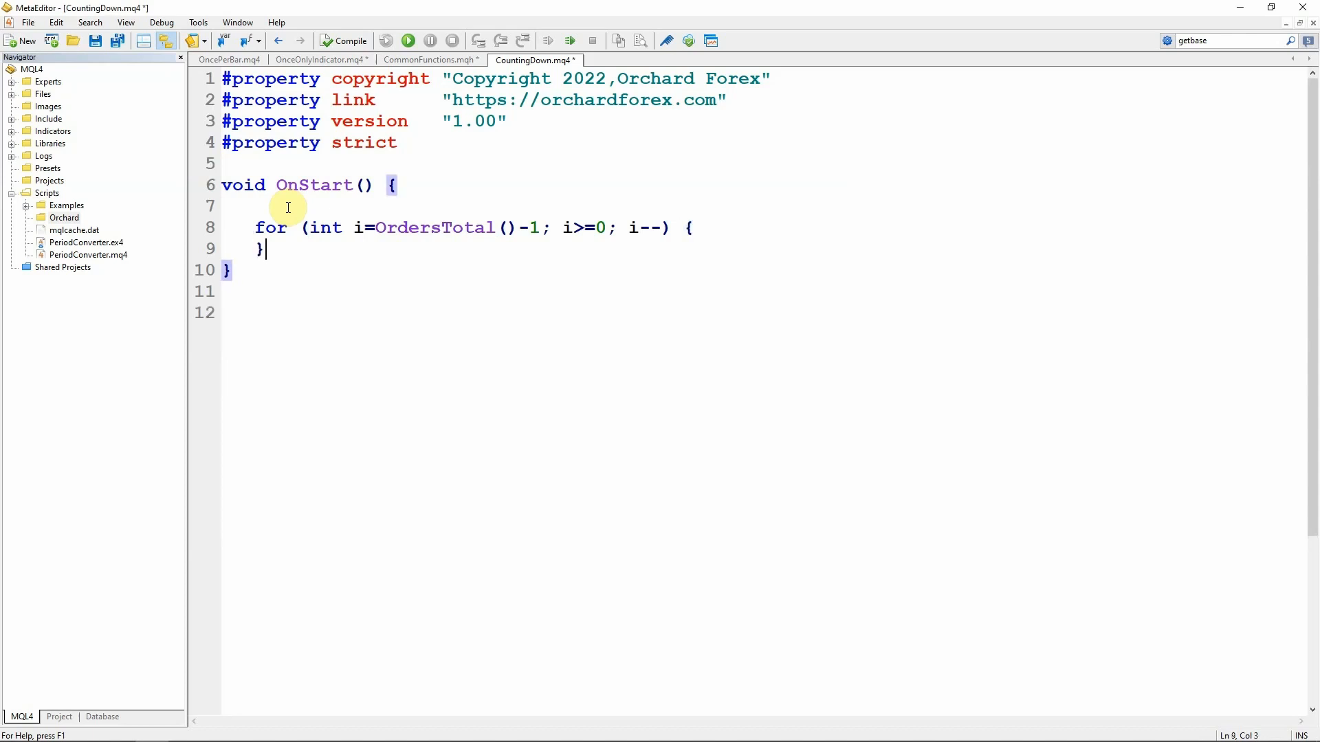
{"action": "mouse_move", "coordinate": [484, 227]}
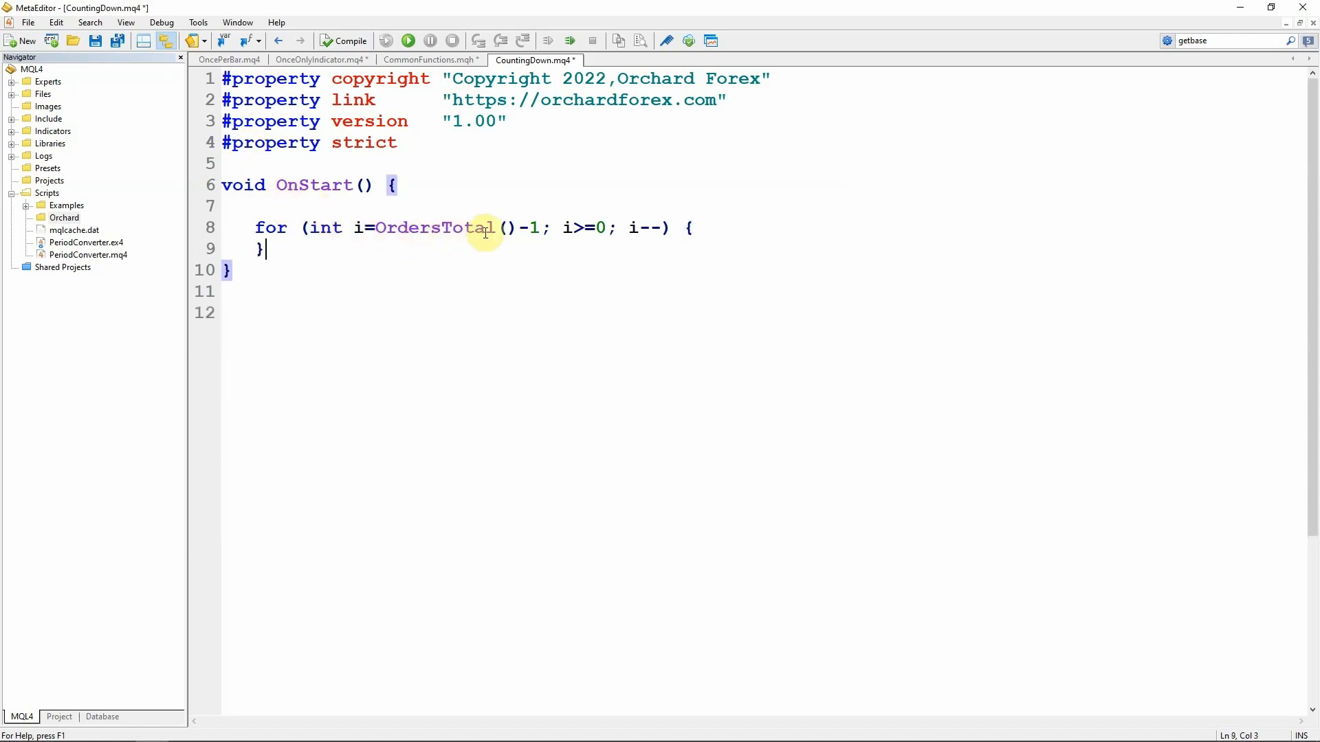
{"action": "mouse_move", "coordinate": [339, 174]}
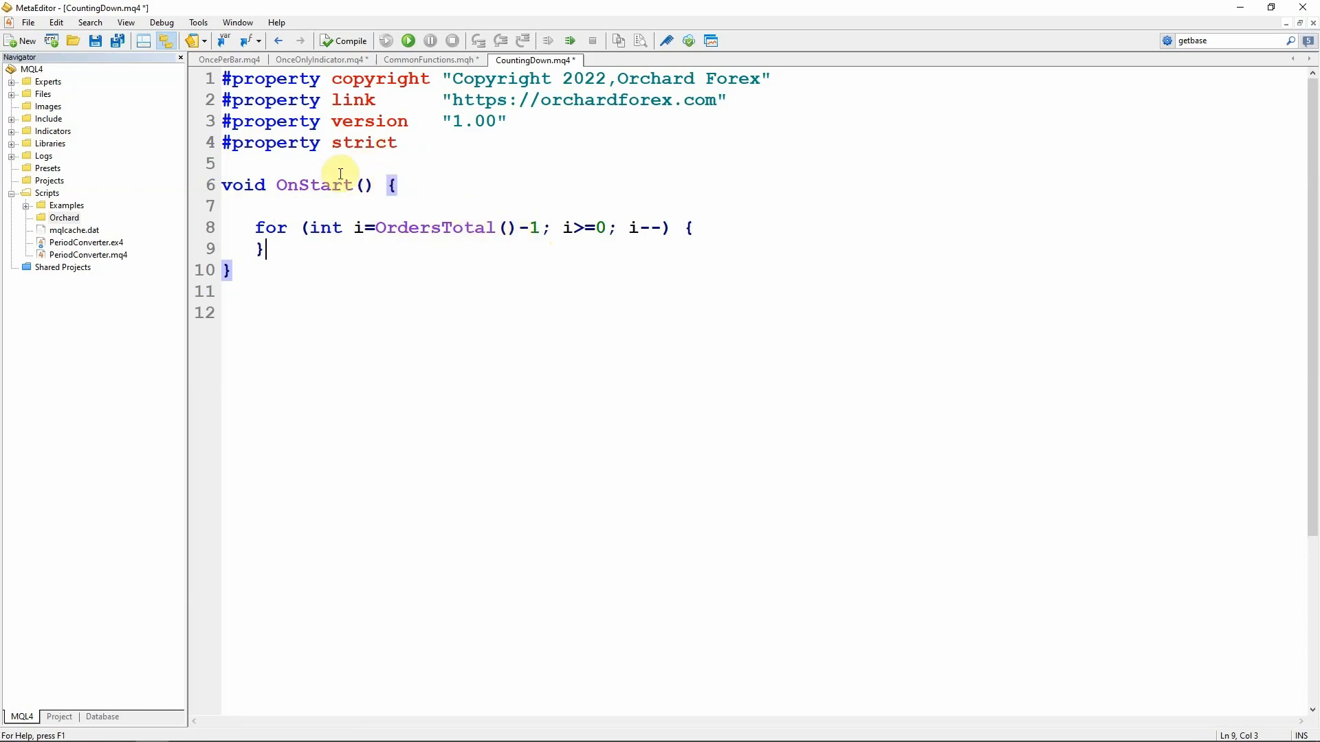
{"action": "mouse_move", "coordinate": [379, 227]}
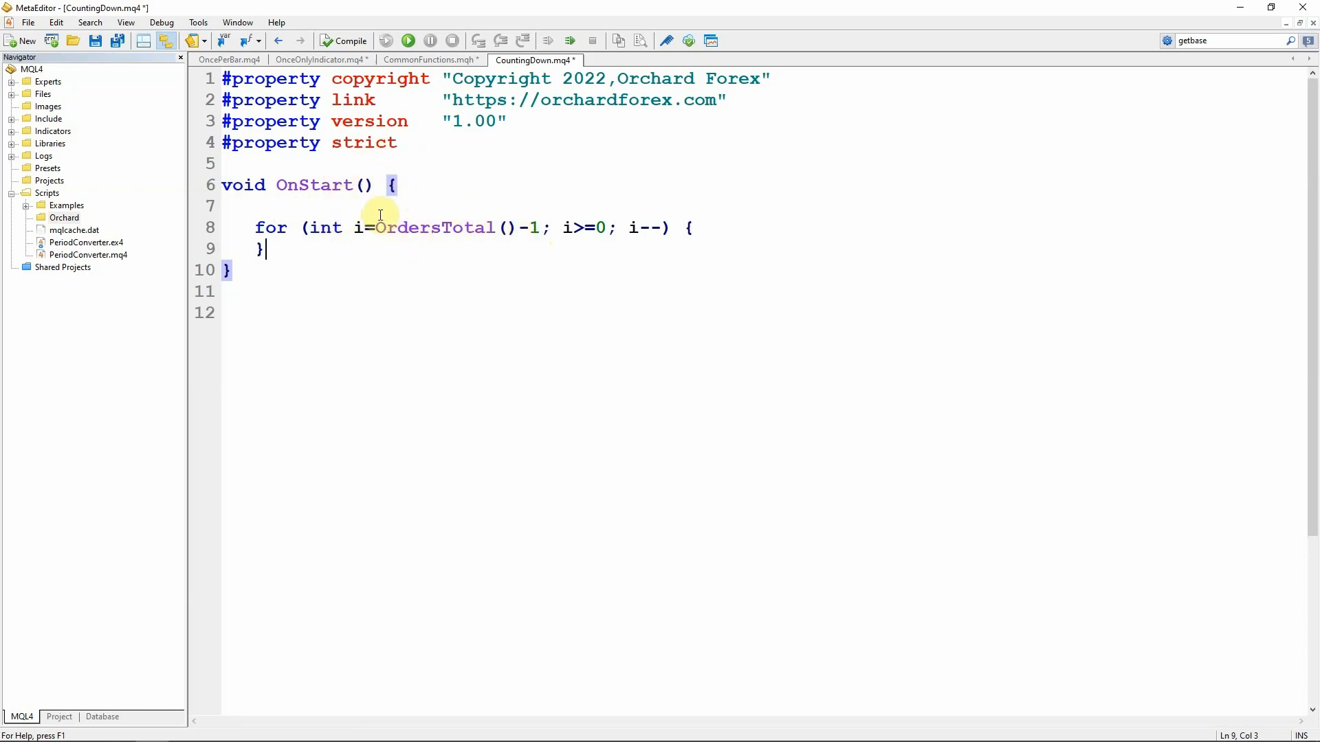
{"action": "mouse_move", "coordinate": [404, 227]}
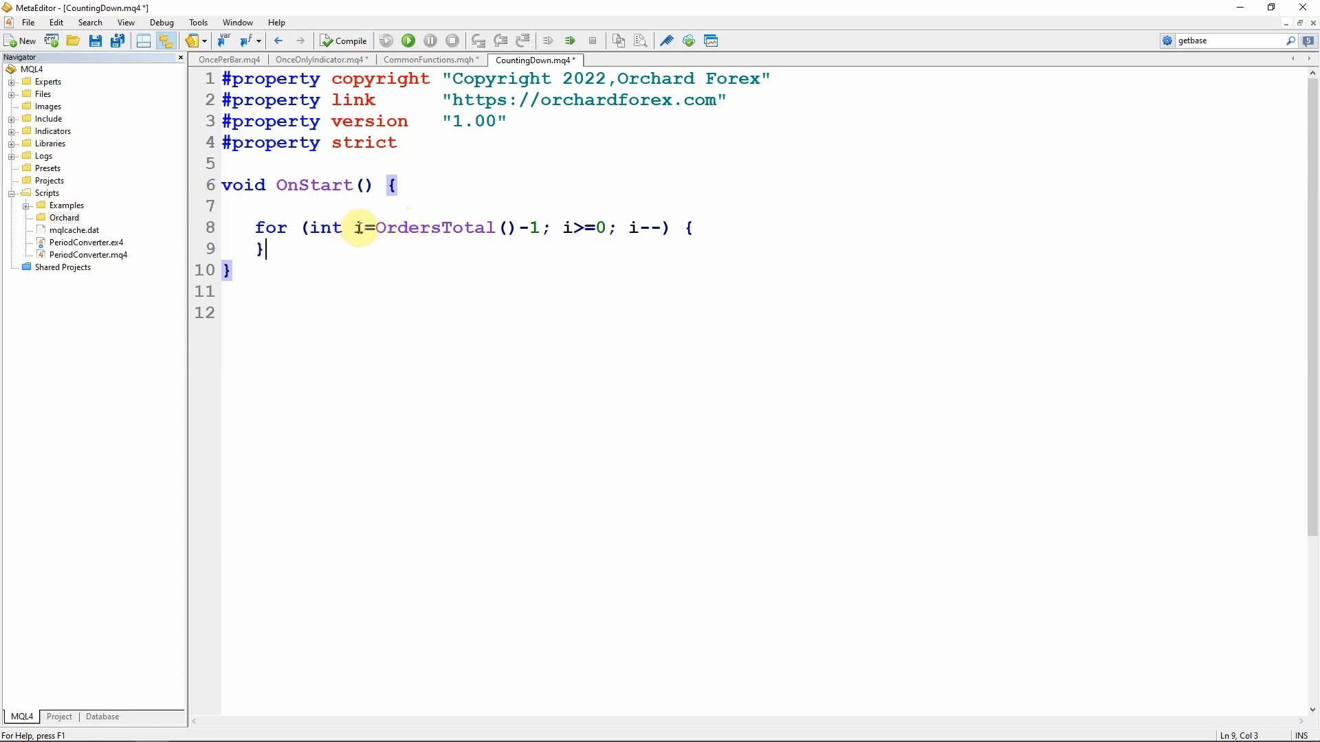
{"action": "double_click", "coordinate": [322, 227]}
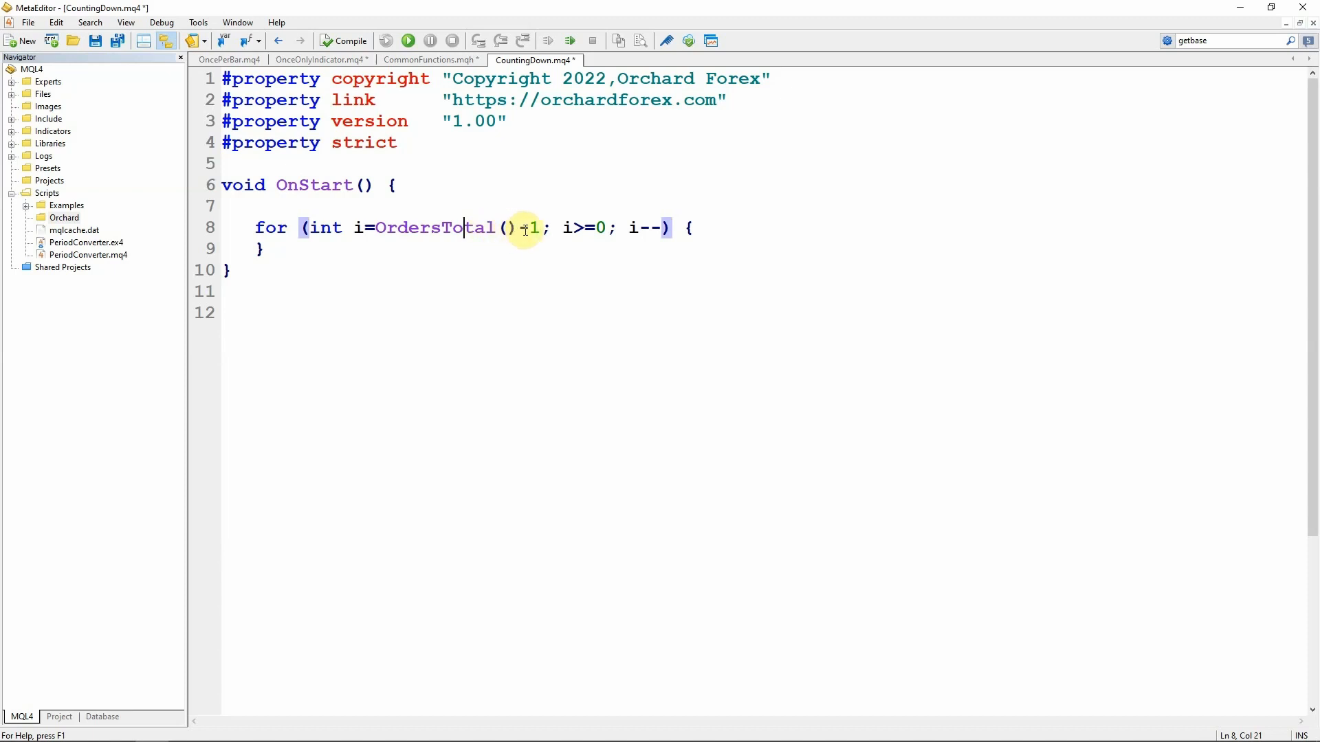
{"action": "double_click", "coordinate": [531, 227]}
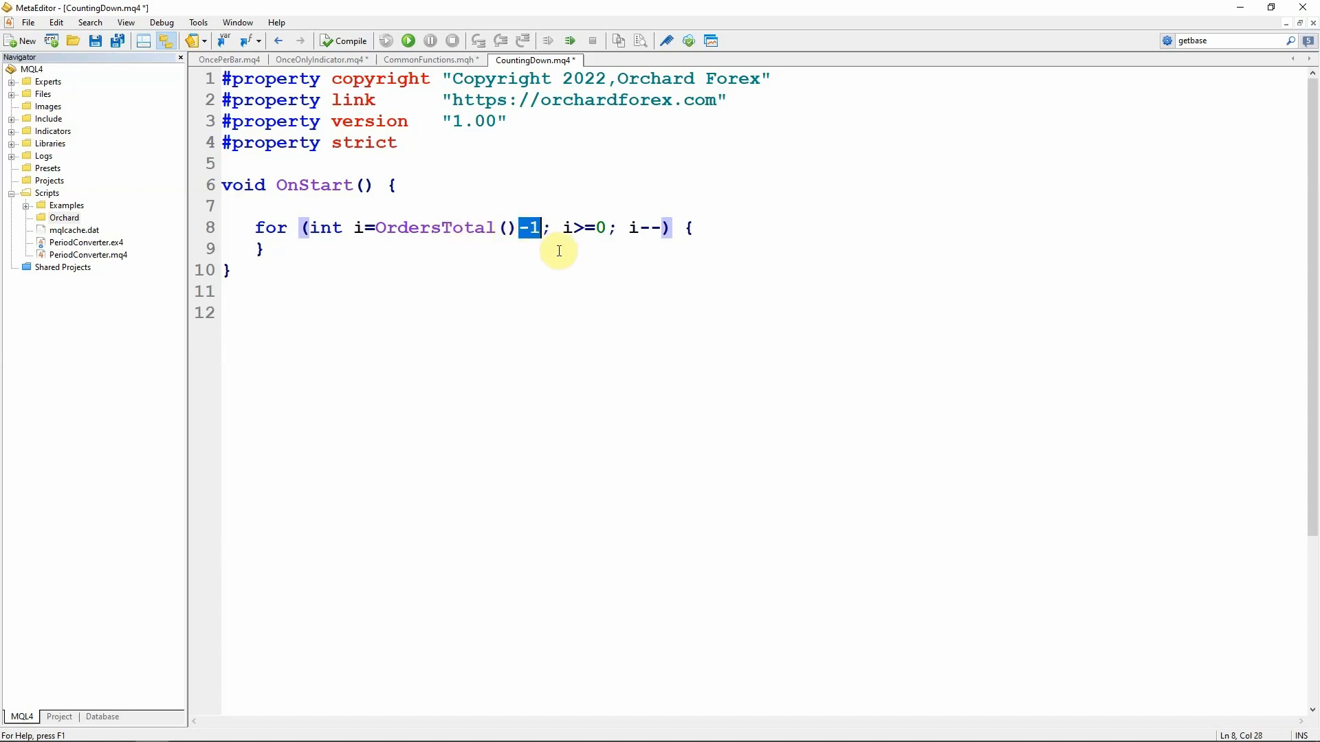
{"action": "double_click", "coordinate": [587, 227]}
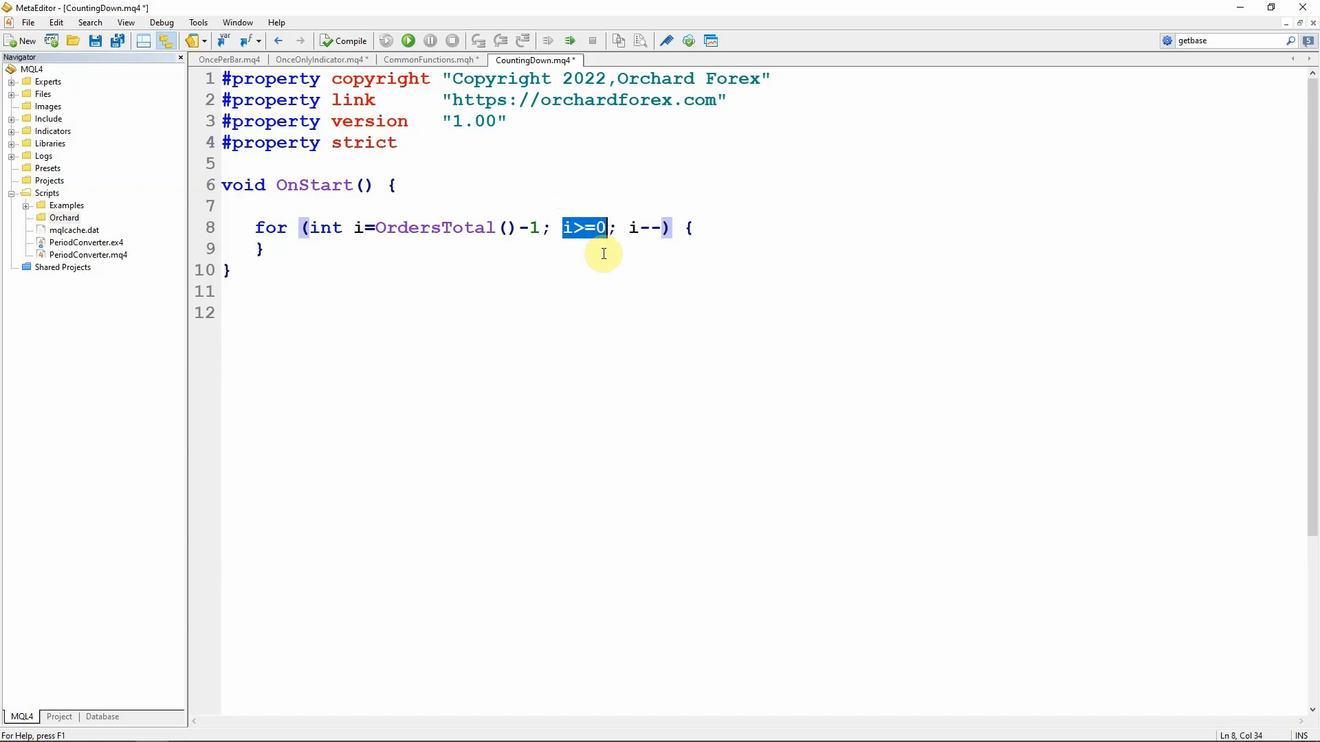
{"action": "mouse_move", "coordinate": [632, 227]}
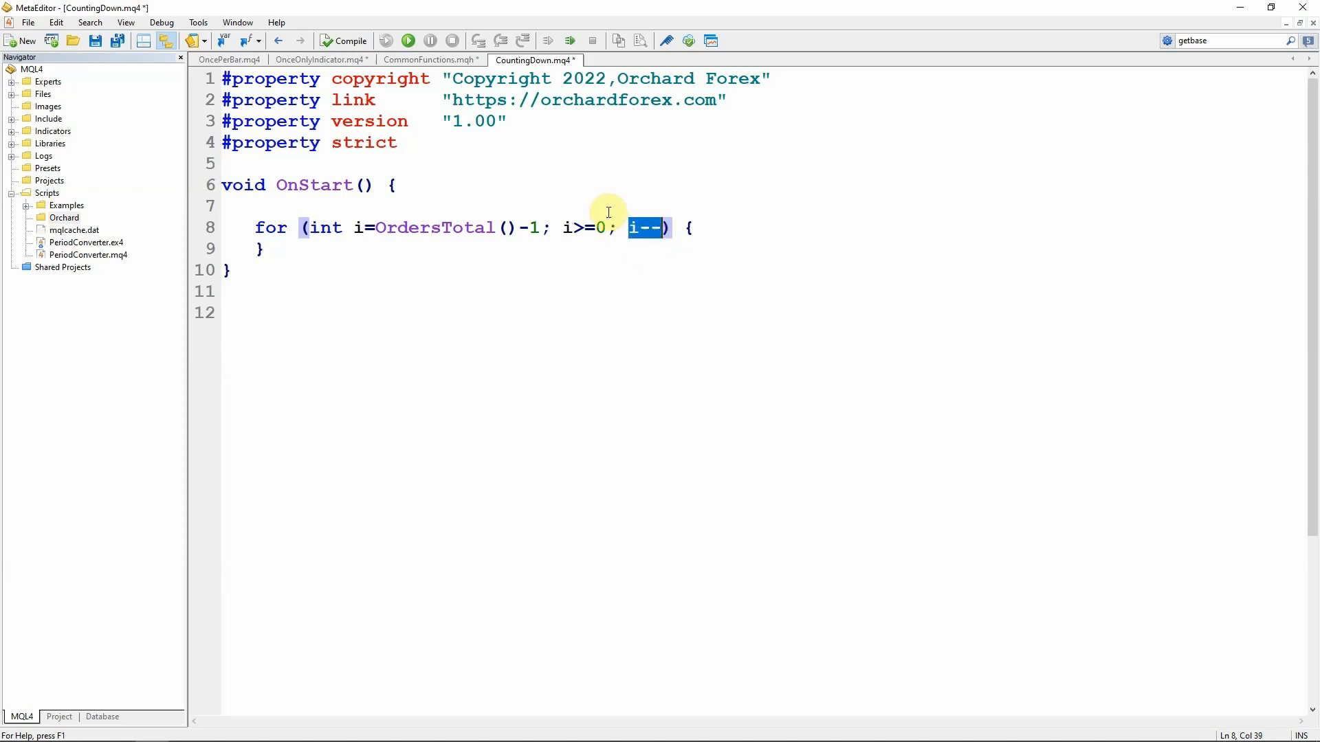
{"action": "left_click", "coordinate": [264, 249]}
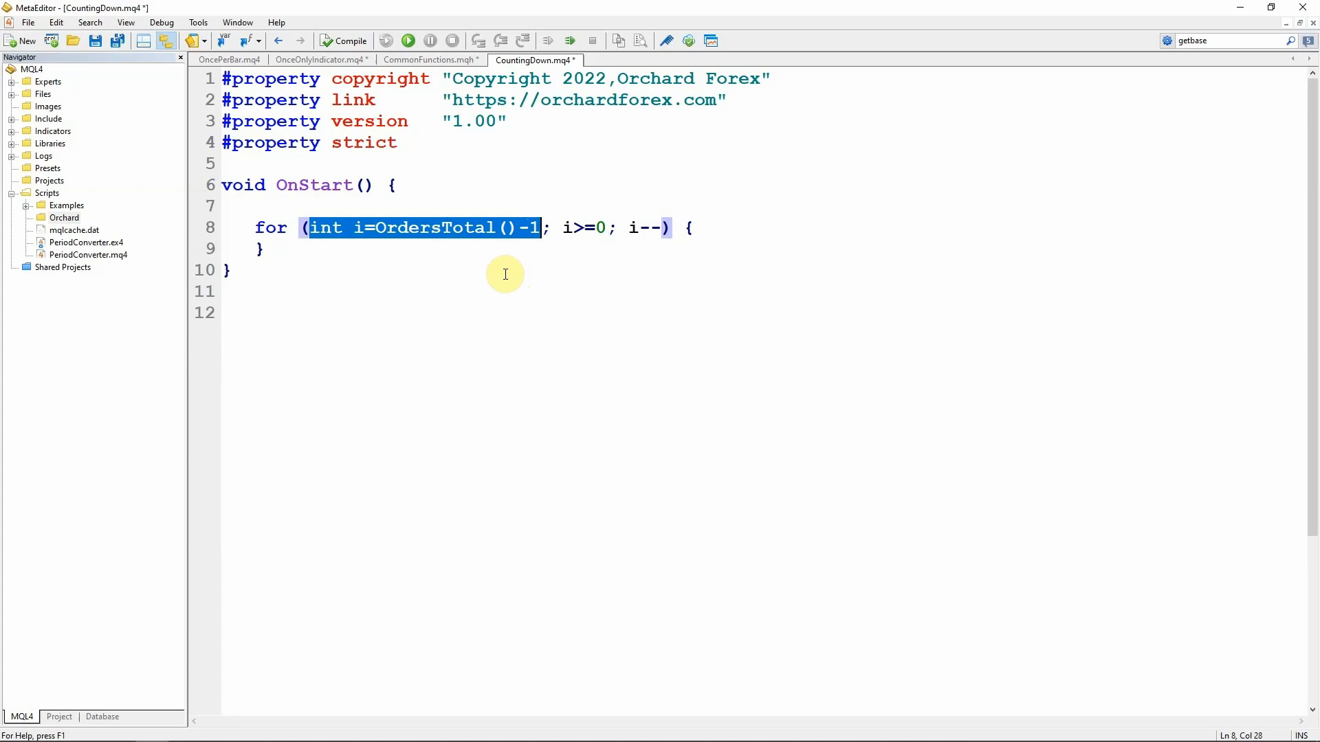
{"action": "mouse_move", "coordinate": [568, 227]}
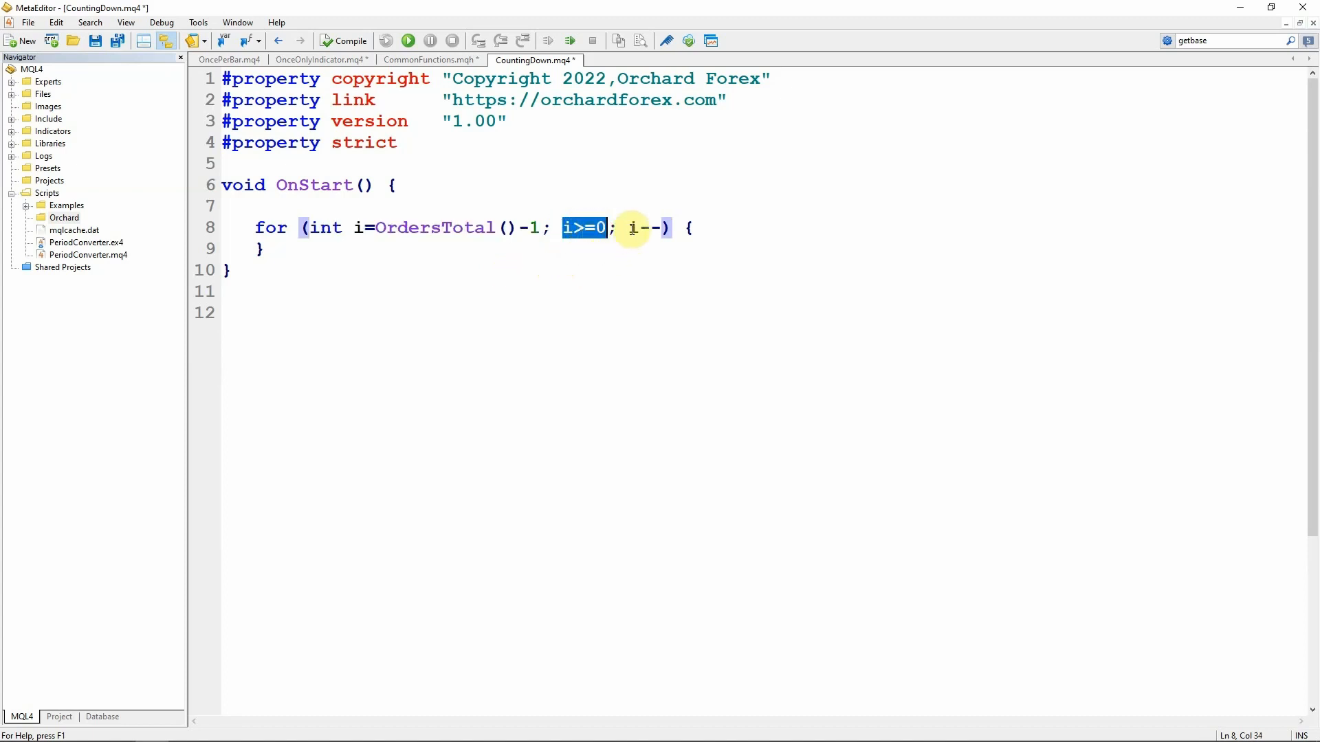
{"action": "double_click", "coordinate": [644, 228]}
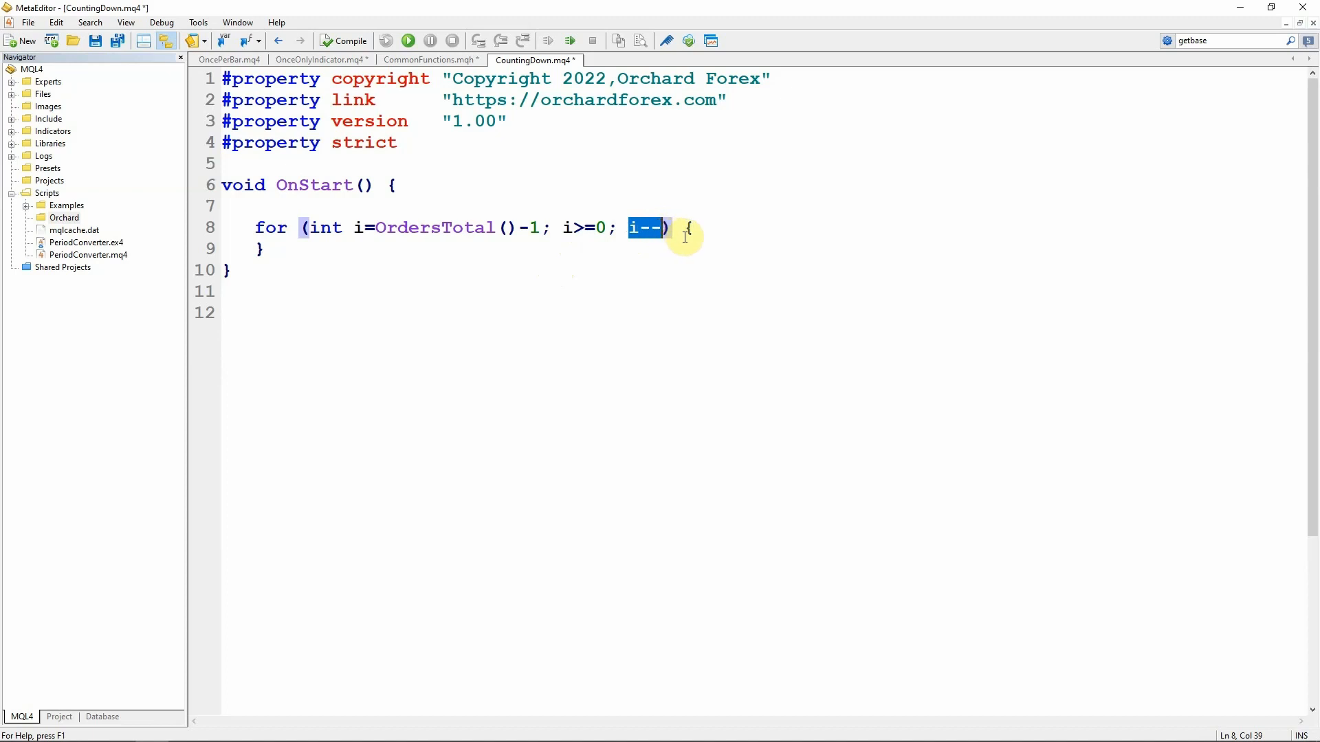
{"action": "mouse_move", "coordinate": [324, 251]}
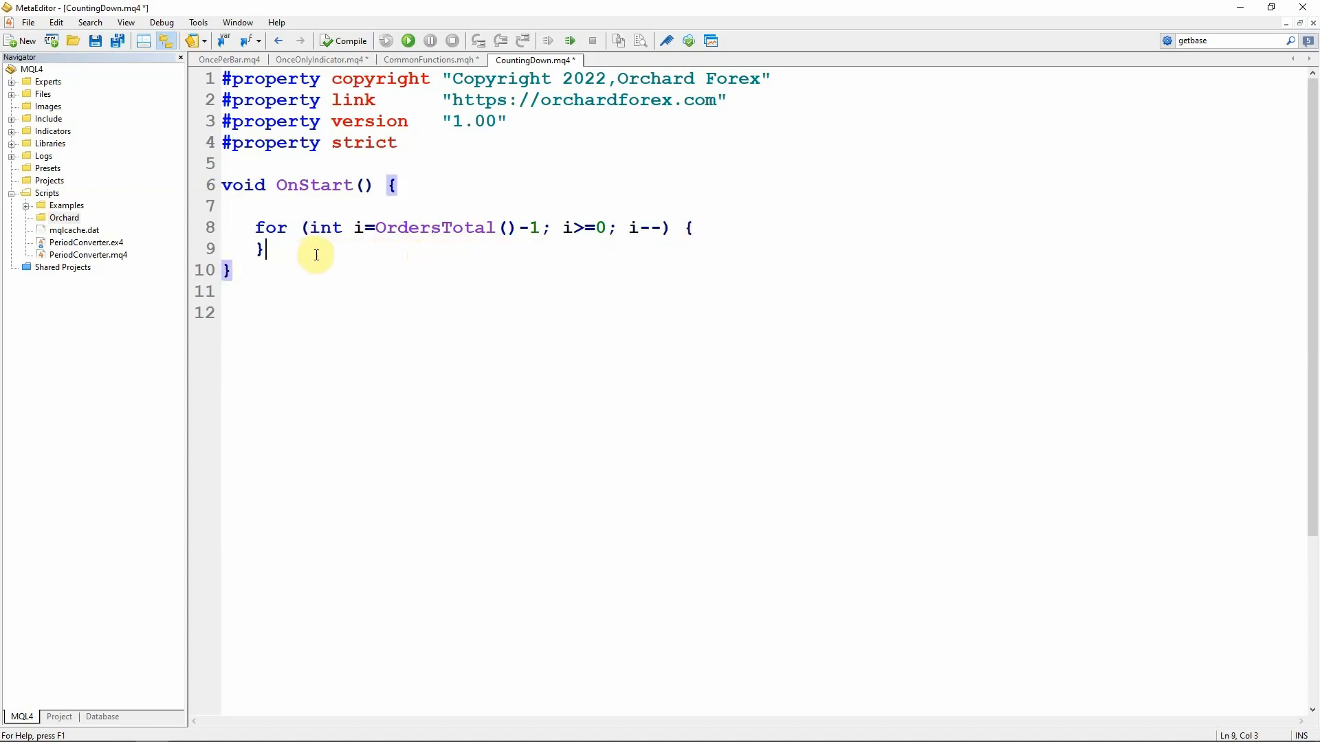
Step: Declare int i=OrdersTotal()-1; and start the while loop header ending in ) {
{"action": "type", "text": "int i"}
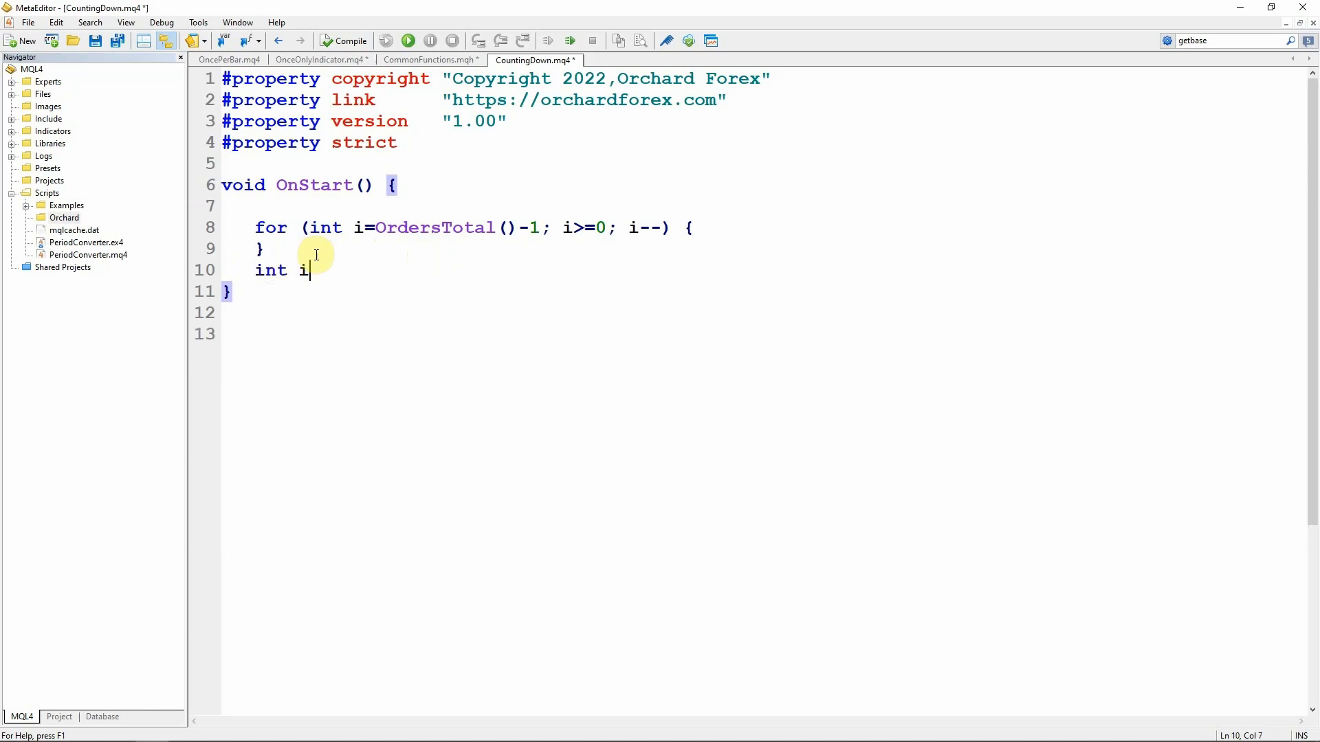
{"action": "type", "text": "=OrdersTotal()"}
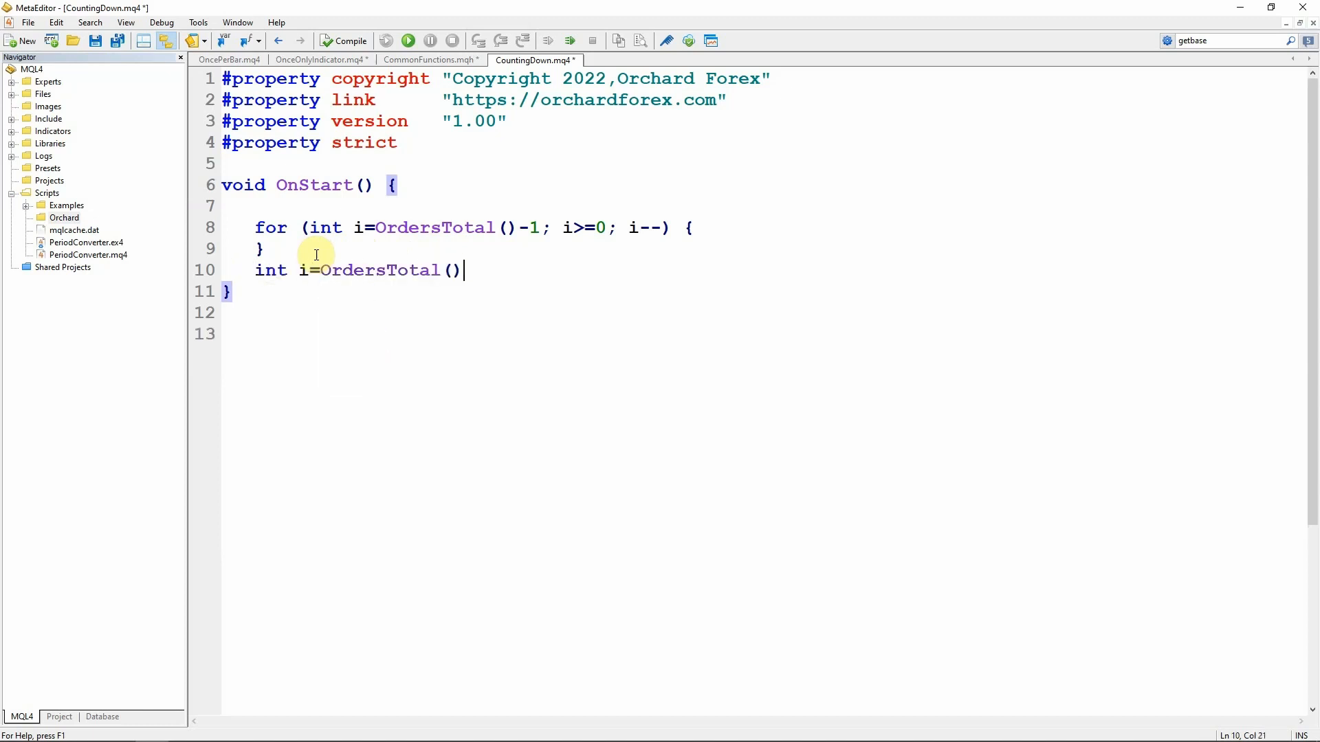
{"action": "type", "text": "-1;"}
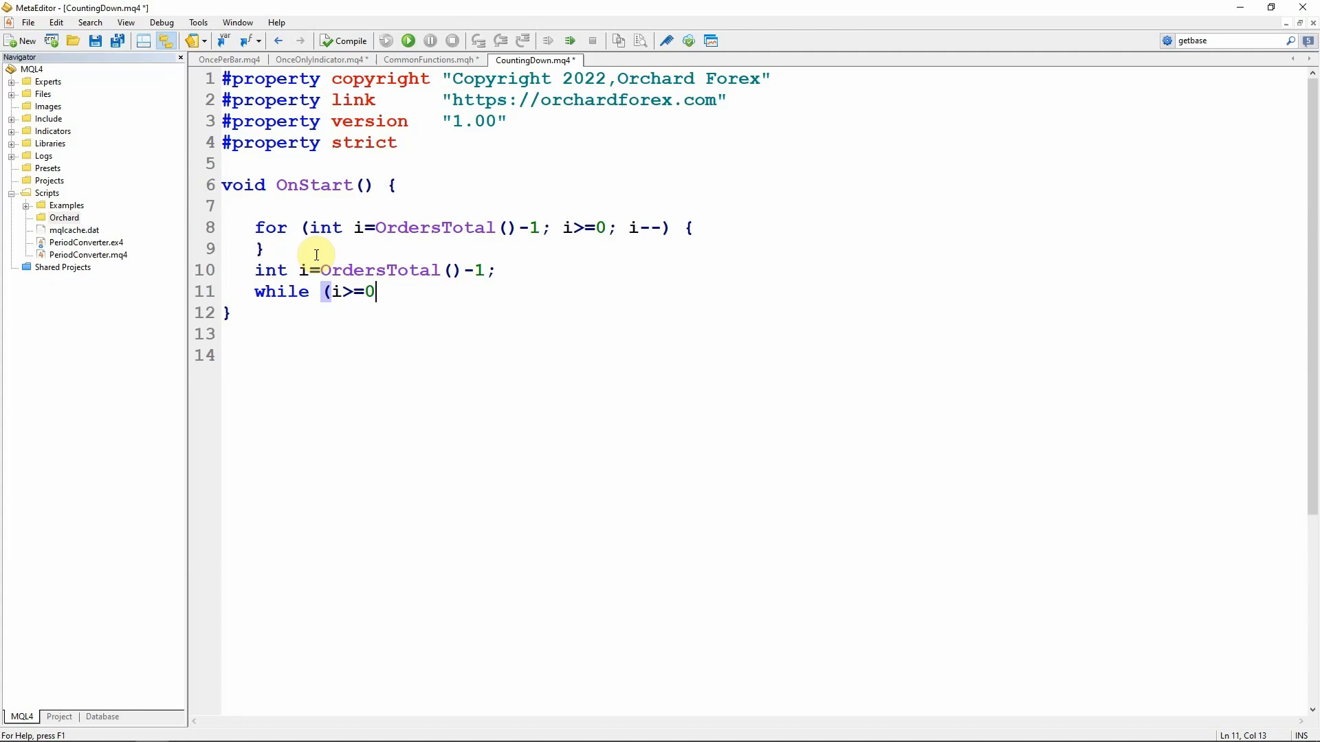
{"action": "type", "text": ") {"}
{"action": "type", "text": "// do something"}
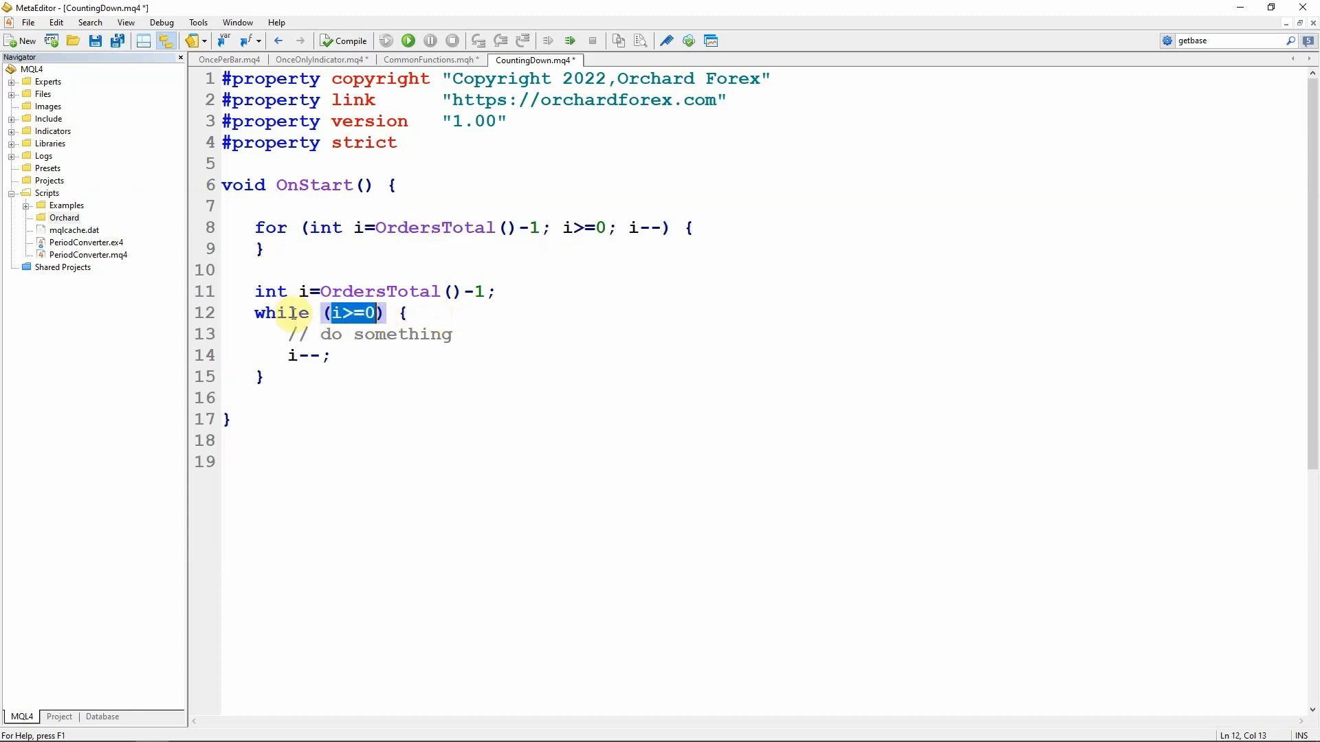
Step: Highlight the int i declaration and the while loop's i>=0 condition to compare both loops
{"action": "double_click", "coordinate": [305, 355]}
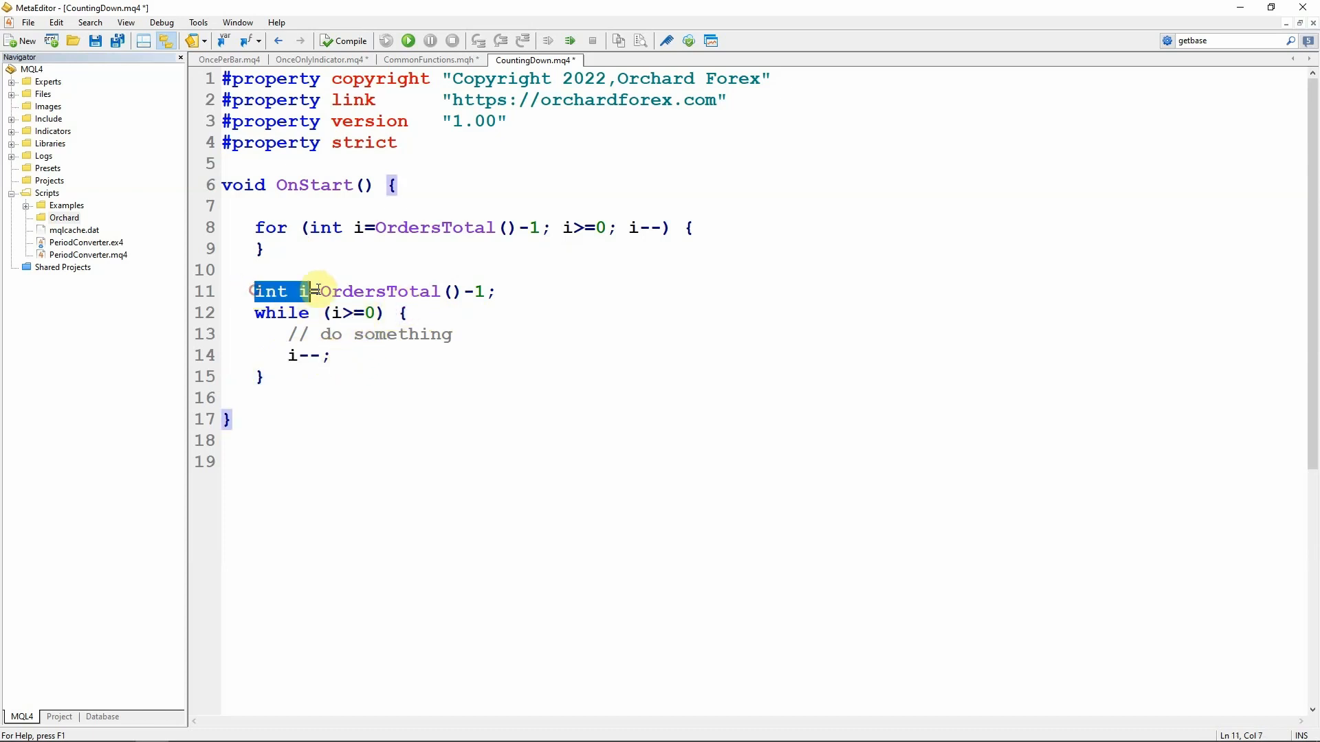
{"action": "left_click_drag", "start_coordinate": [310, 291], "coordinate": [487, 292]}
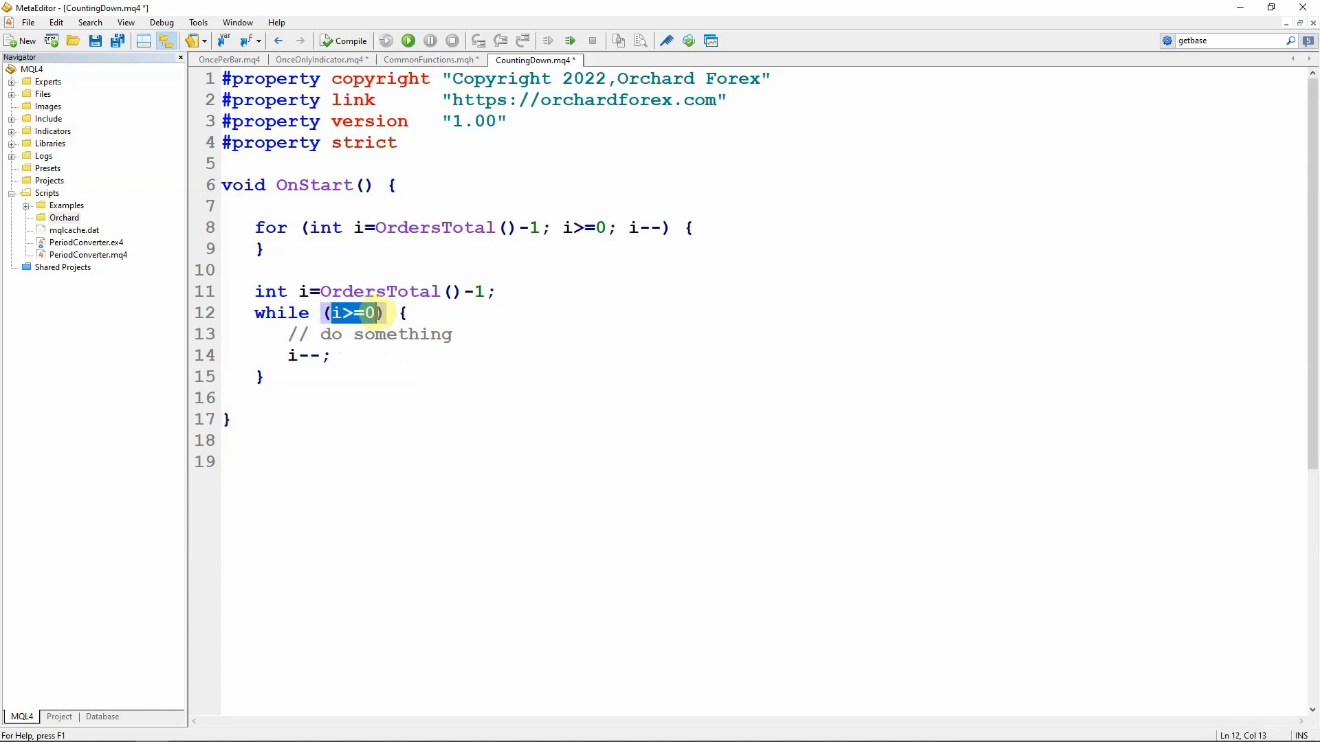
{"action": "mouse_move", "coordinate": [378, 348]}
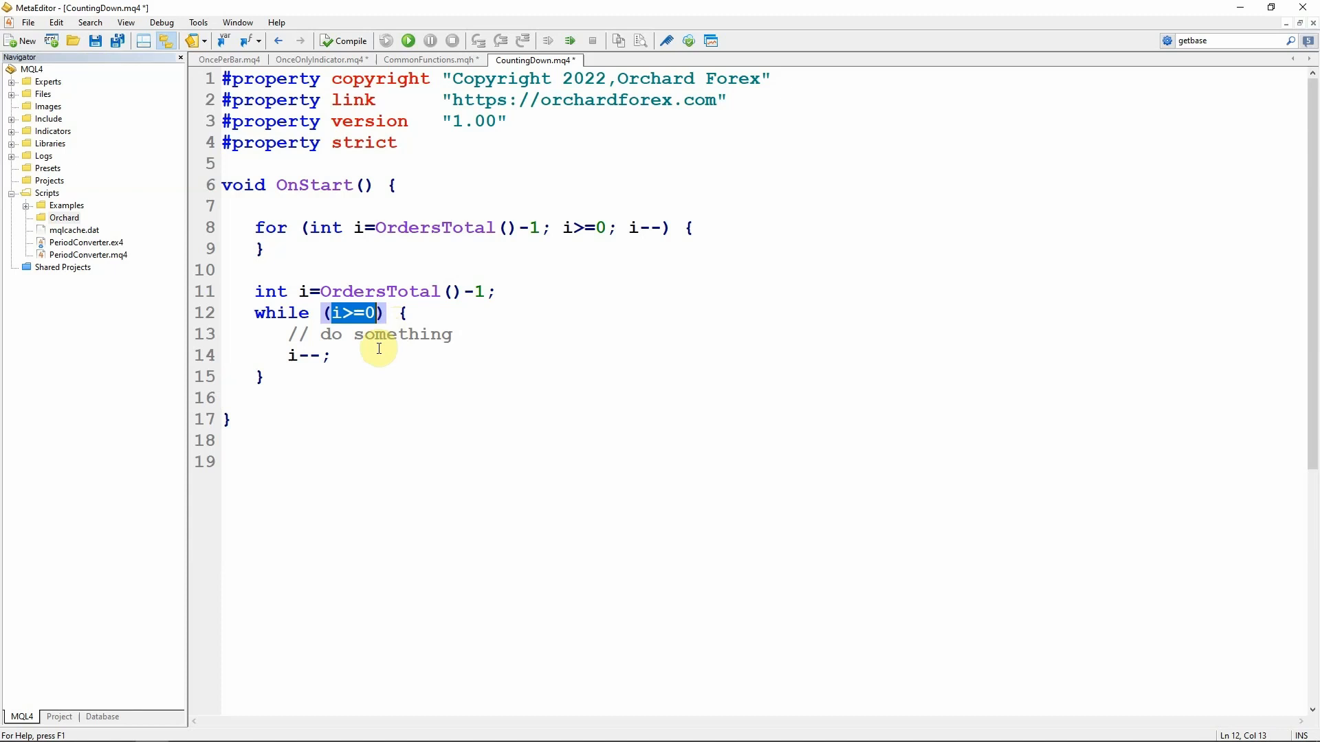
{"action": "mouse_move", "coordinate": [363, 359]}
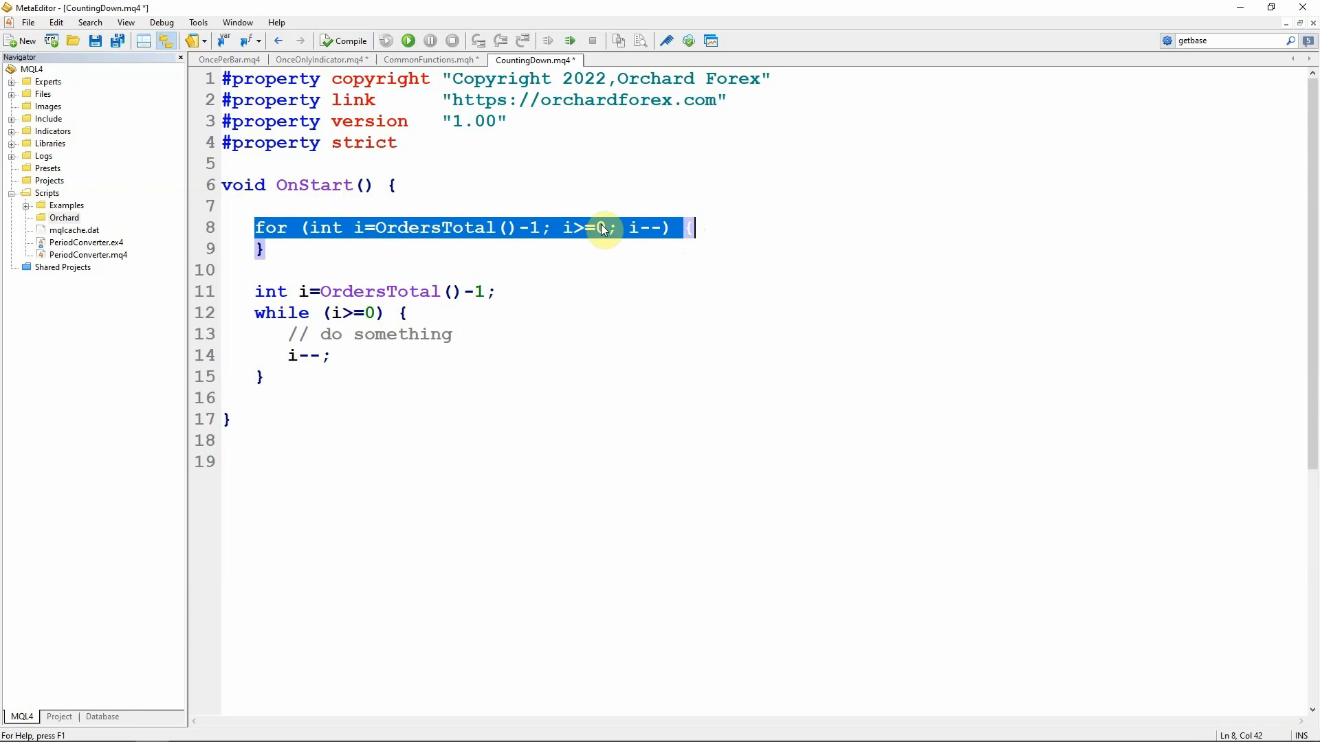
{"action": "left_click", "coordinate": [485, 291]}
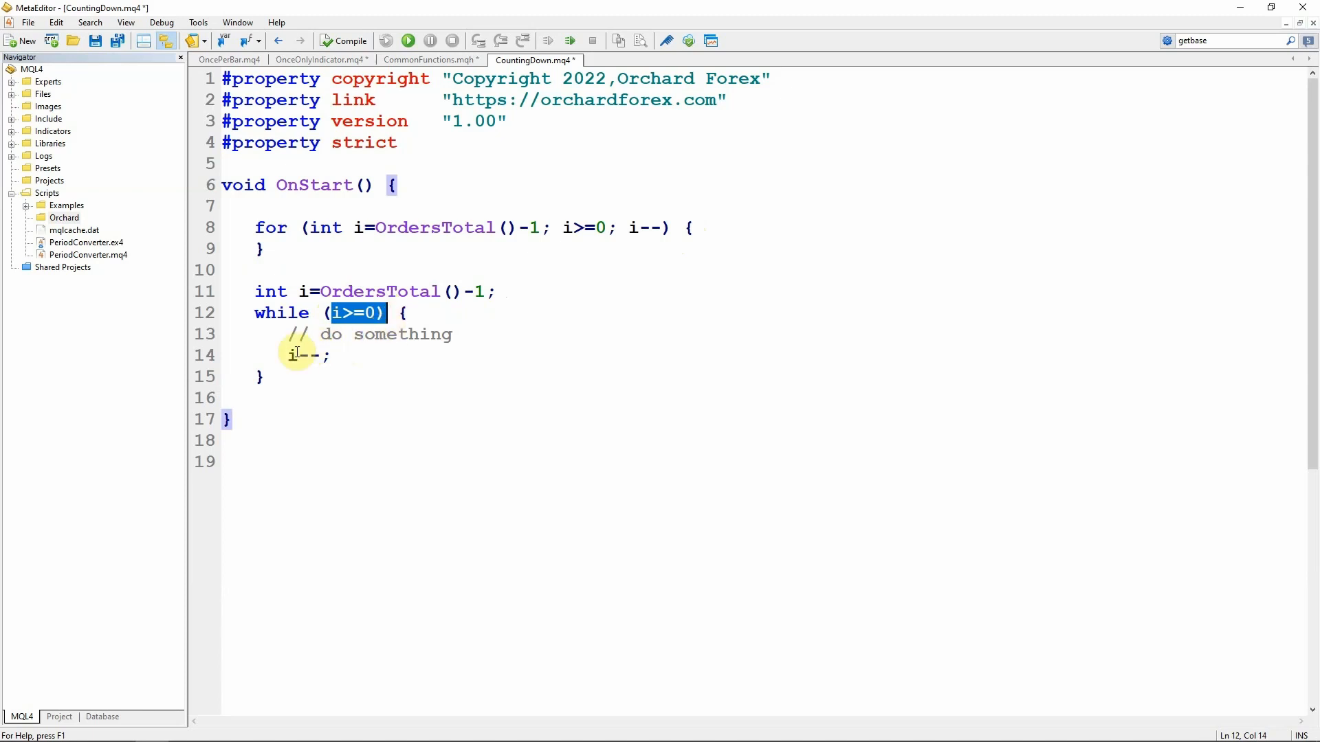
{"action": "double_click", "coordinate": [309, 354]}
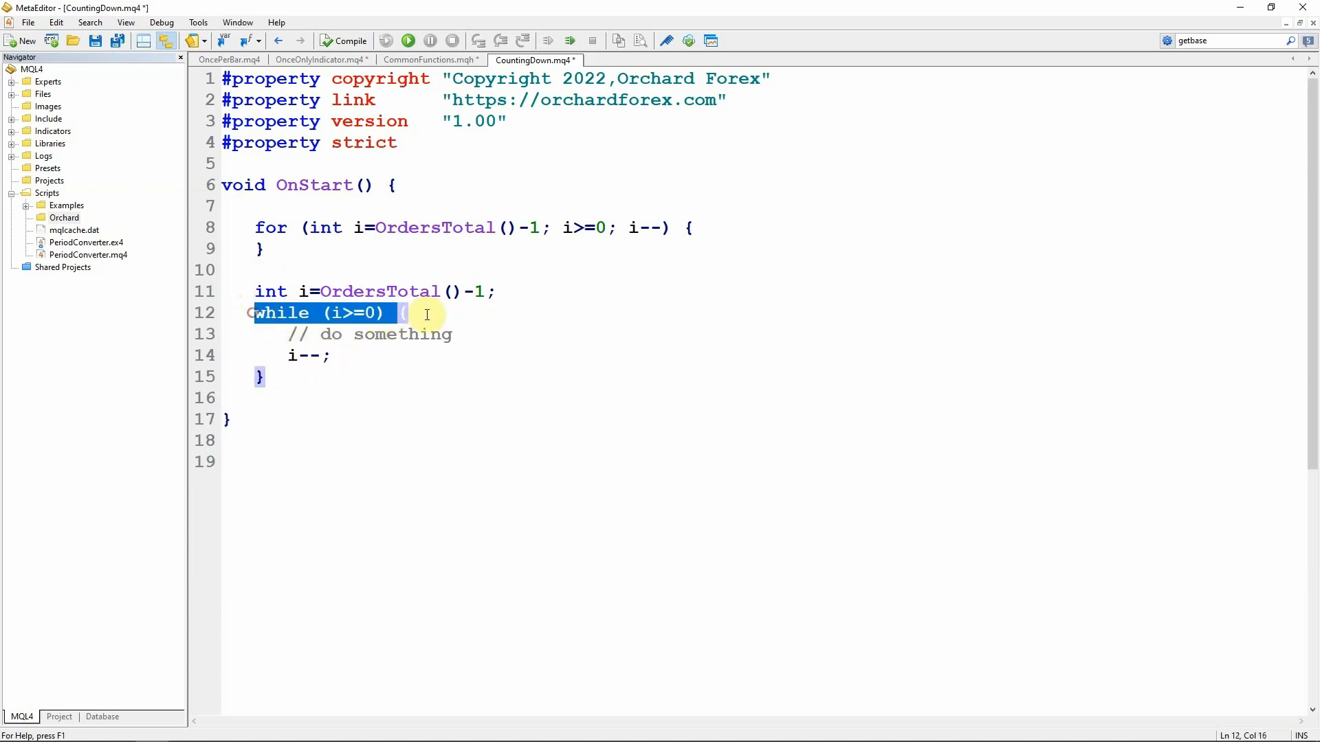
{"action": "left_click", "coordinate": [407, 313]}
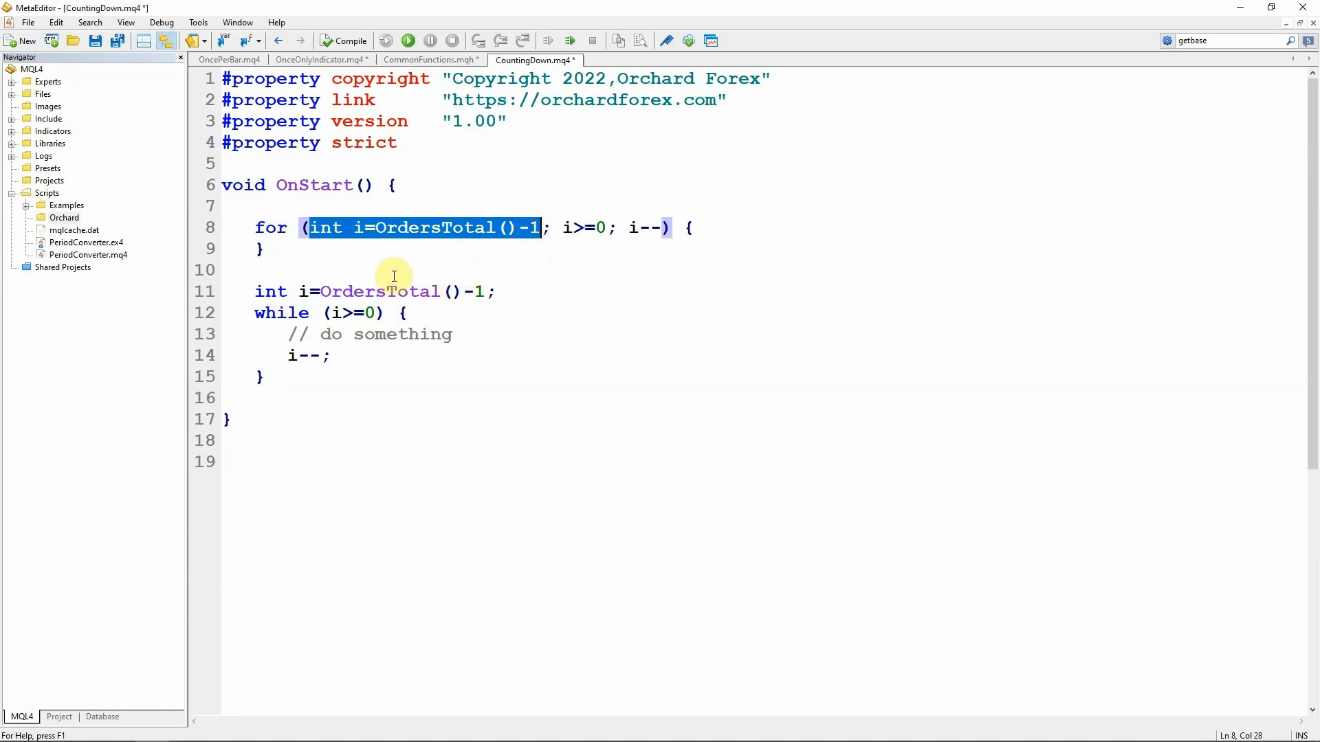
{"action": "mouse_move", "coordinate": [333, 250]}
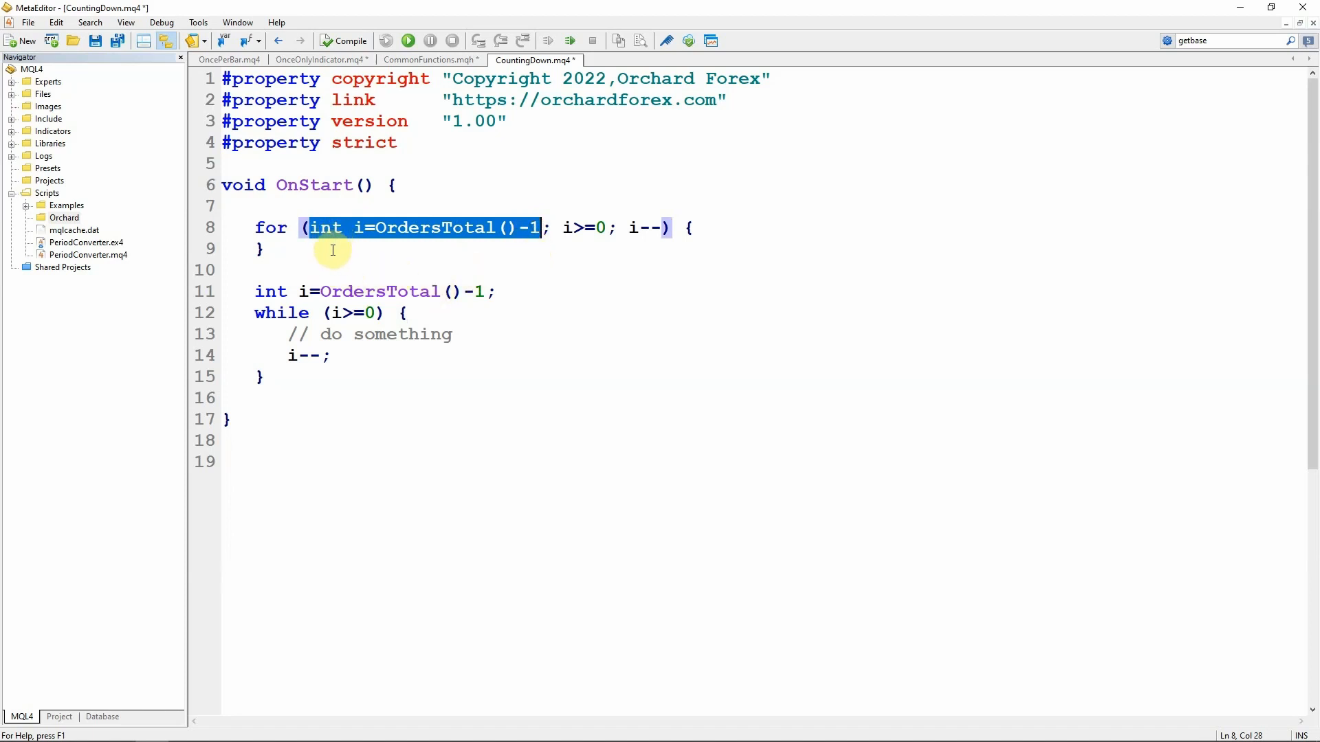
Step: Add for (double totalProfit=0; totalProfit<required; ) { } and declare double required = 7.5;
{"action": "left_click", "coordinate": [268, 249]}
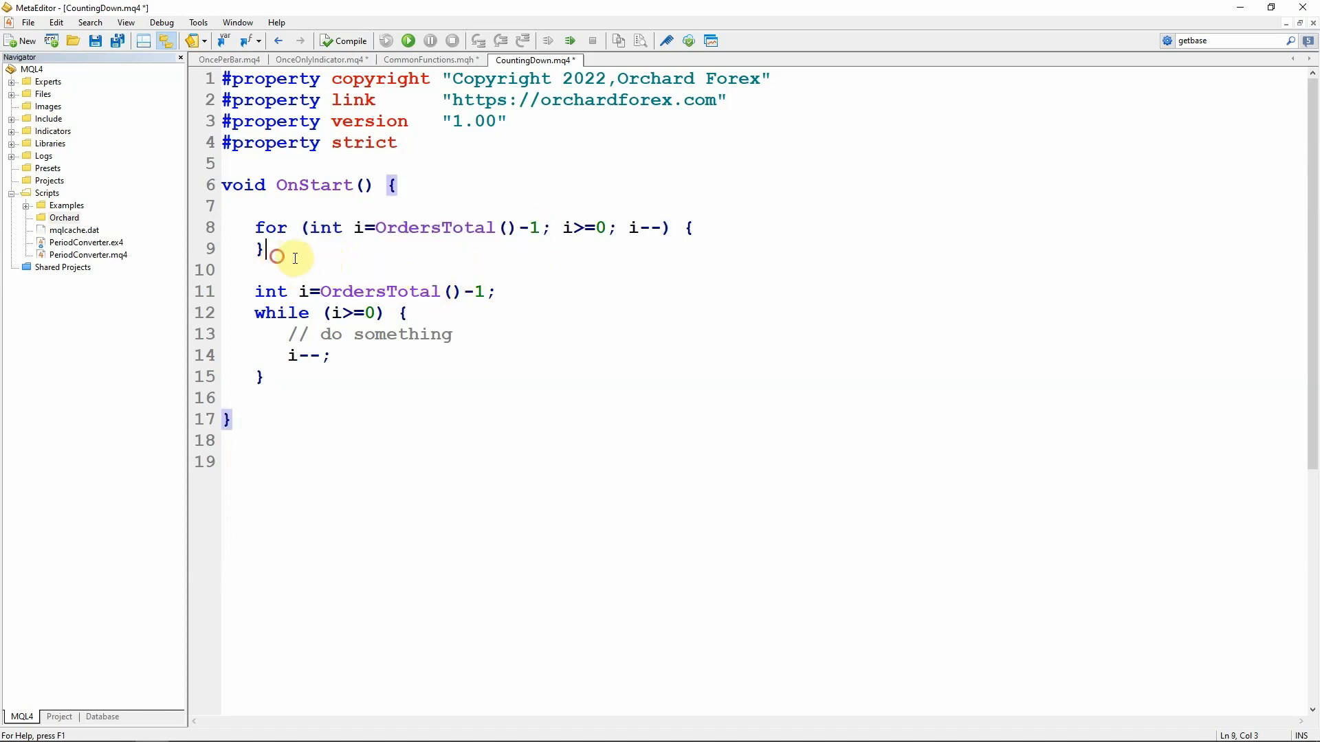
{"action": "type", "text": "for (dou"}
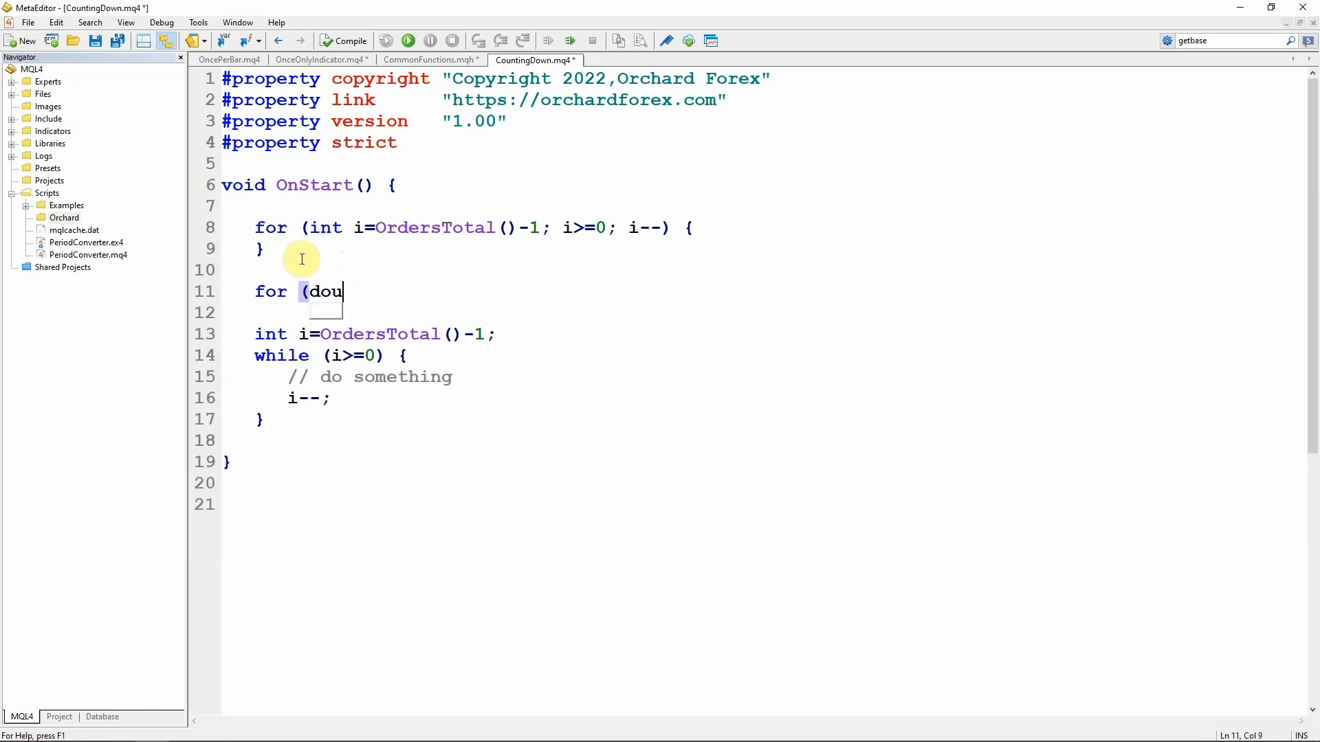
{"action": "type", "text": "ble totalProfit=0;"}
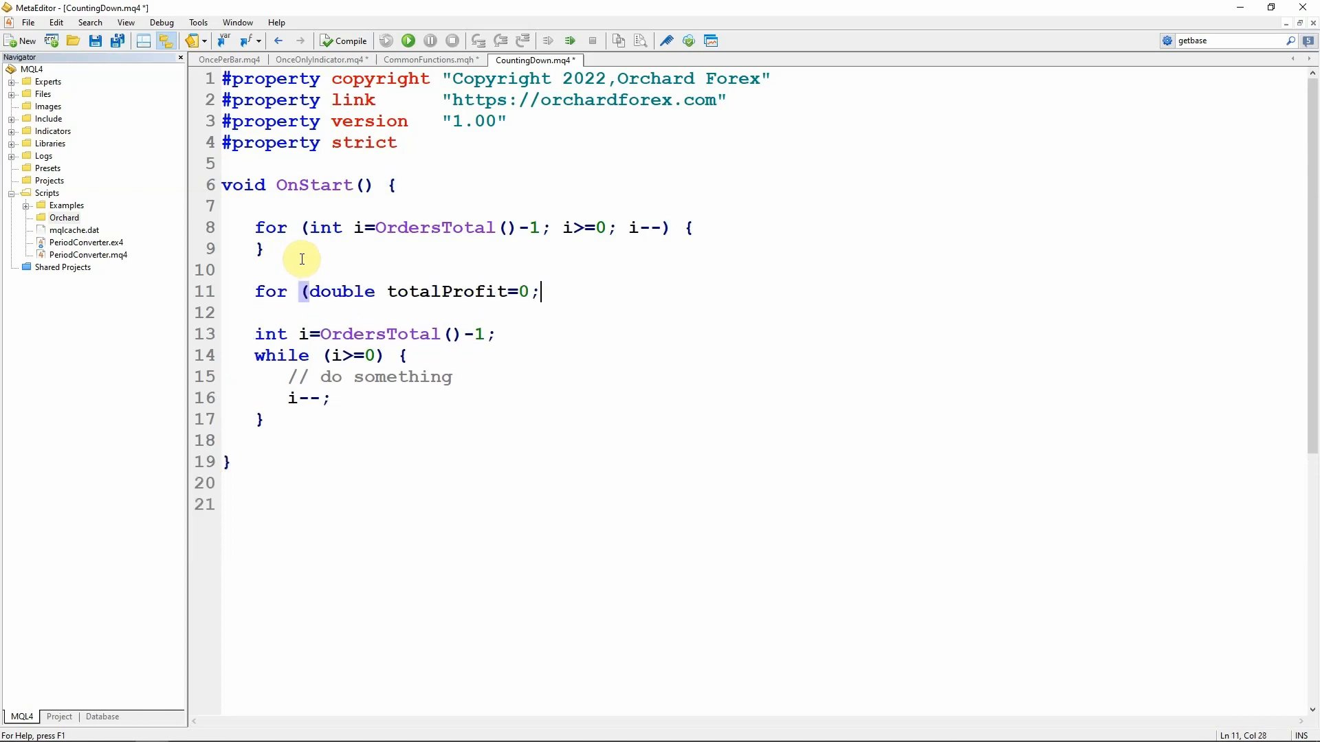
{"action": "type", "text": "totalProfit"}
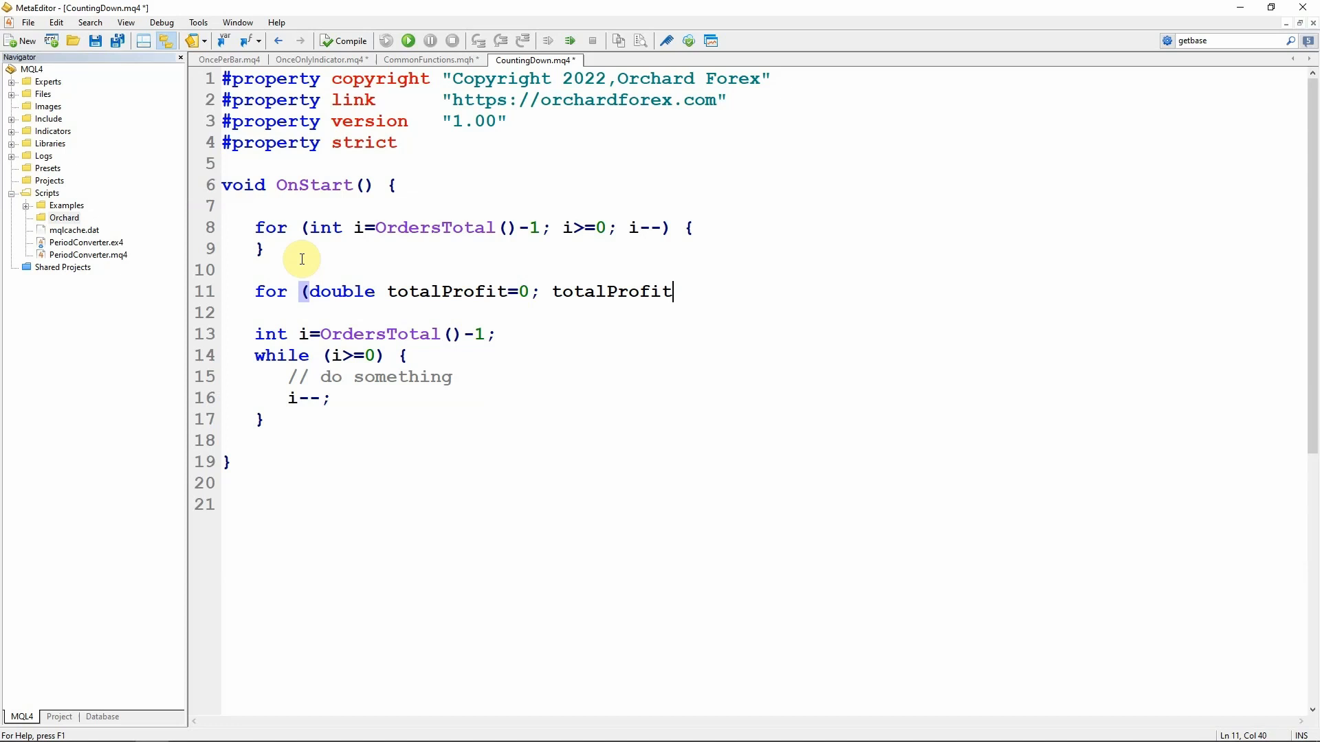
{"action": "type", "text": "<required;"}
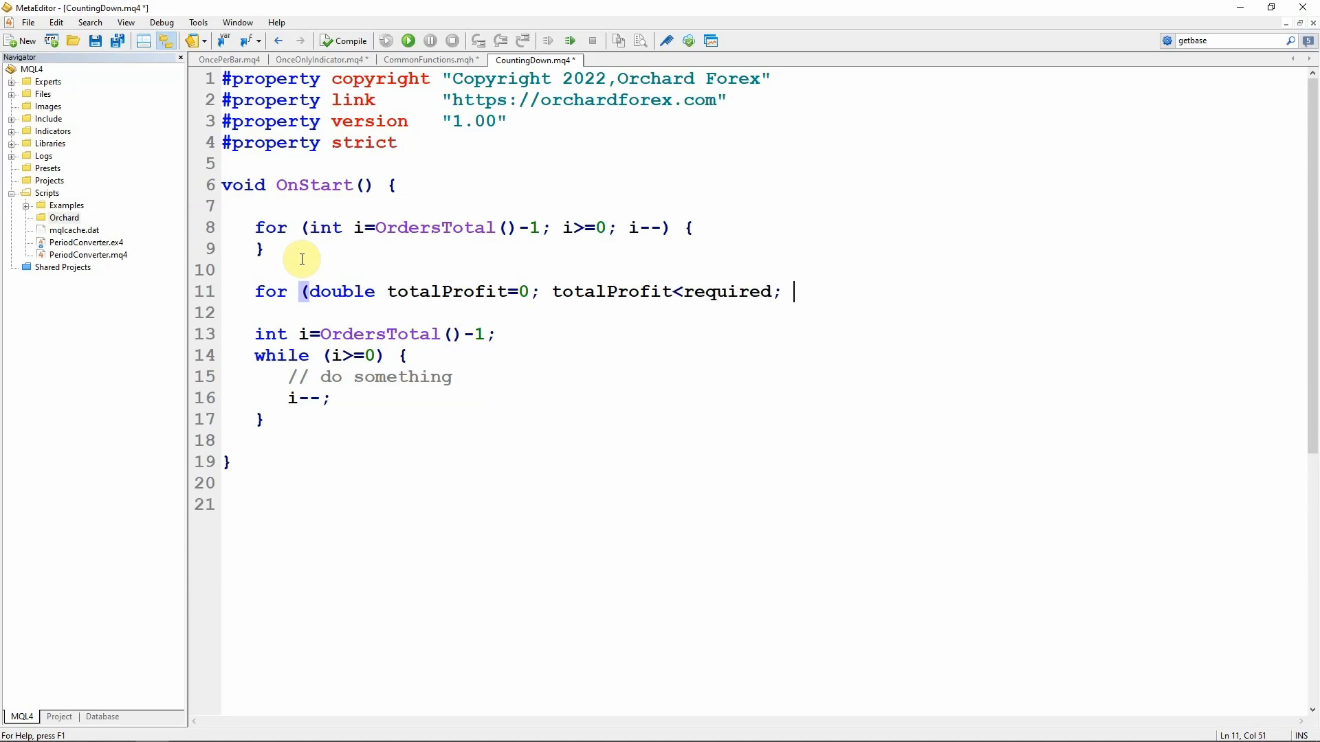
{"action": "type", "text": "}"}
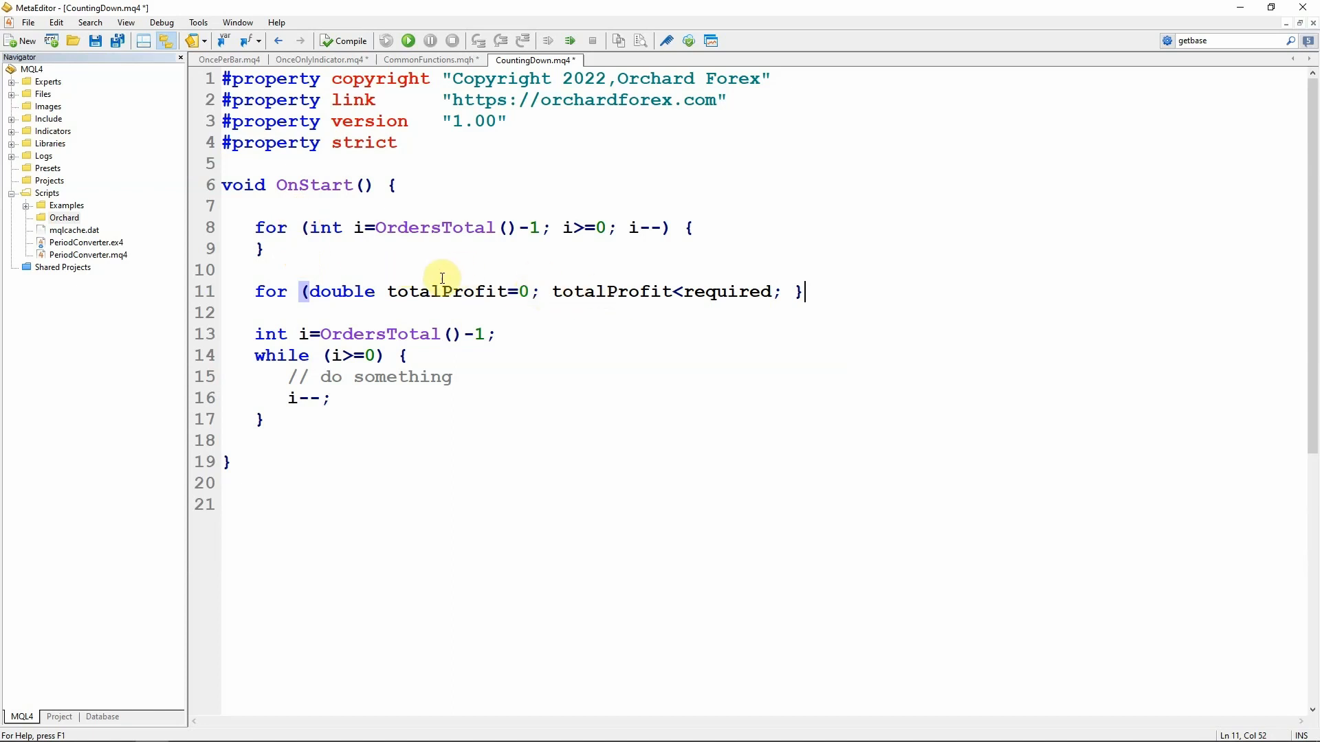
{"action": "type", "text": "double required ="}
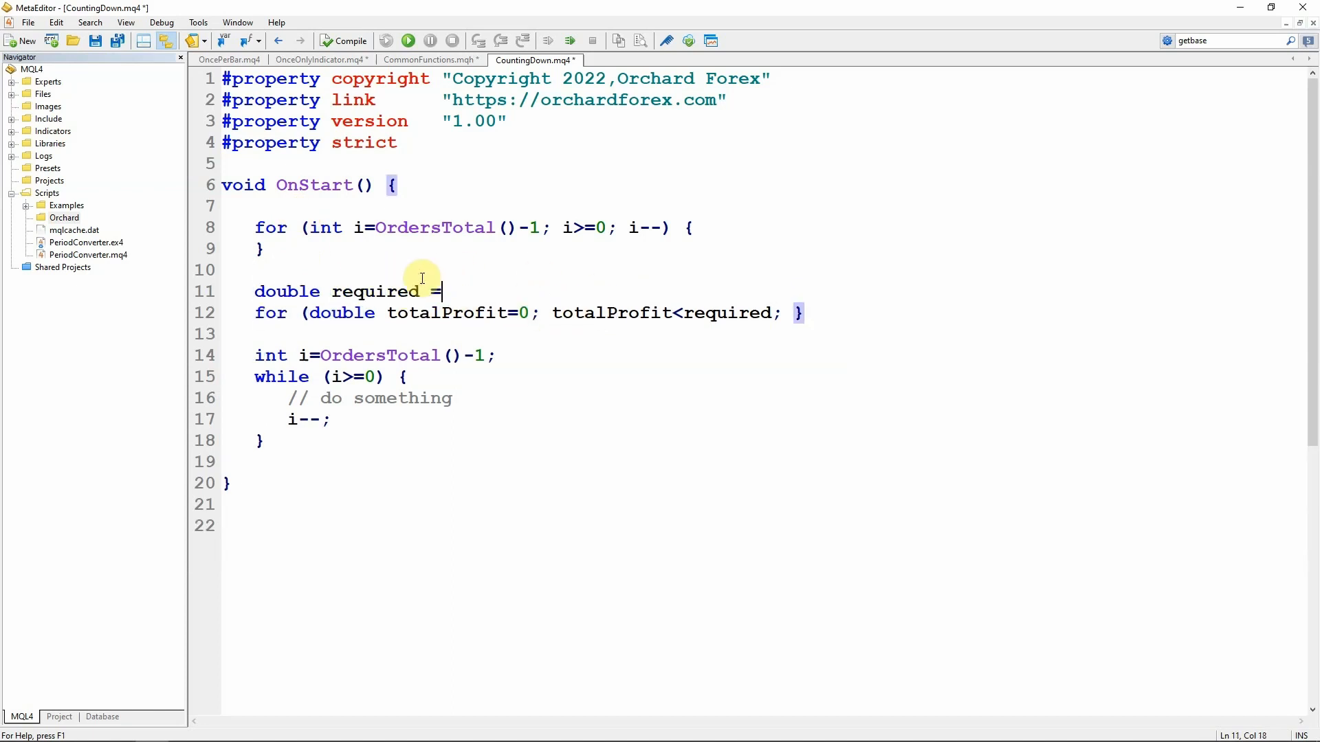
{"action": "type", "text": "7.5;"}
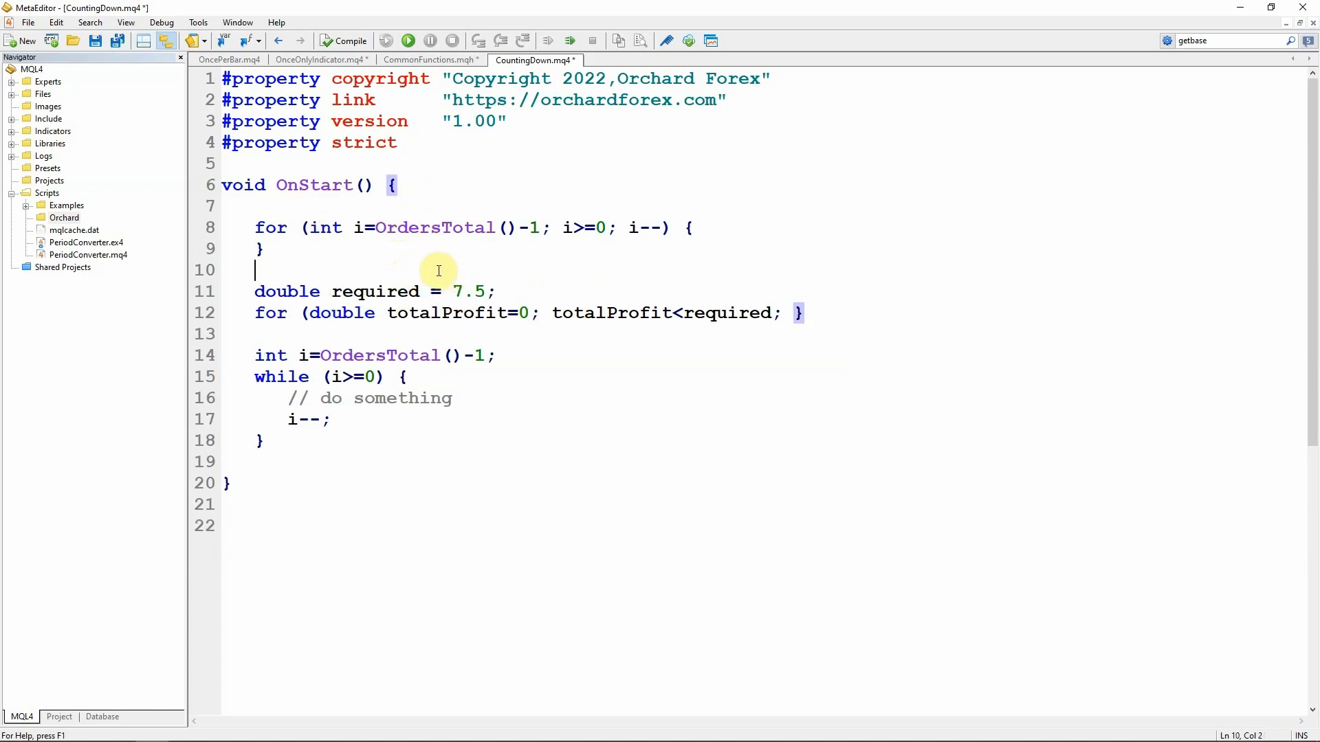
{"action": "mouse_move", "coordinate": [261, 313]}
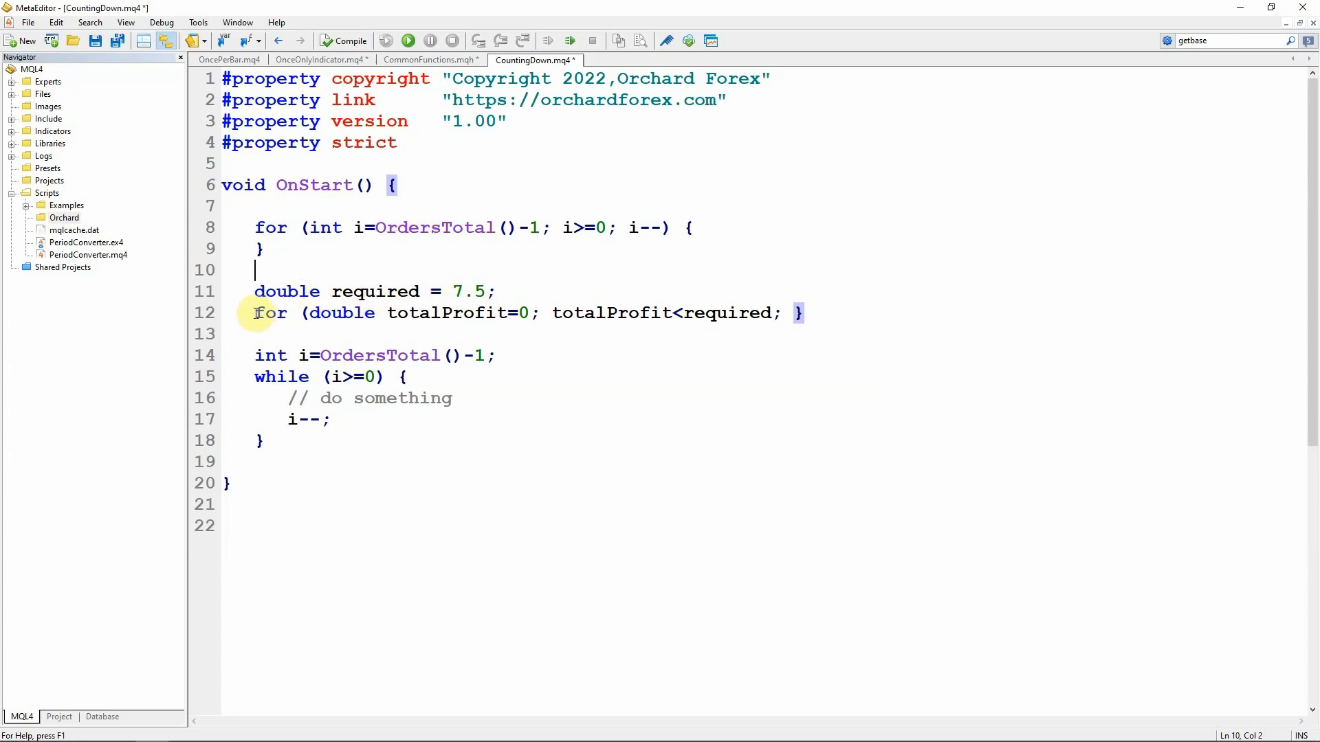
Step: Review the totalProfit=0 initialiser and begin the loop body with totalProfit+=
{"action": "double_click", "coordinate": [339, 312]}
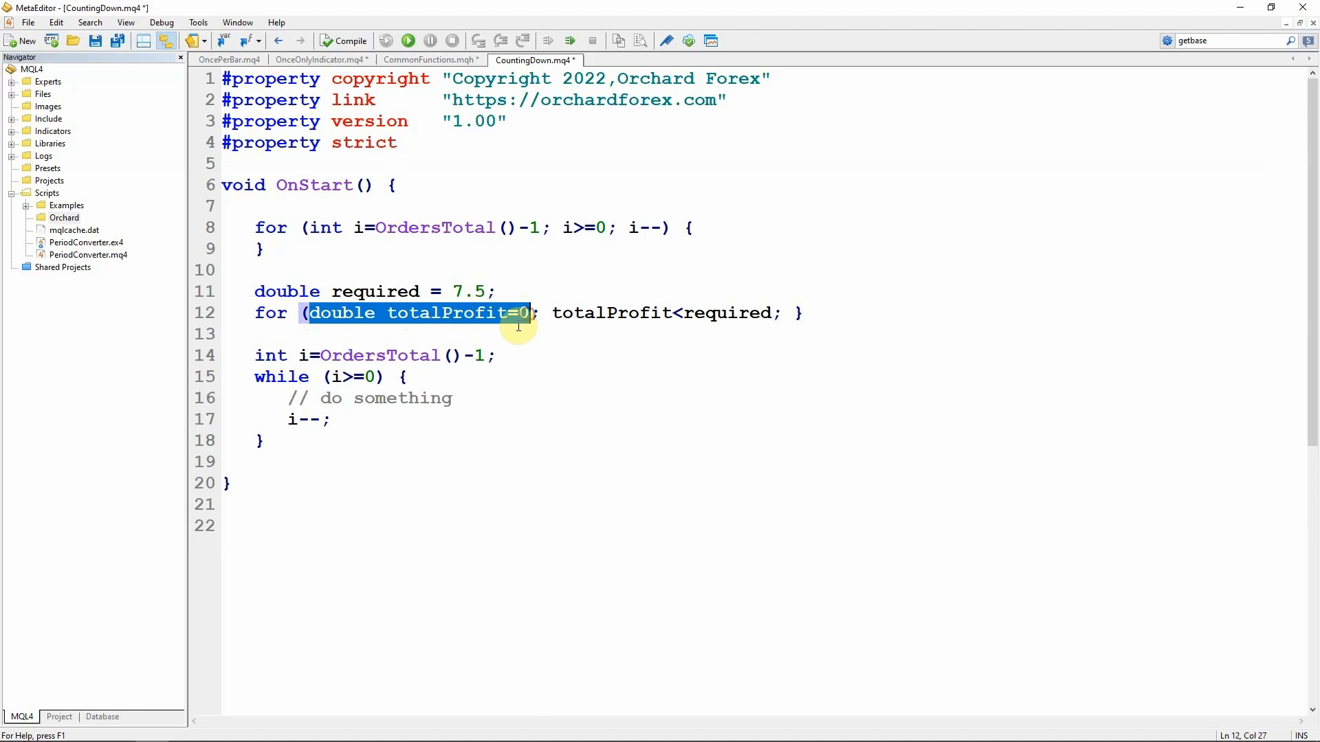
{"action": "left_click", "coordinate": [576, 314]}
{"action": "type", "text": " {"}
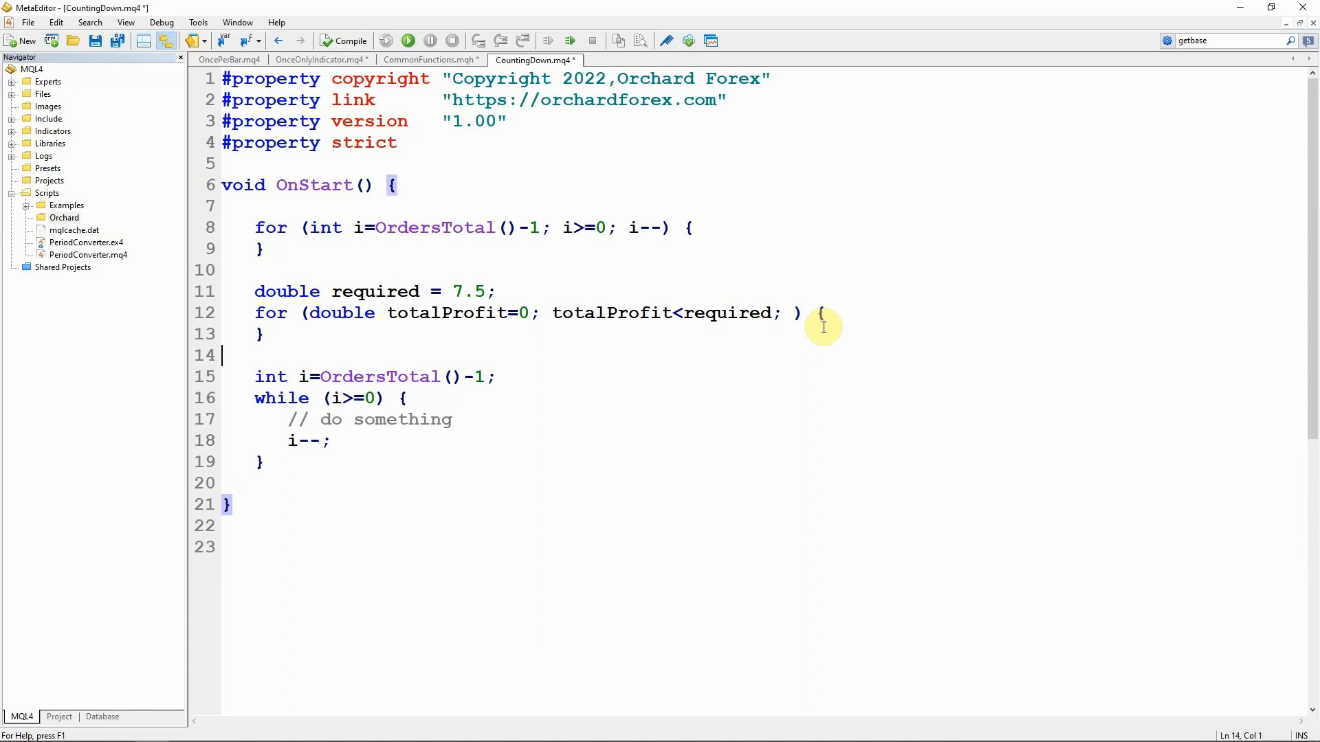
{"action": "type", "text": "totalPro"}
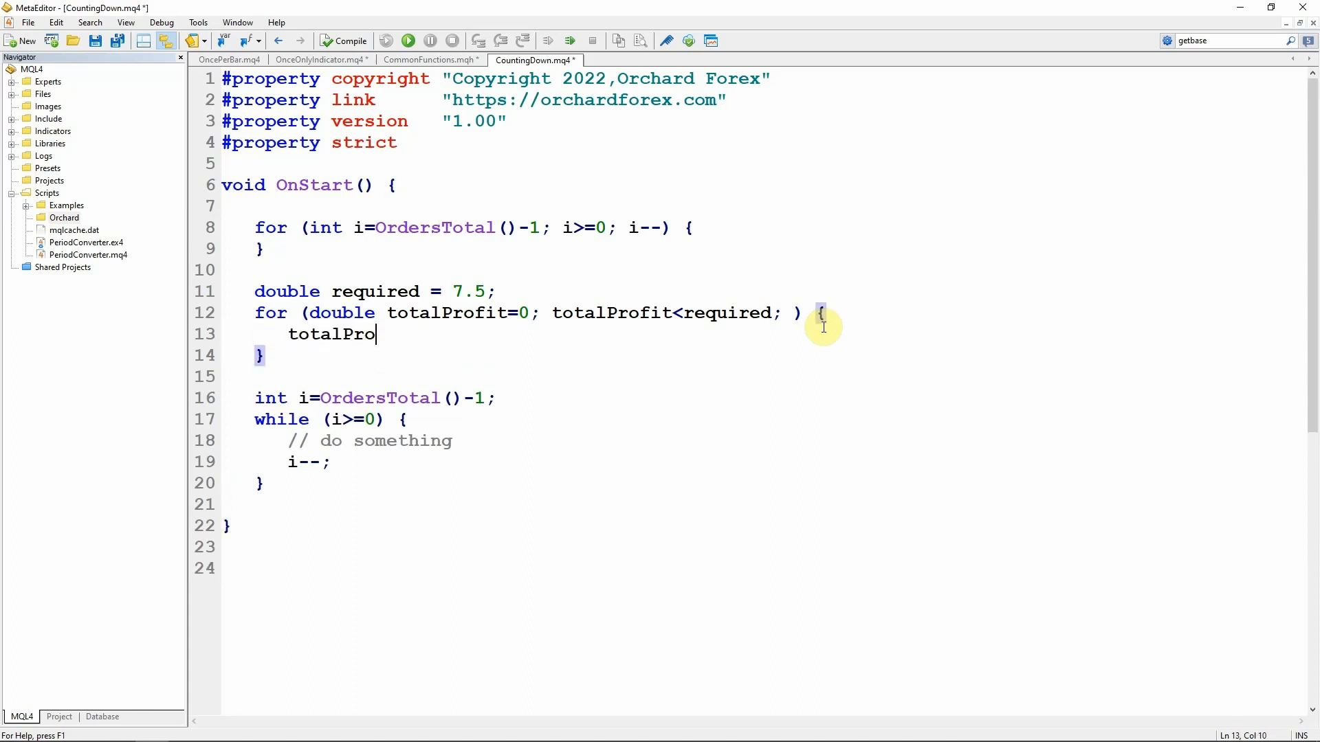
{"action": "type", "text": "fit+="}
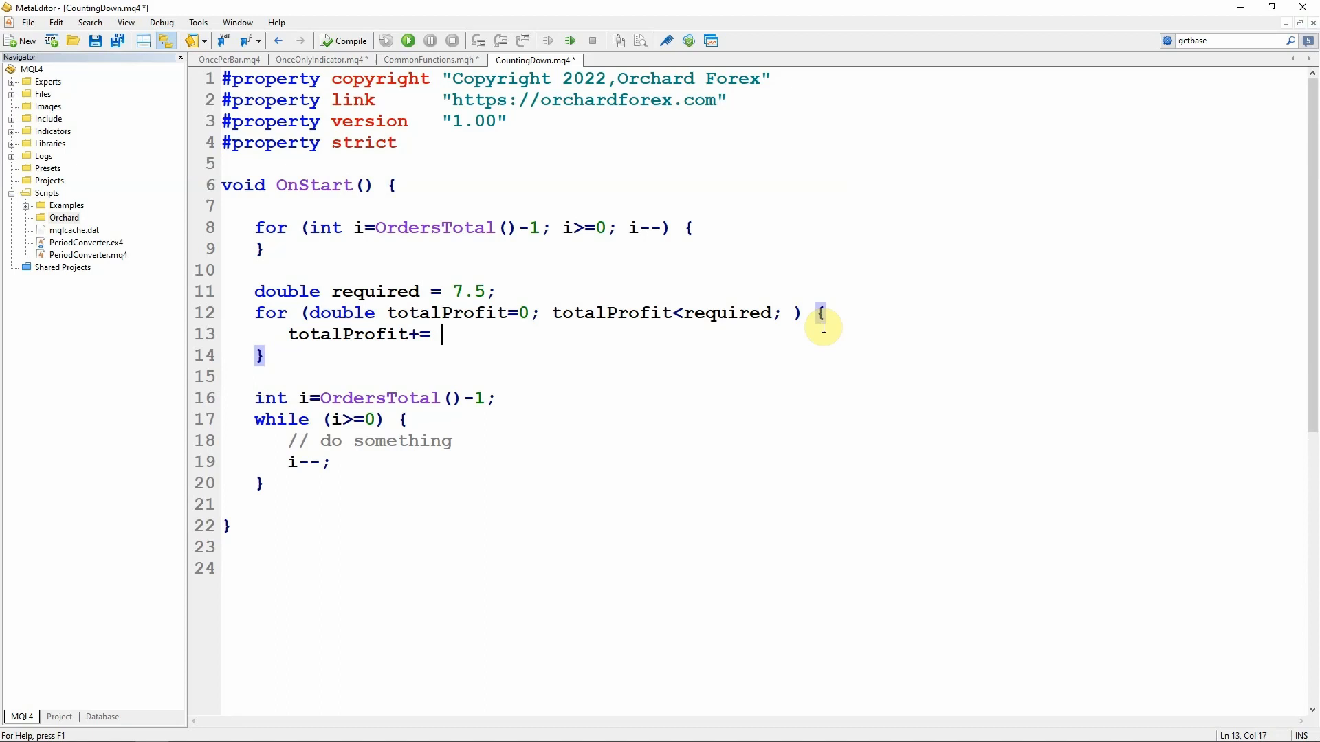
{"action": "left_click", "coordinate": [783, 314]}
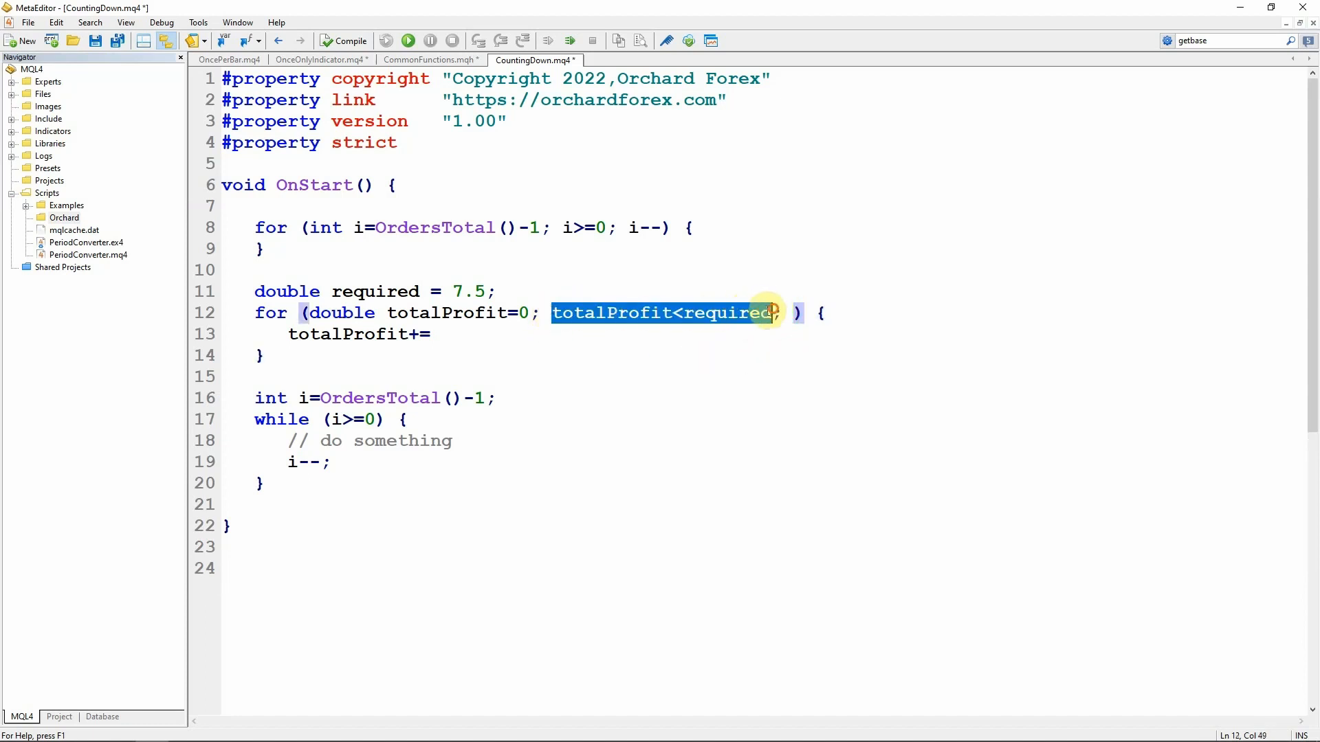
{"action": "double_click", "coordinate": [341, 313]}
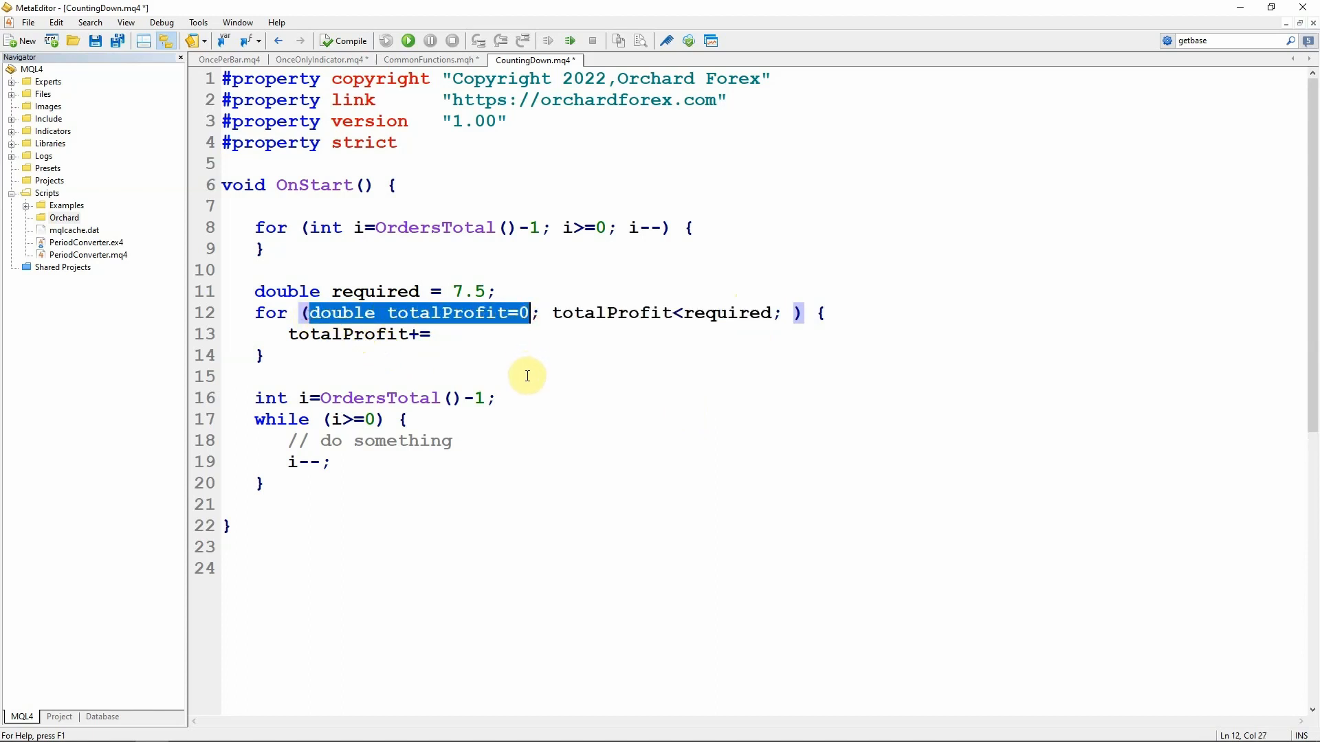
{"action": "mouse_move", "coordinate": [533, 331]}
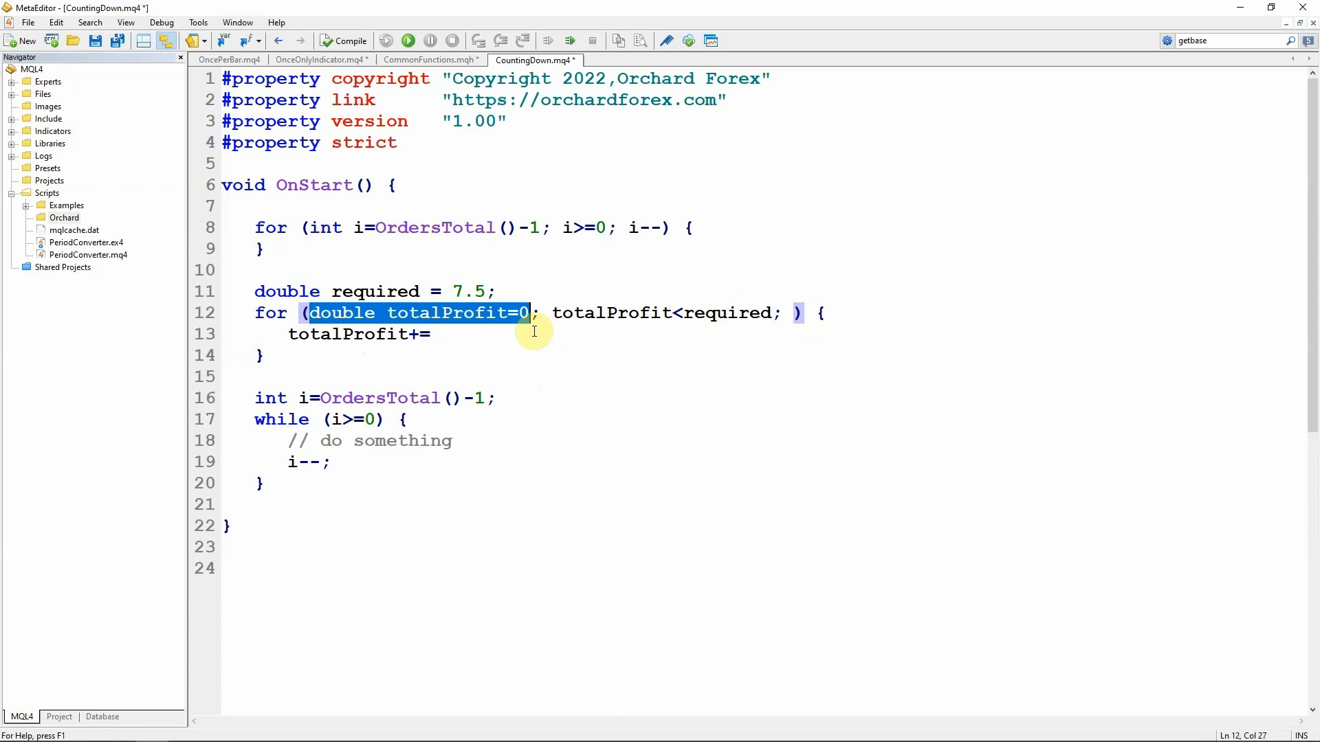
{"action": "mouse_move", "coordinate": [245, 397]}
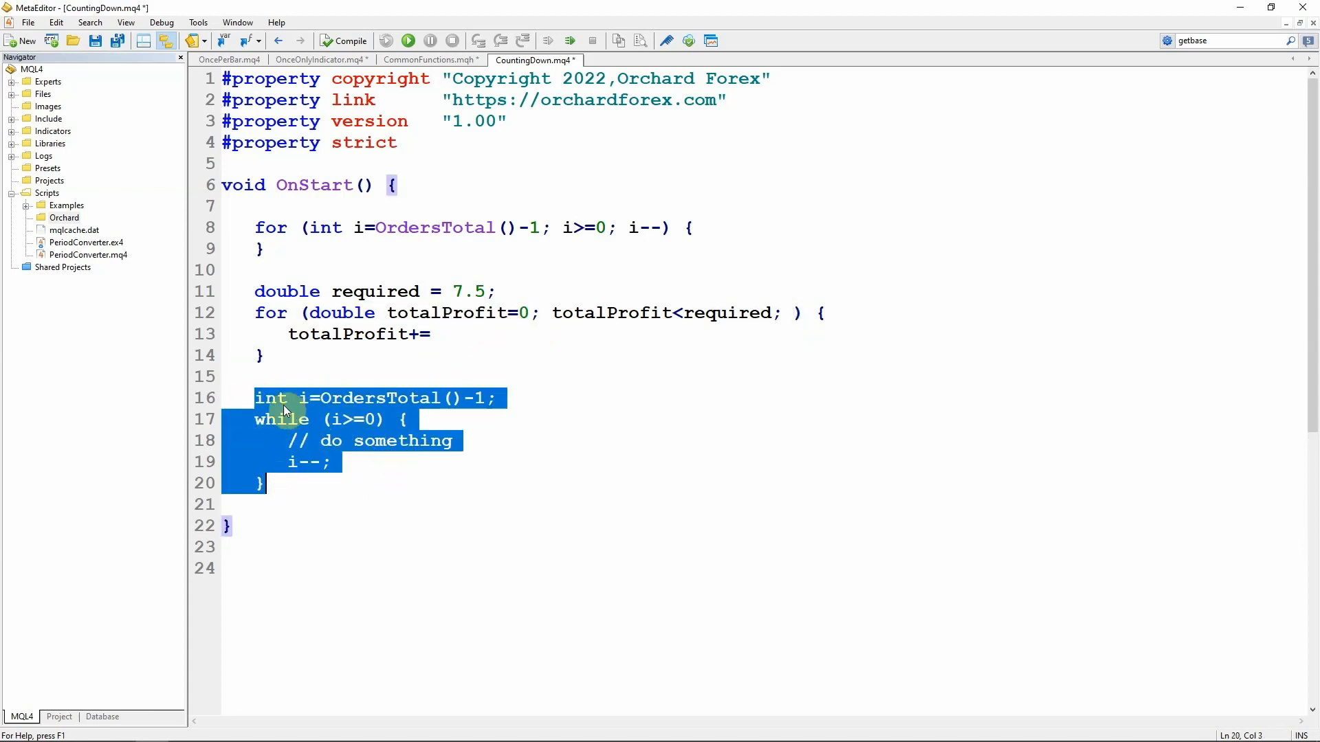
{"action": "left_click", "coordinate": [497, 399]}
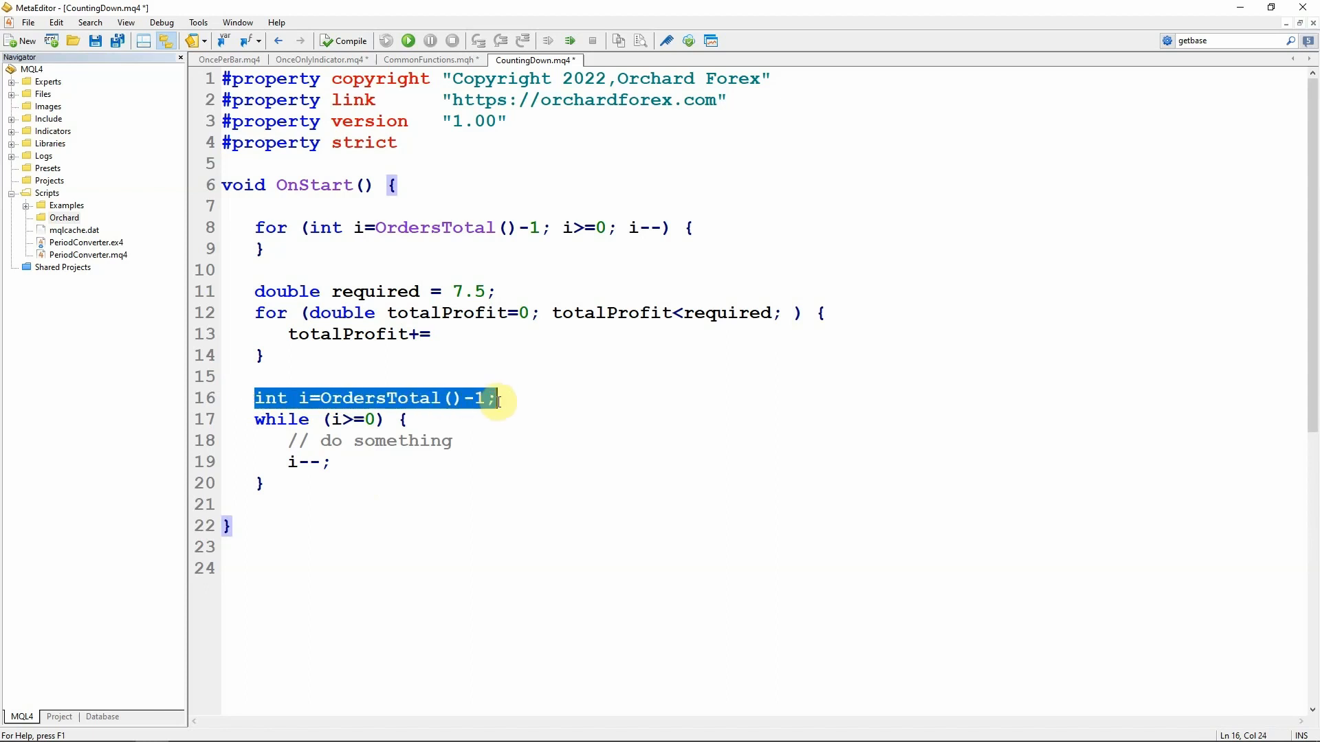
{"action": "left_click", "coordinate": [329, 419]}
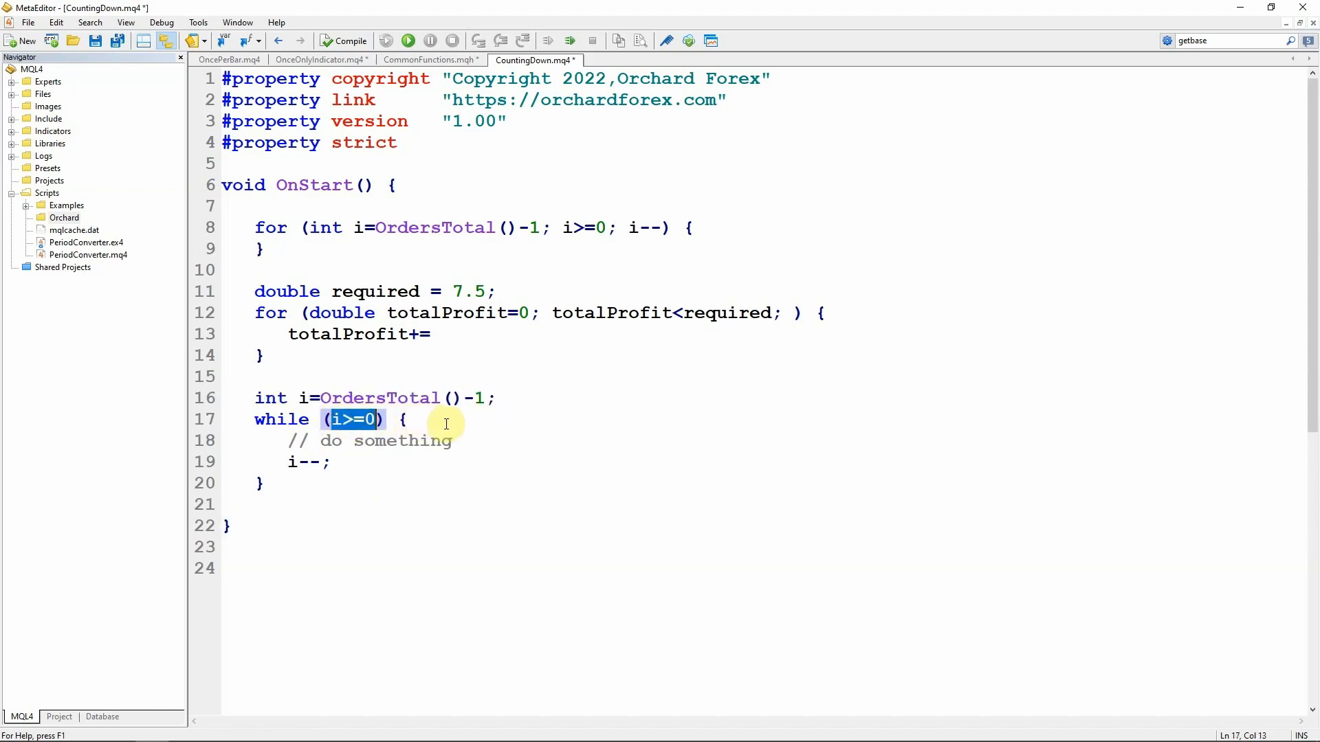
{"action": "left_click", "coordinate": [451, 441]}
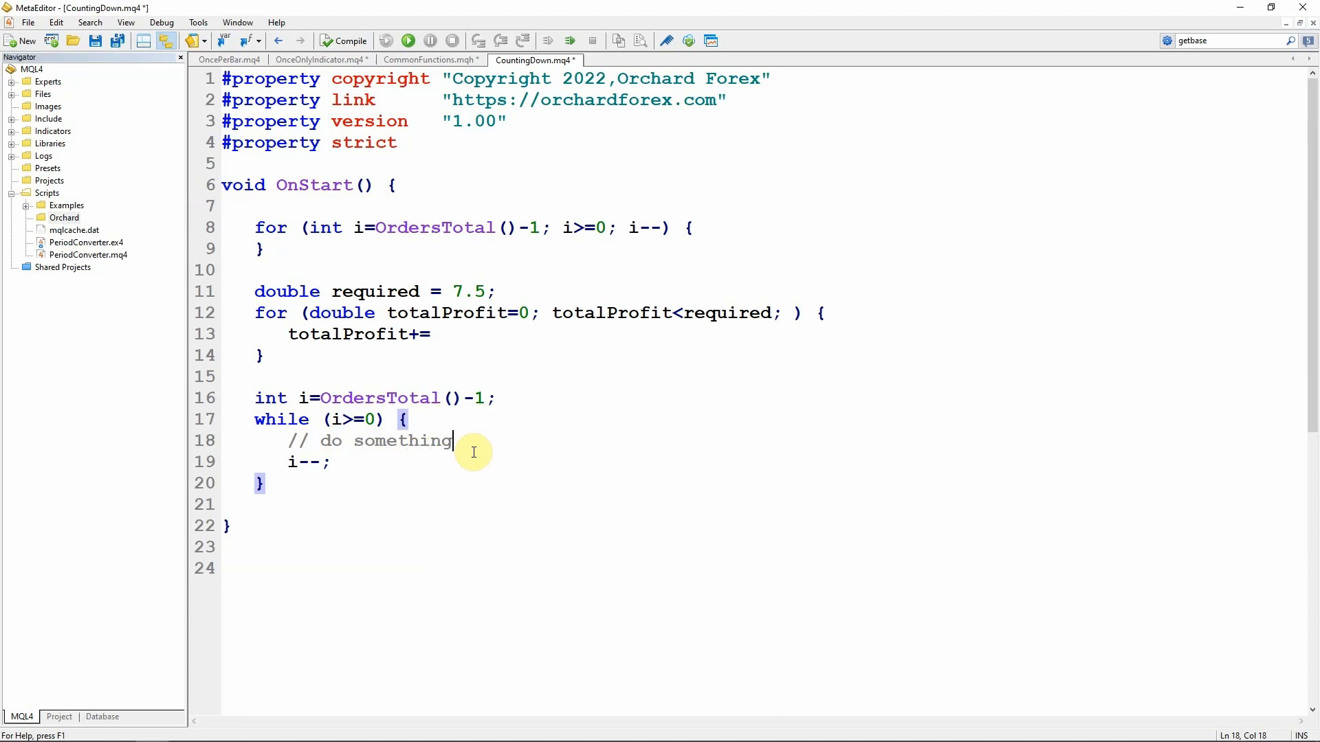
{"action": "mouse_move", "coordinate": [283, 462]}
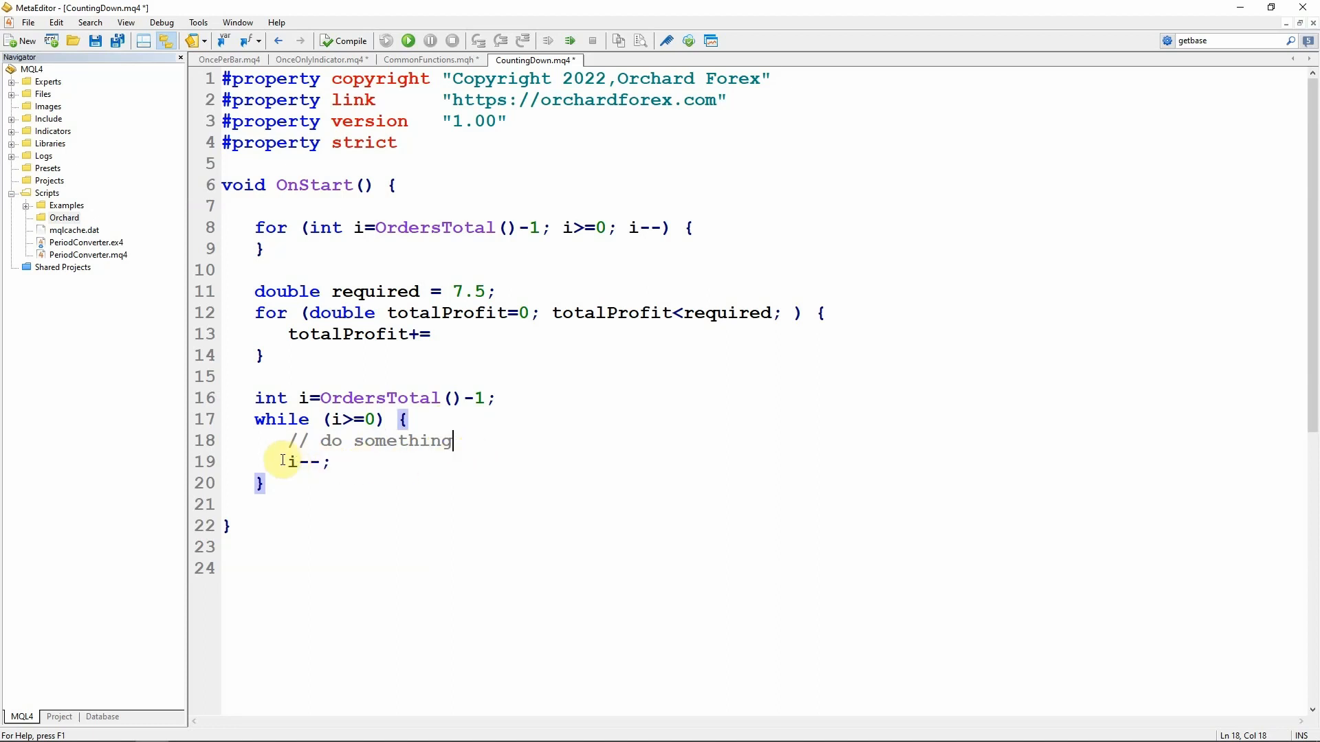
{"action": "double_click", "coordinate": [305, 462]}
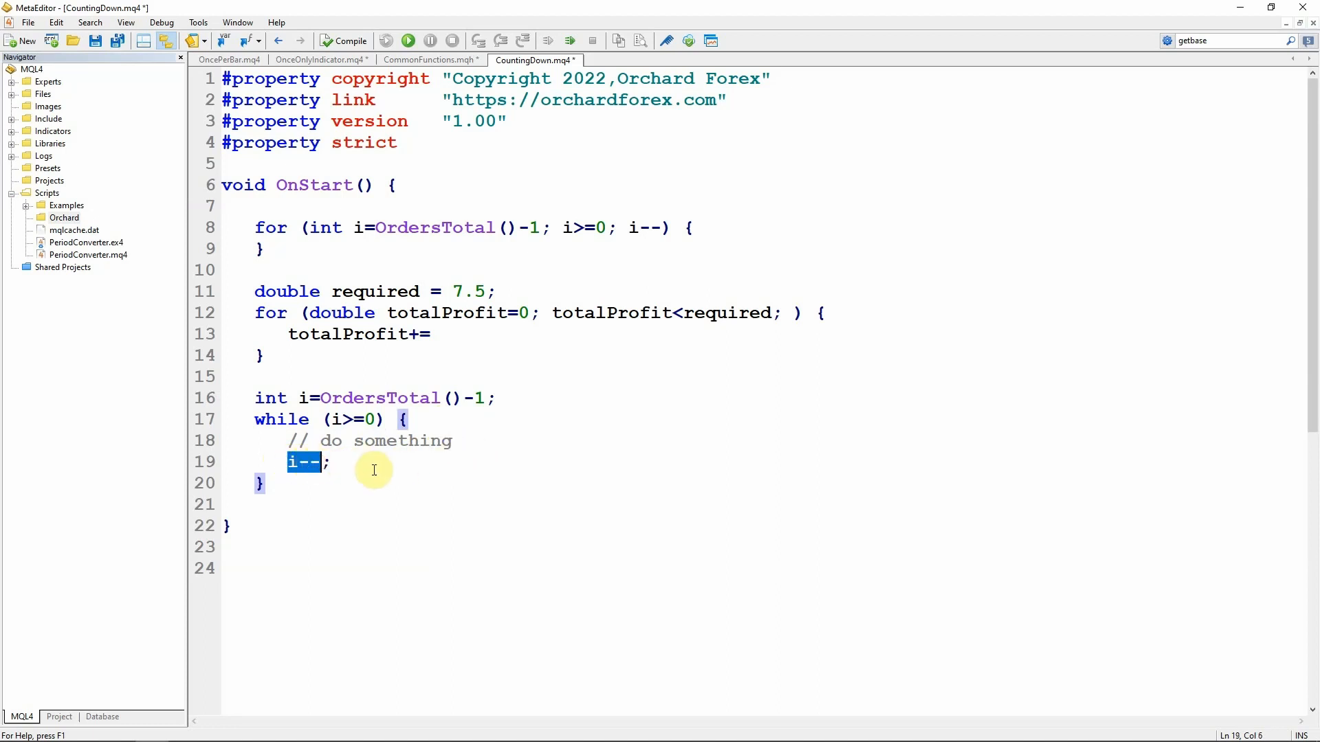
{"action": "mouse_move", "coordinate": [307, 227]}
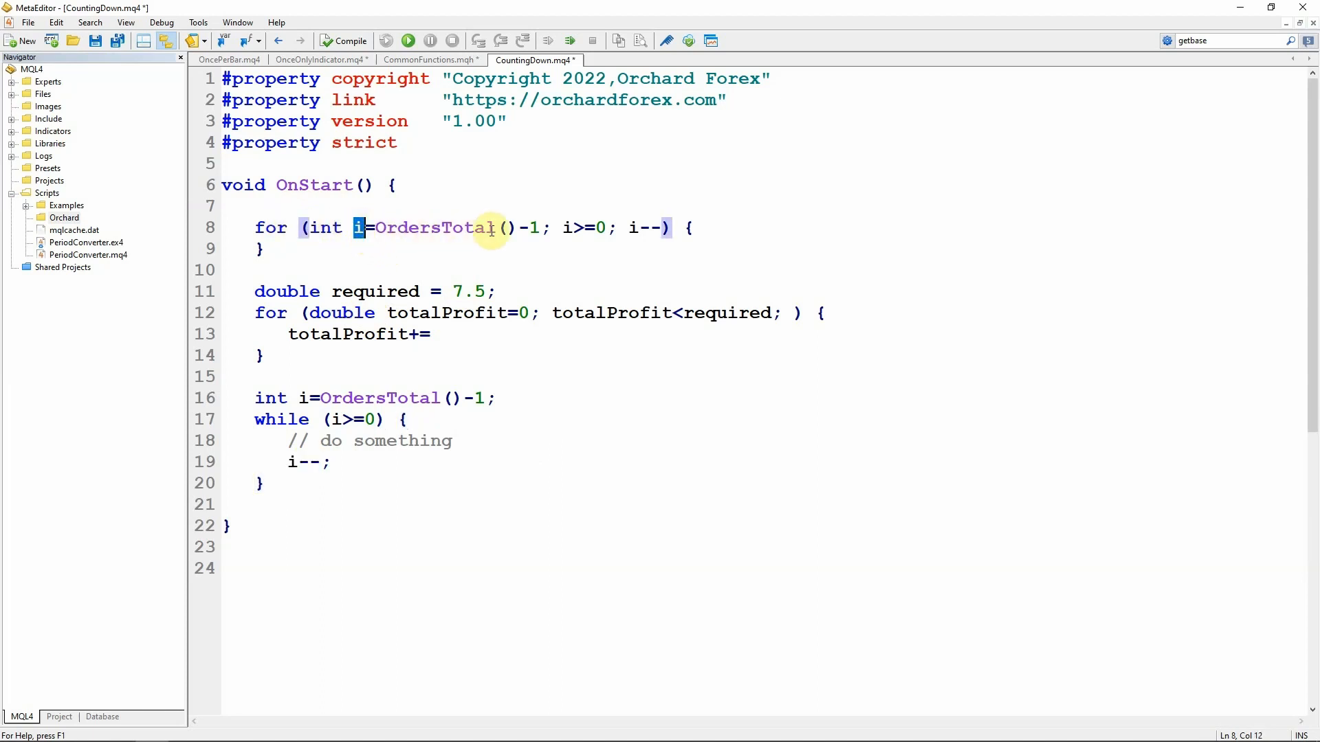
{"action": "mouse_move", "coordinate": [539, 261]}
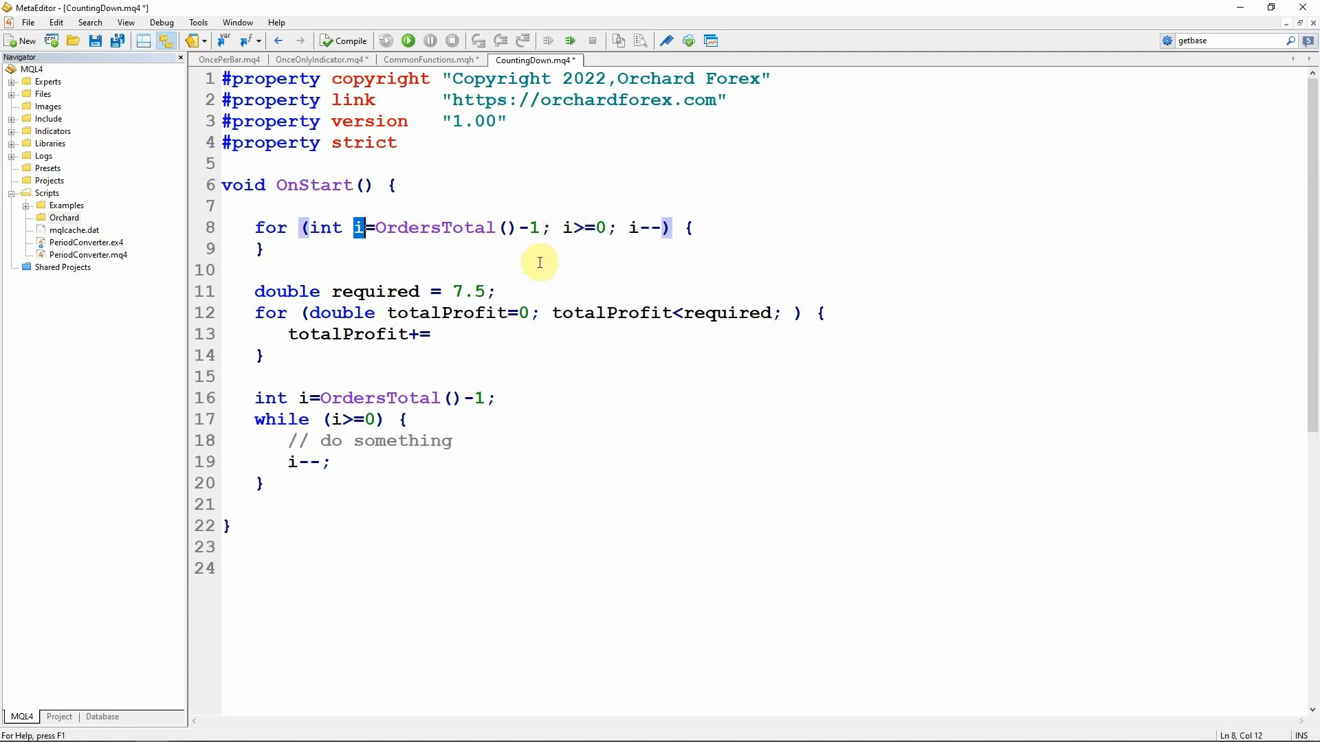
{"action": "left_click", "coordinate": [265, 354]}
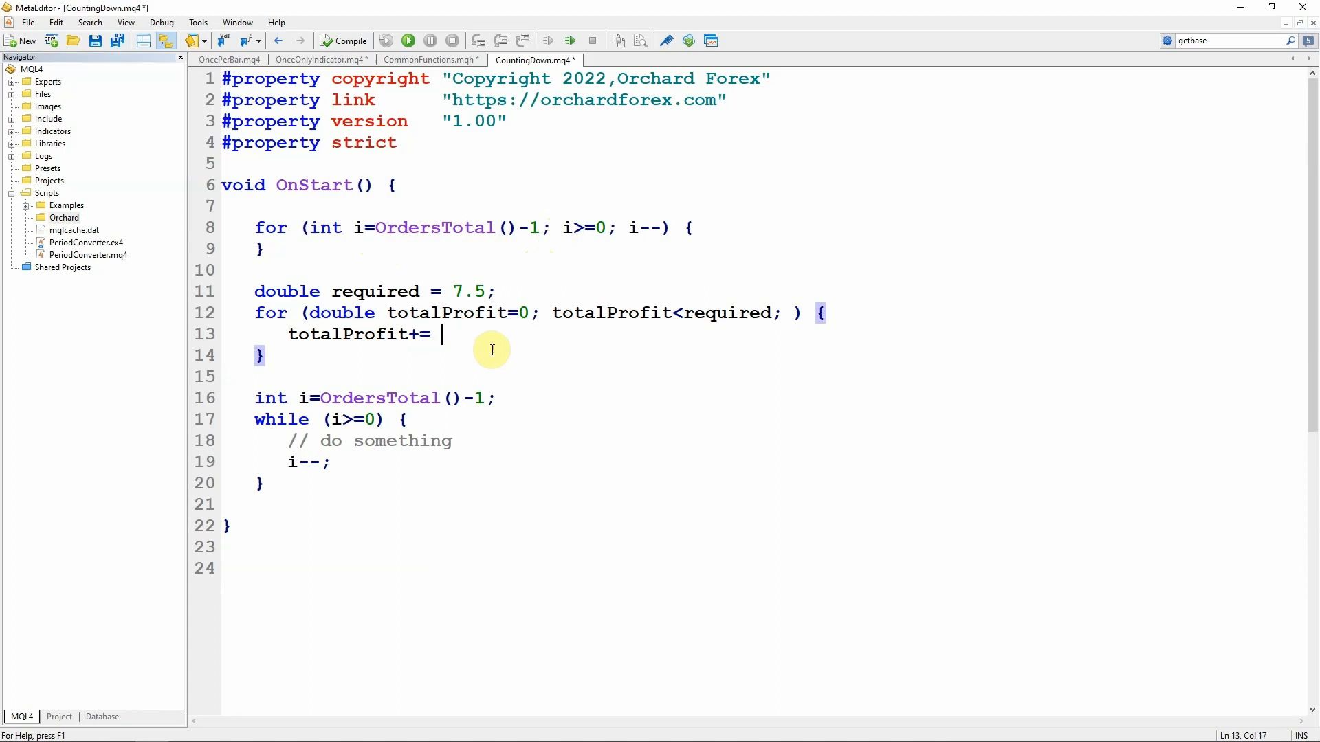
Step: Complete the body as totalProfit+= 1;, compile cleanly, then delete the totalProfit<required condition
{"action": "type", "text": "1;"}
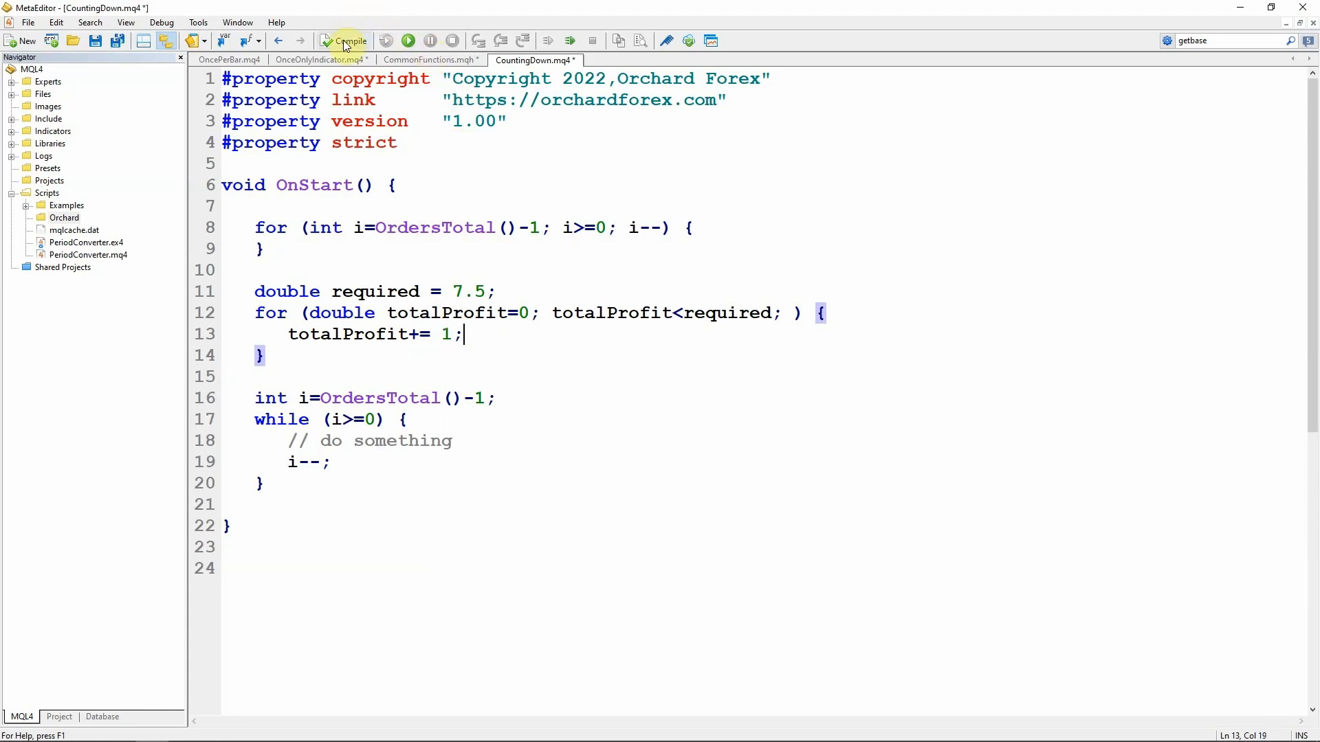
{"action": "left_click", "coordinate": [345, 40]}
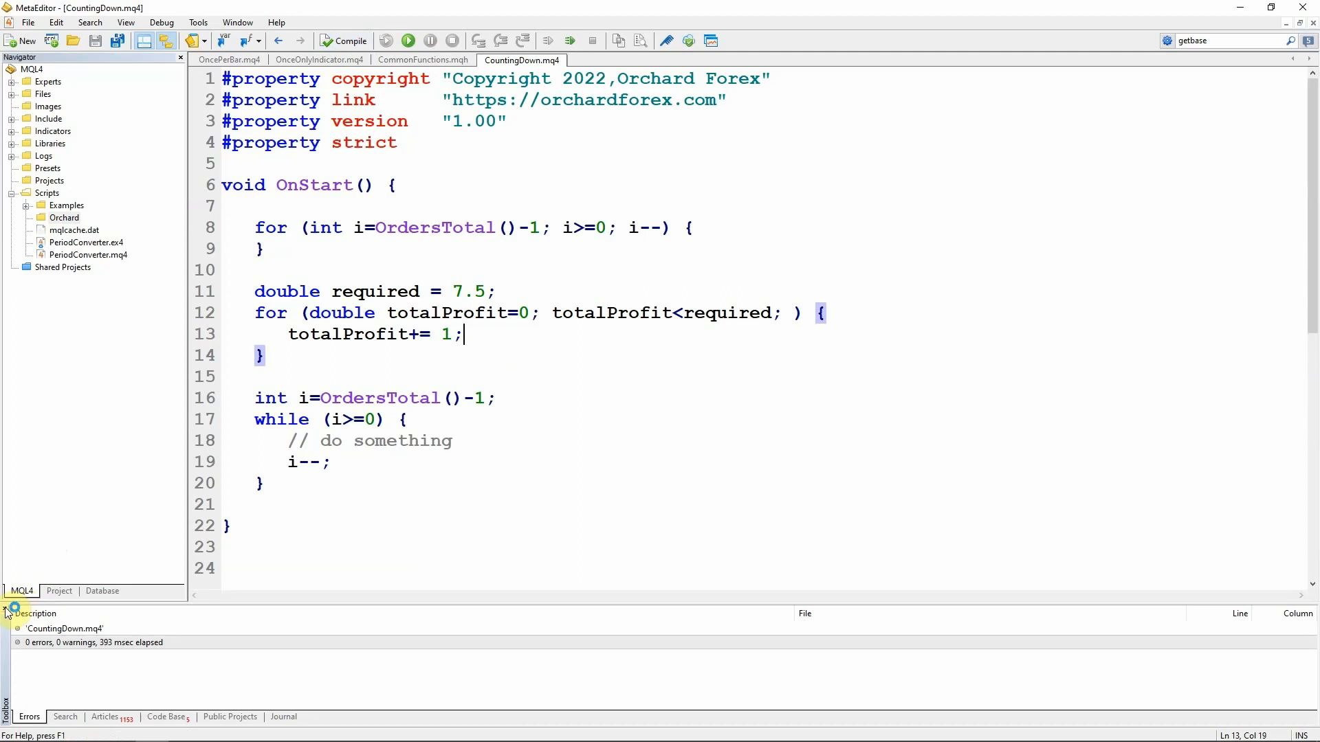
{"action": "mouse_move", "coordinate": [768, 295]}
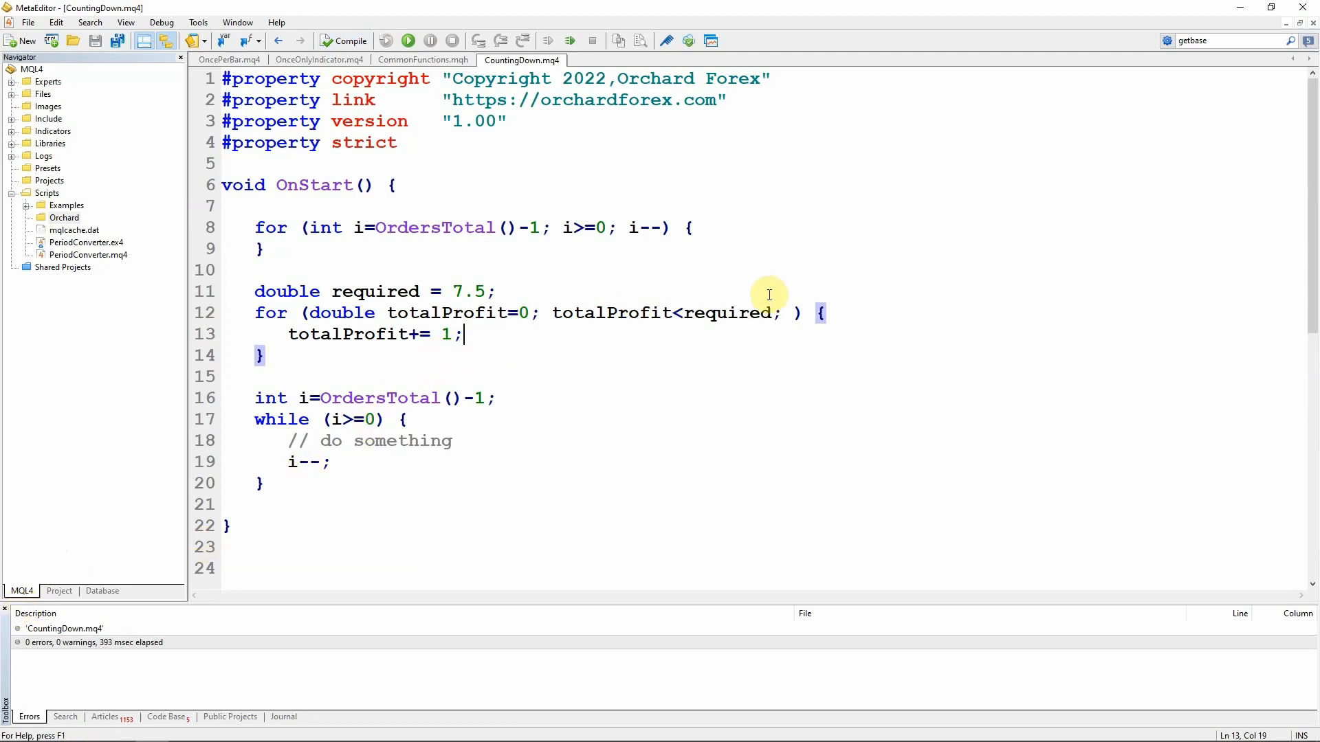
{"action": "left_click", "coordinate": [552, 312]}
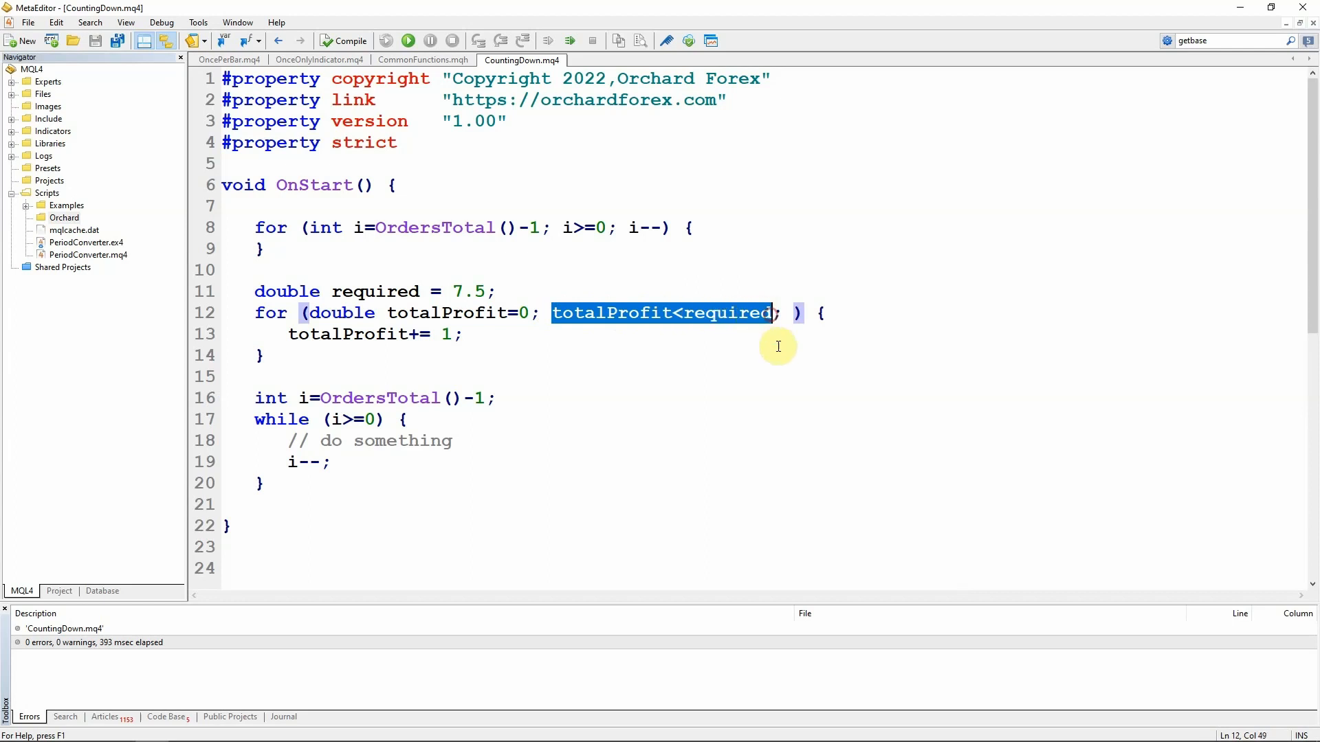
{"action": "key", "text": "Delete"}
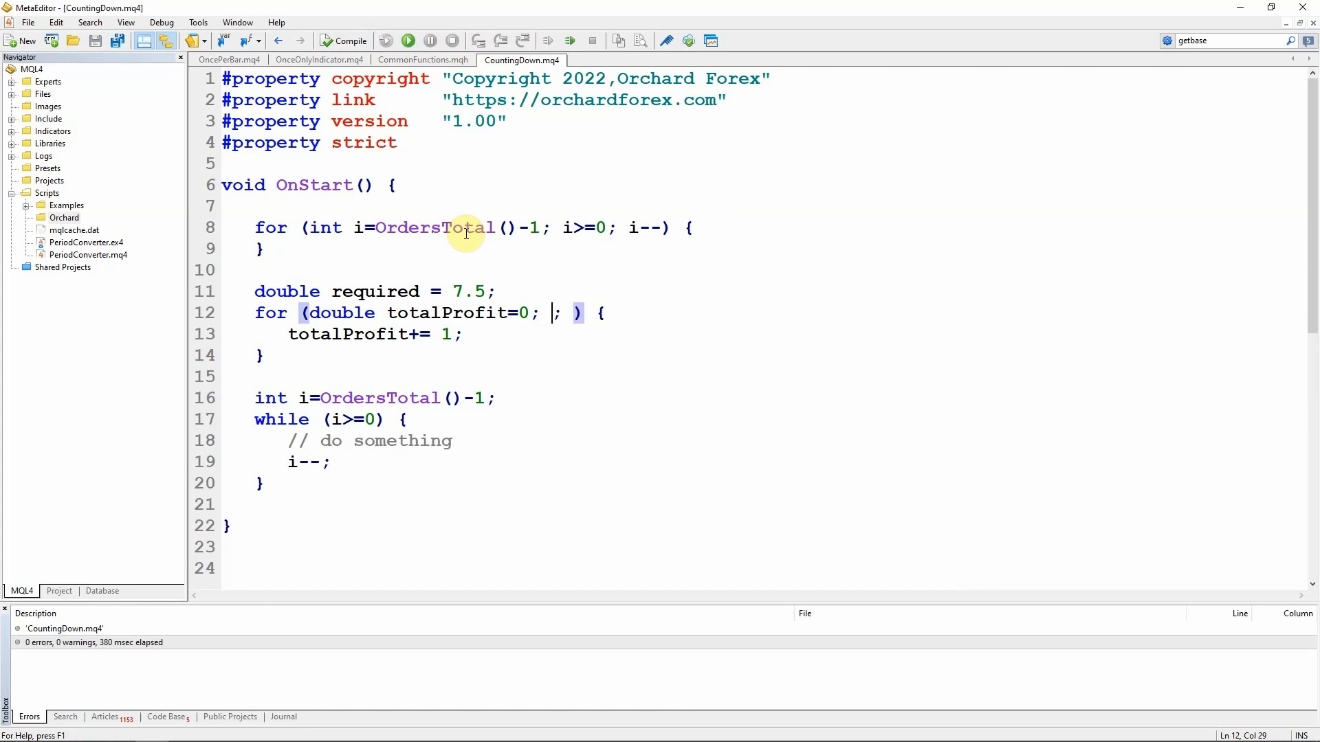
{"action": "mouse_move", "coordinate": [294, 334]}
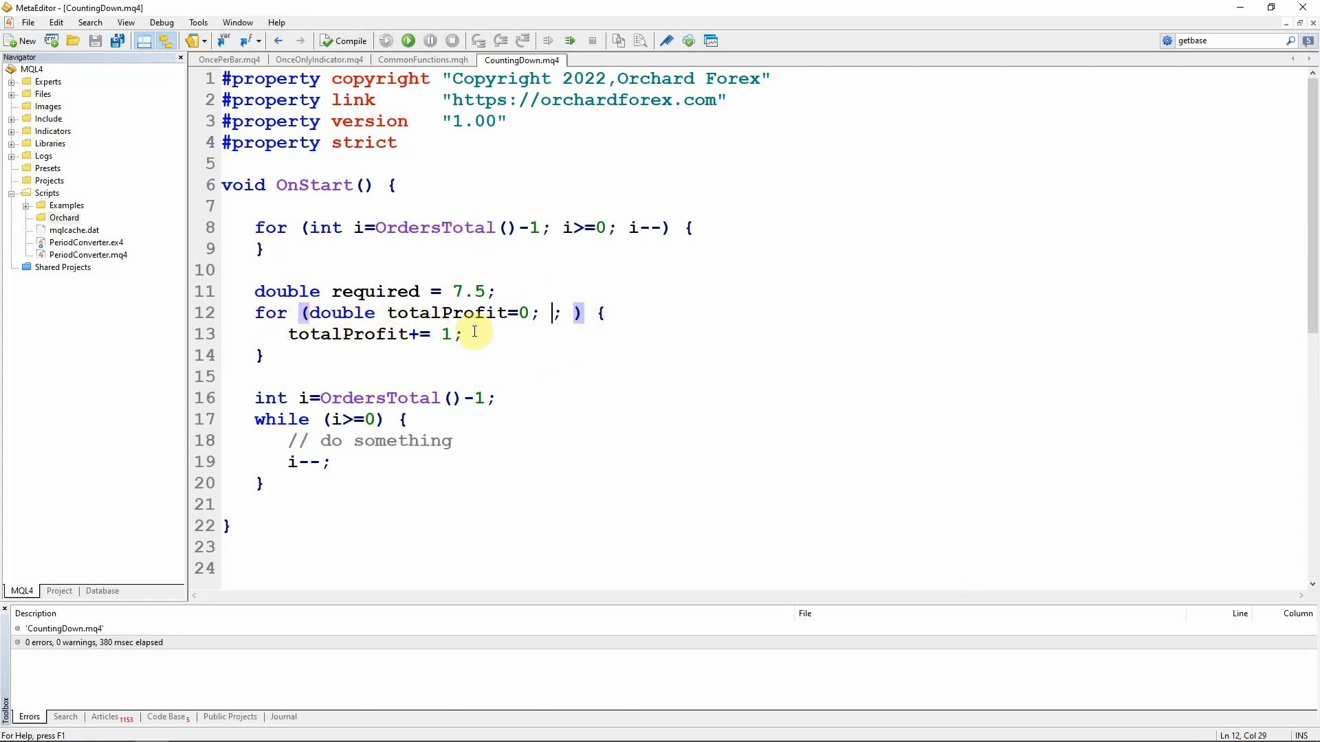
Step: Declare double totalProfit = 0; before the loop and reduce the for header to empty ;; clauses
{"action": "left_click", "coordinate": [496, 292]}
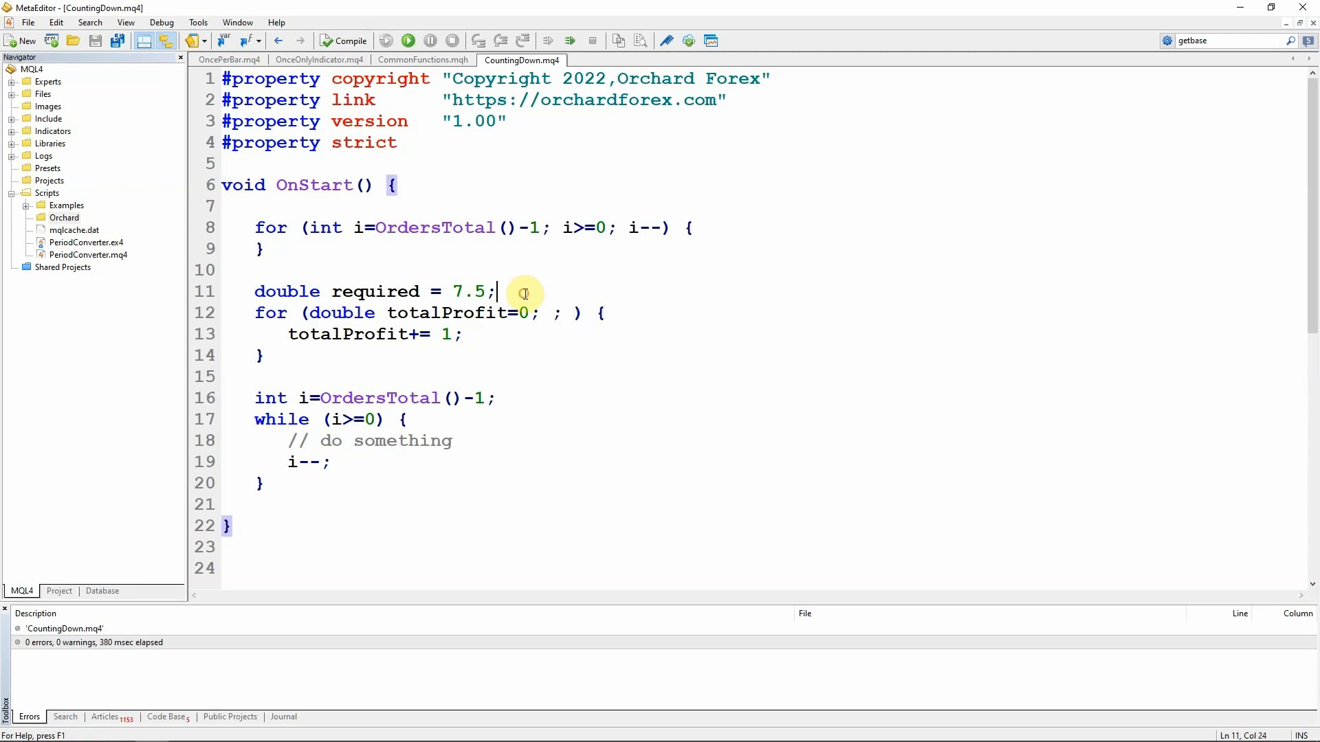
{"action": "type", "text": "double total"}
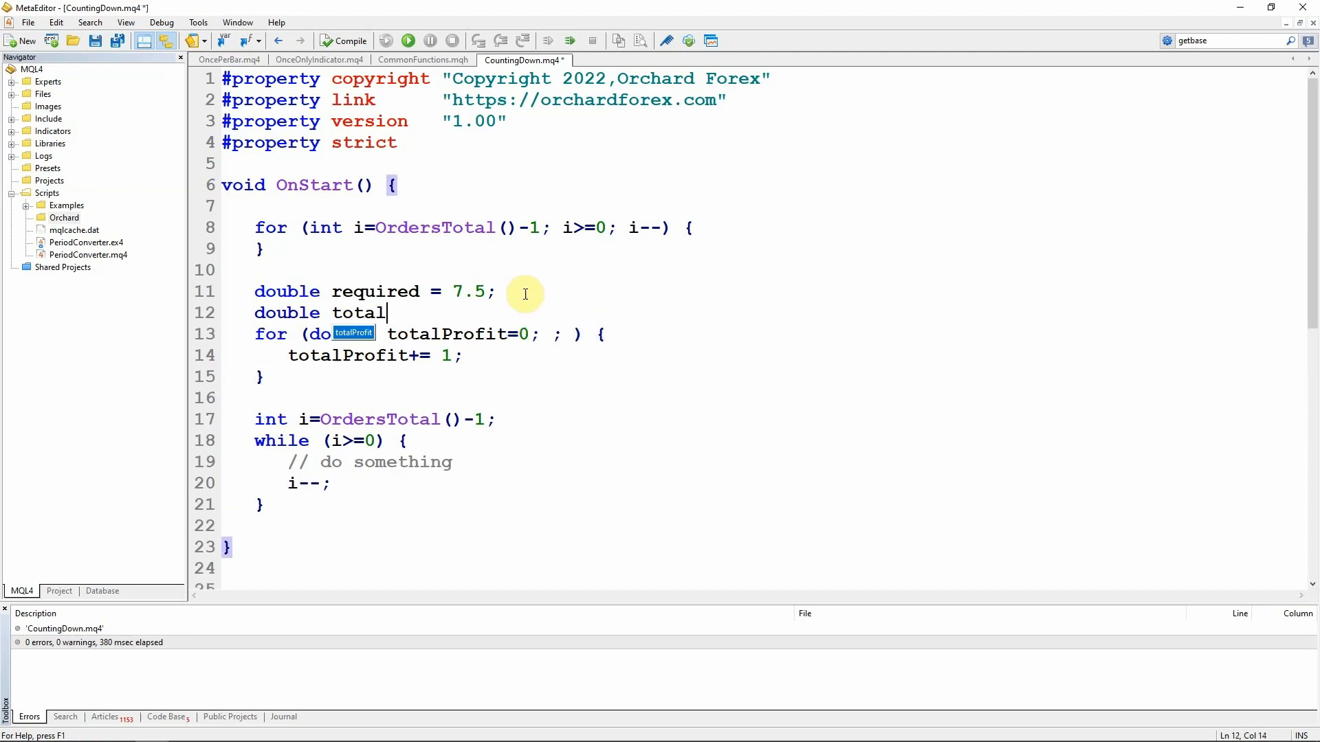
{"action": "type", "text": "Profit = 0;"}
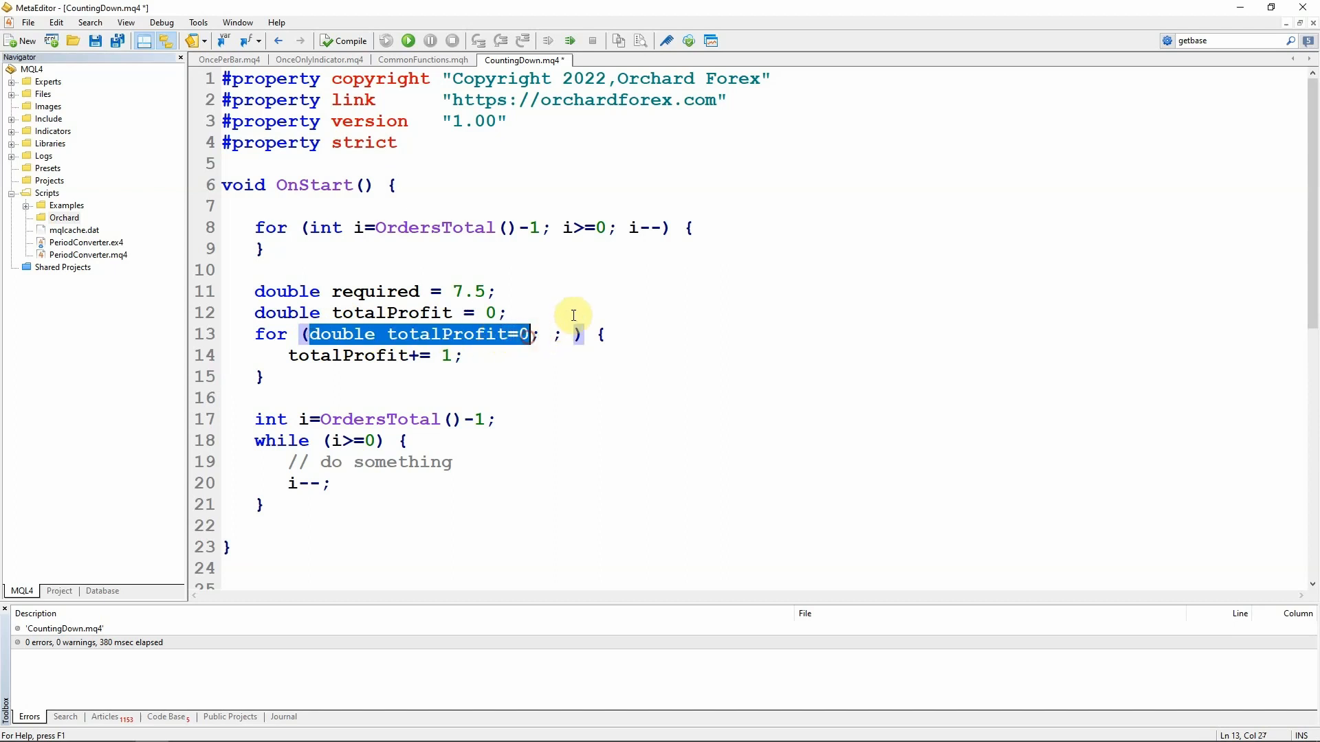
{"action": "key", "text": "Delete"}
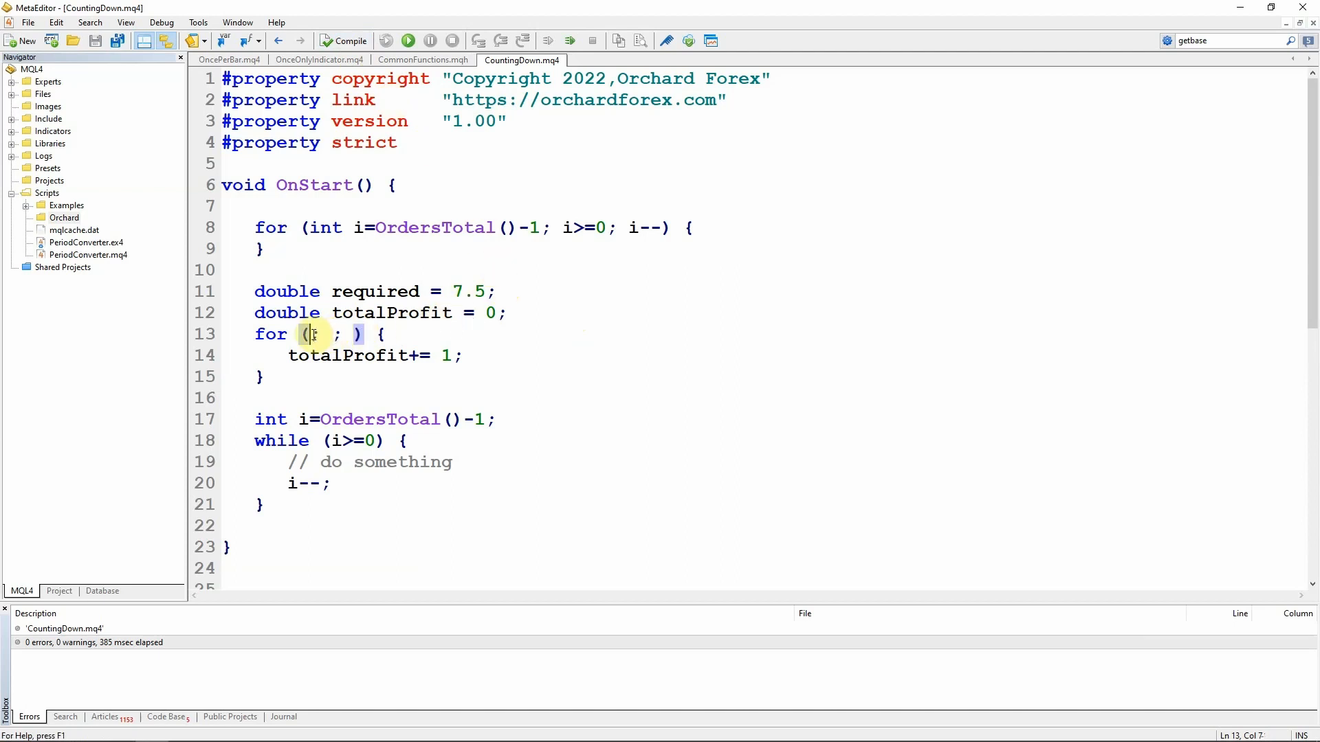
{"action": "type", "text": ";"}
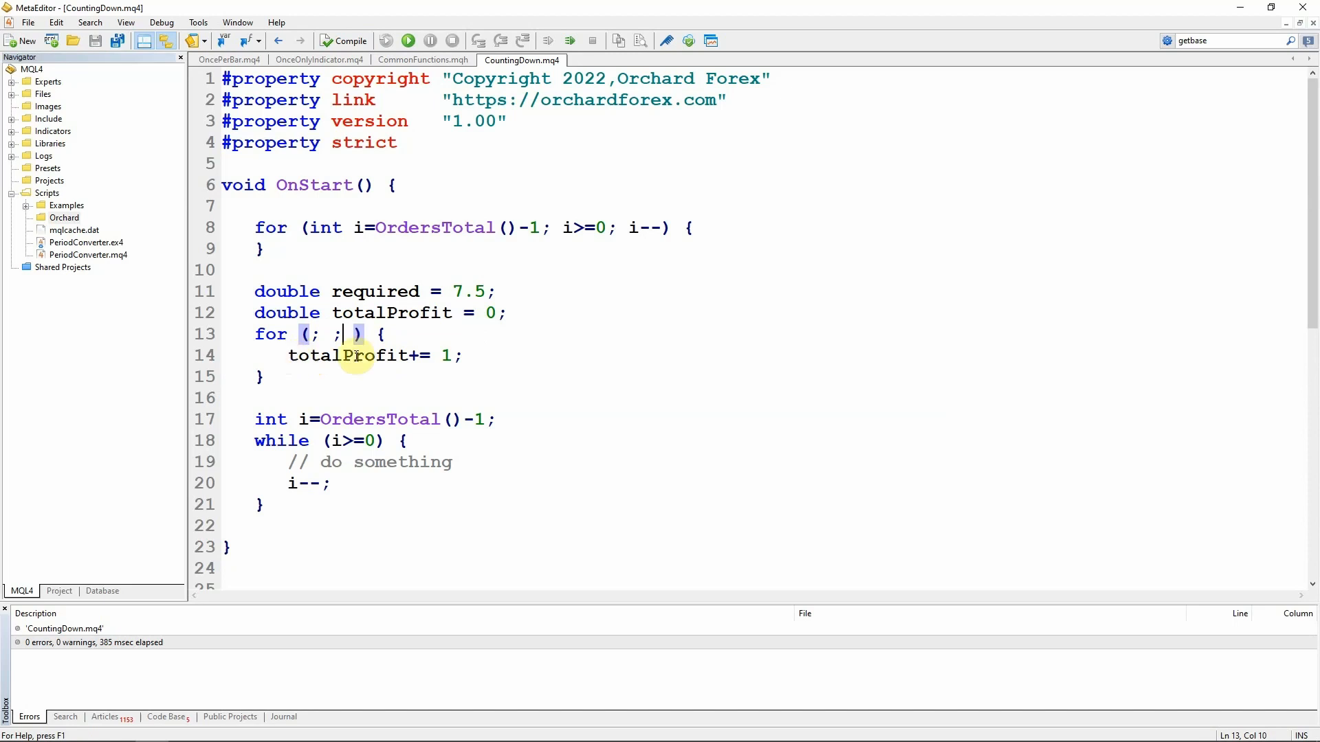
{"action": "left_click", "coordinate": [463, 355]}
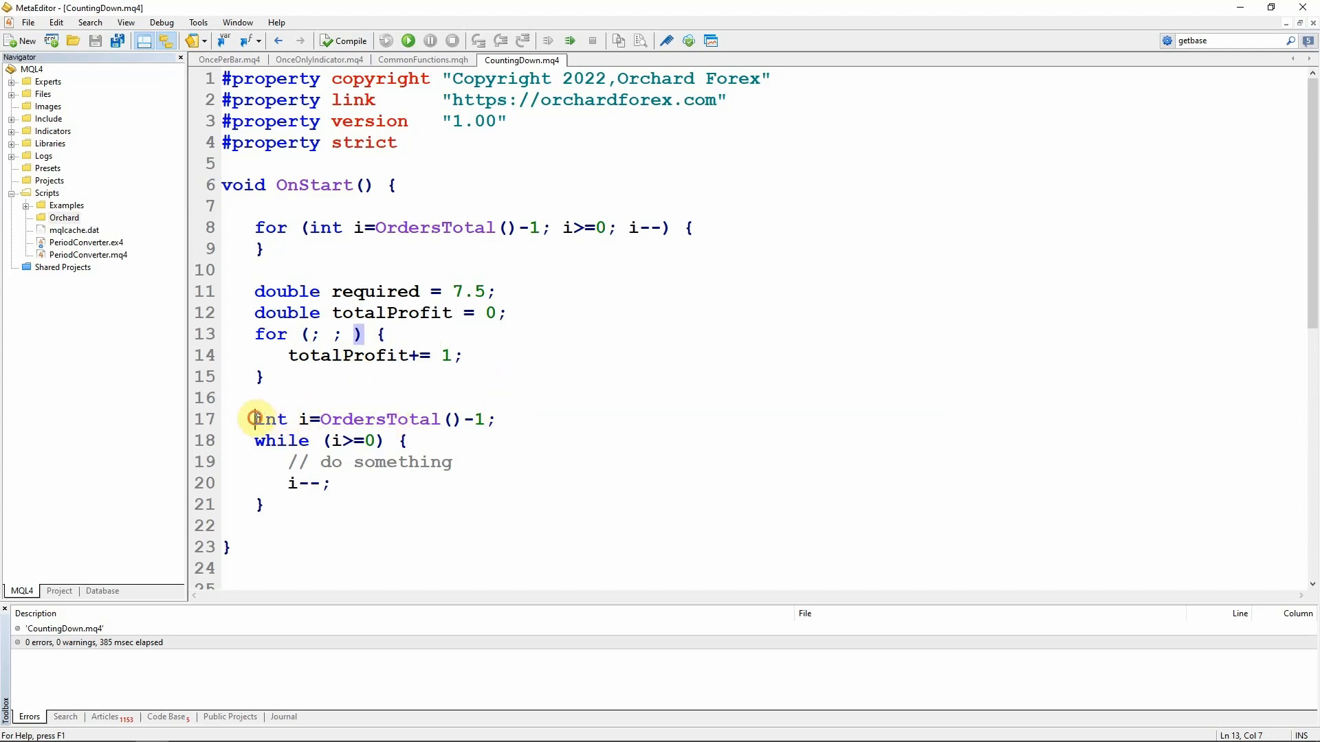
Step: Review the while loop's i>=0 and i-- and the count-down loop's OrdersTotal(), then position after the first loop
{"action": "double_click", "coordinate": [286, 419]}
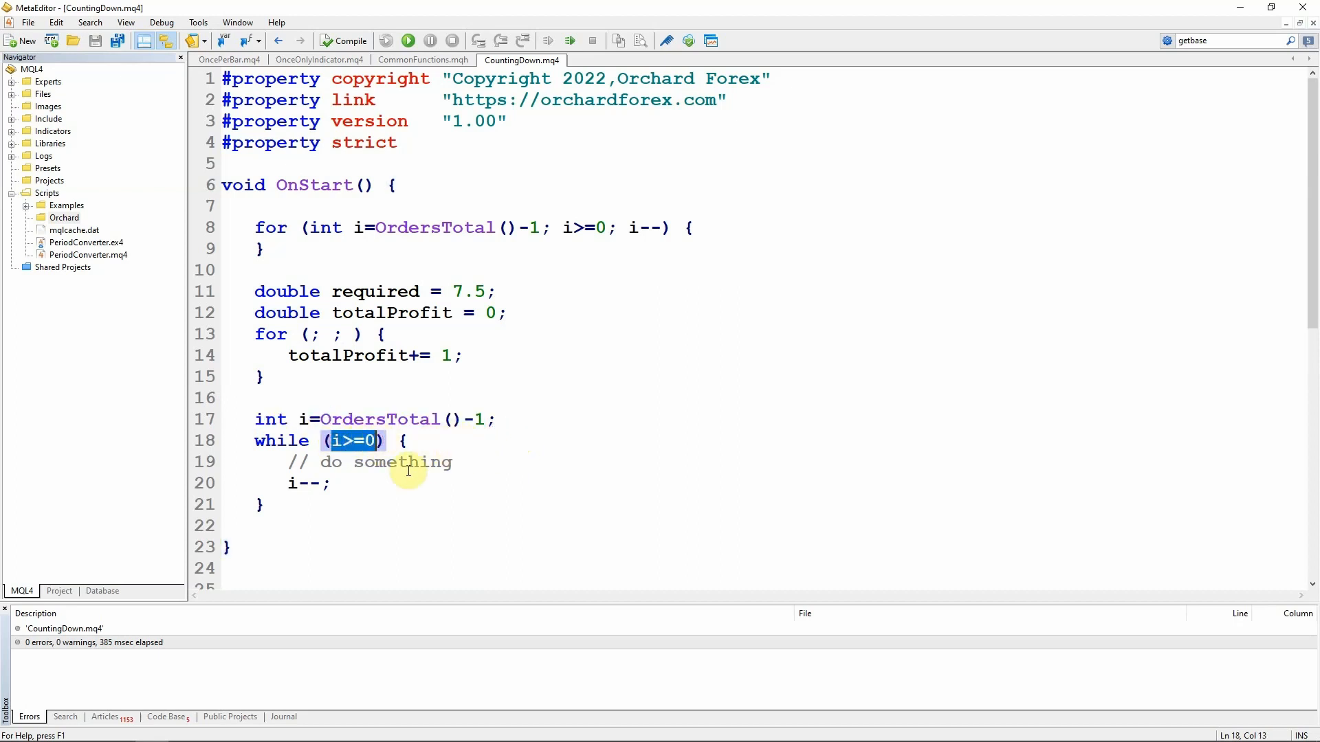
{"action": "double_click", "coordinate": [308, 483]}
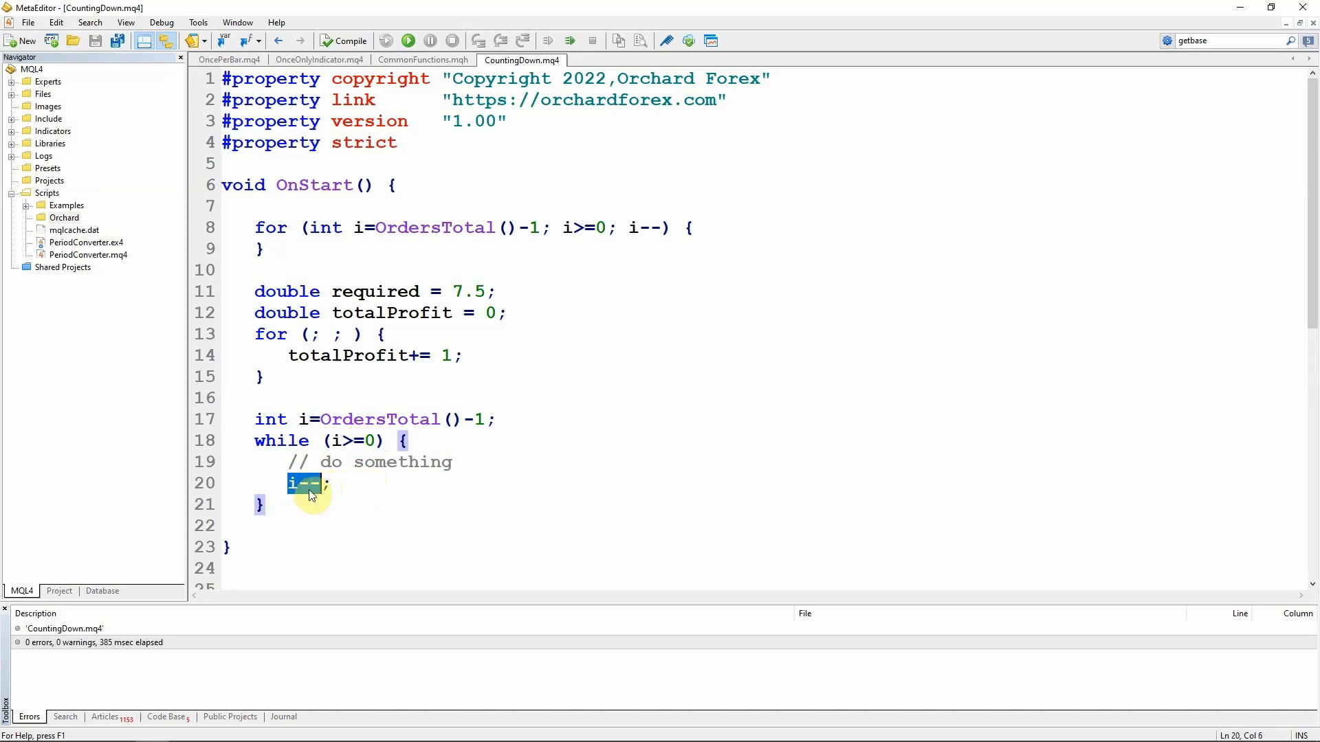
{"action": "left_click", "coordinate": [302, 482]}
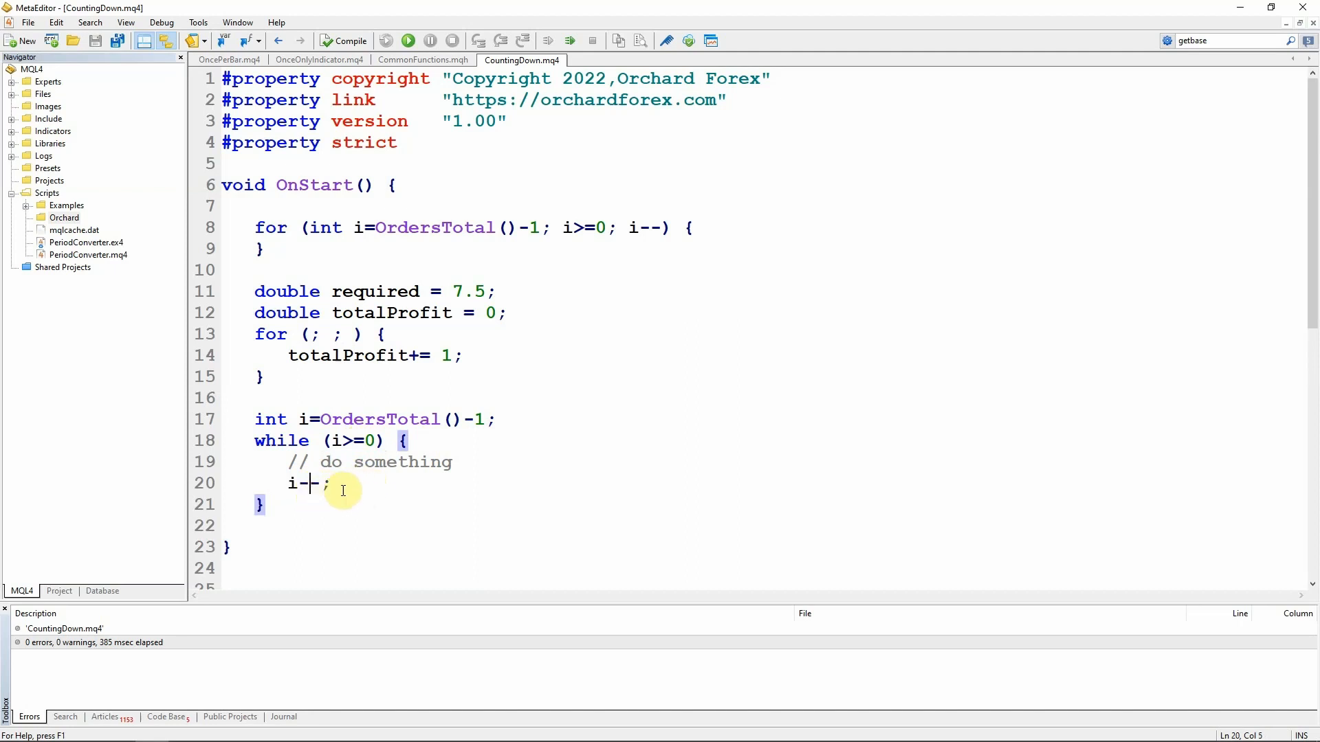
{"action": "left_click", "coordinate": [263, 376]}
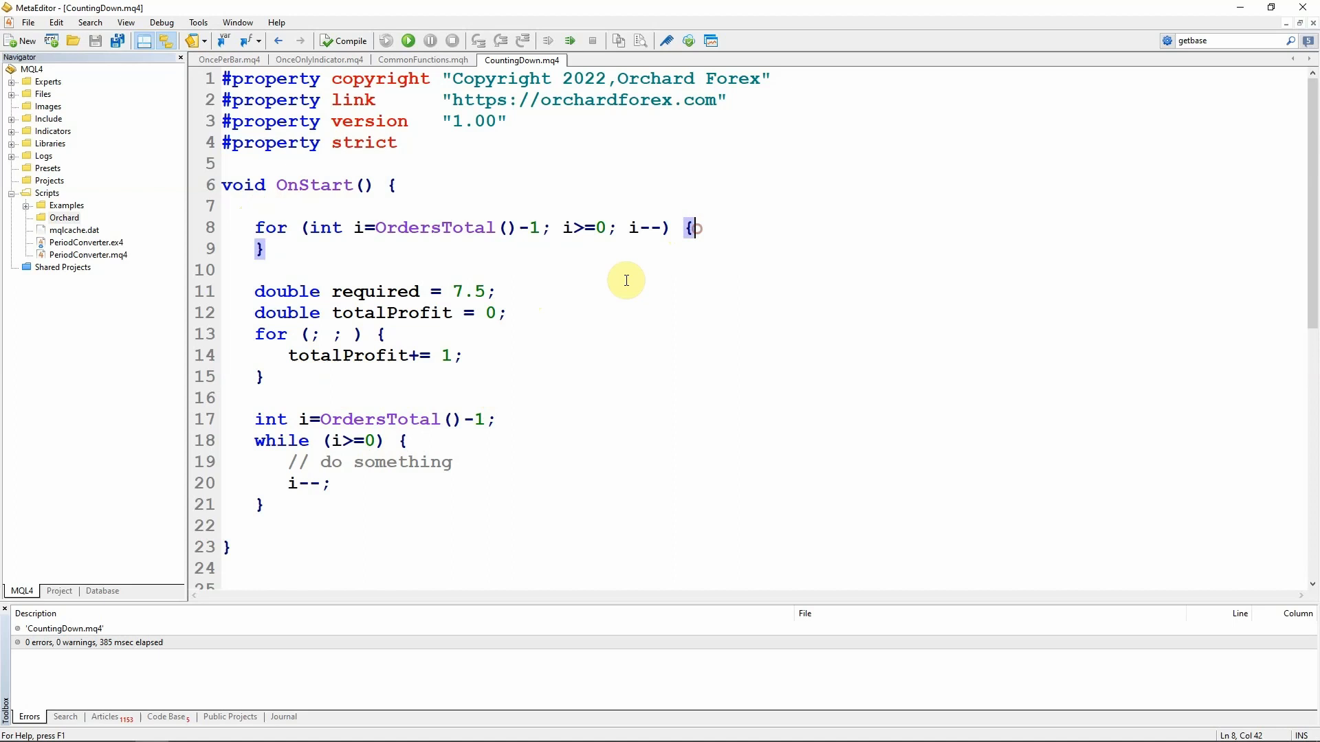
{"action": "mouse_move", "coordinate": [256, 419]}
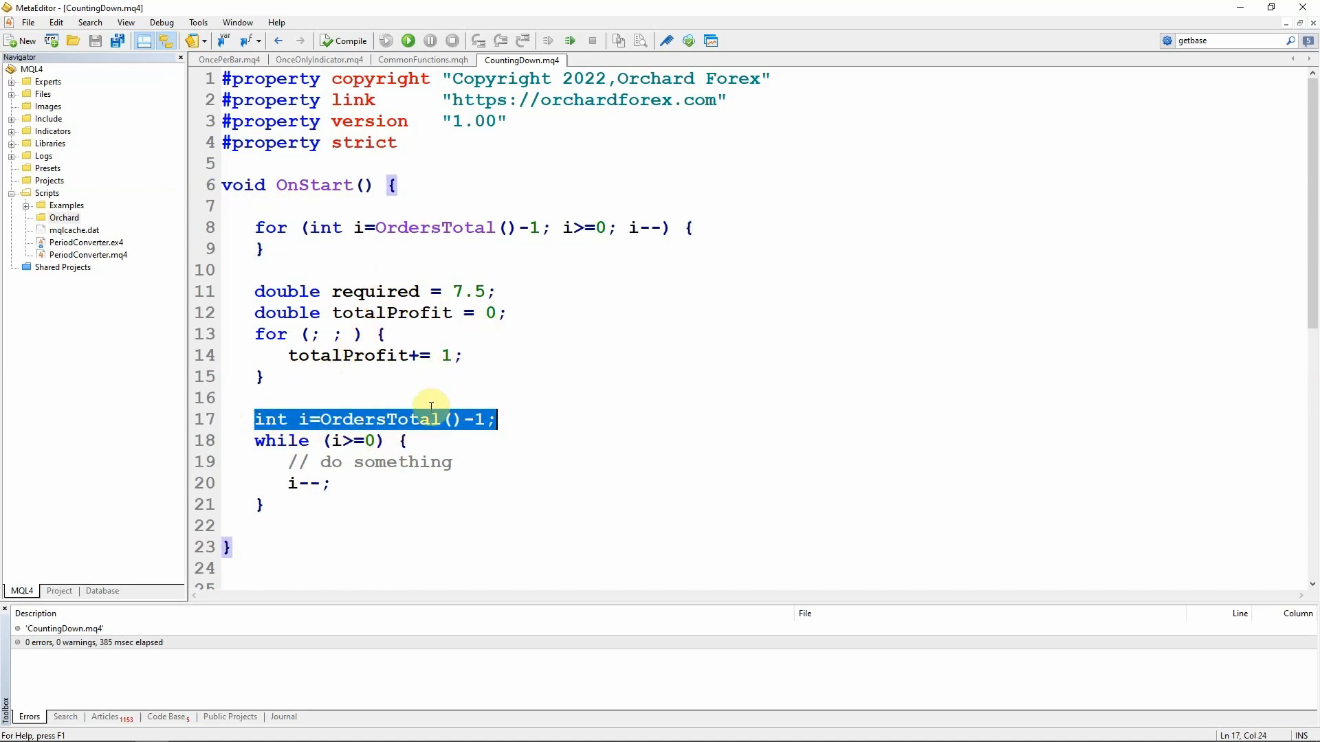
{"action": "left_click", "coordinate": [385, 227]}
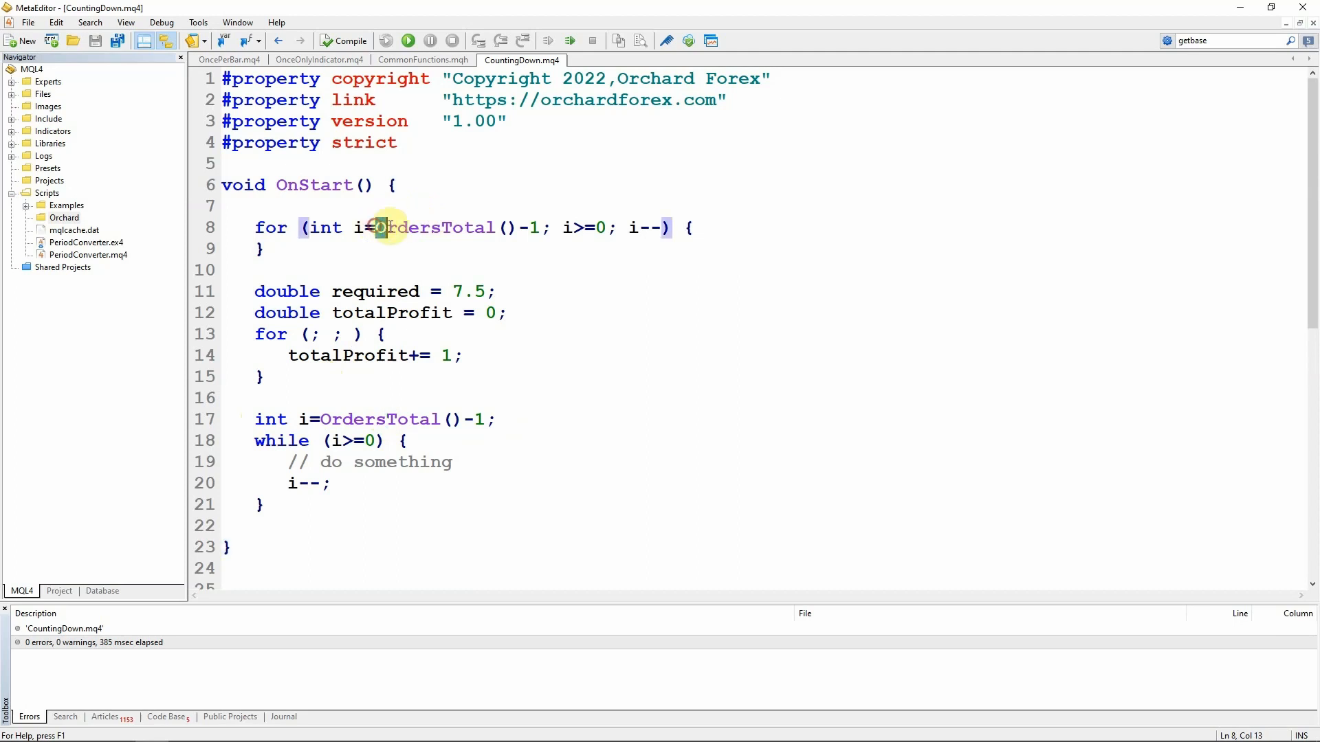
{"action": "double_click", "coordinate": [421, 227]}
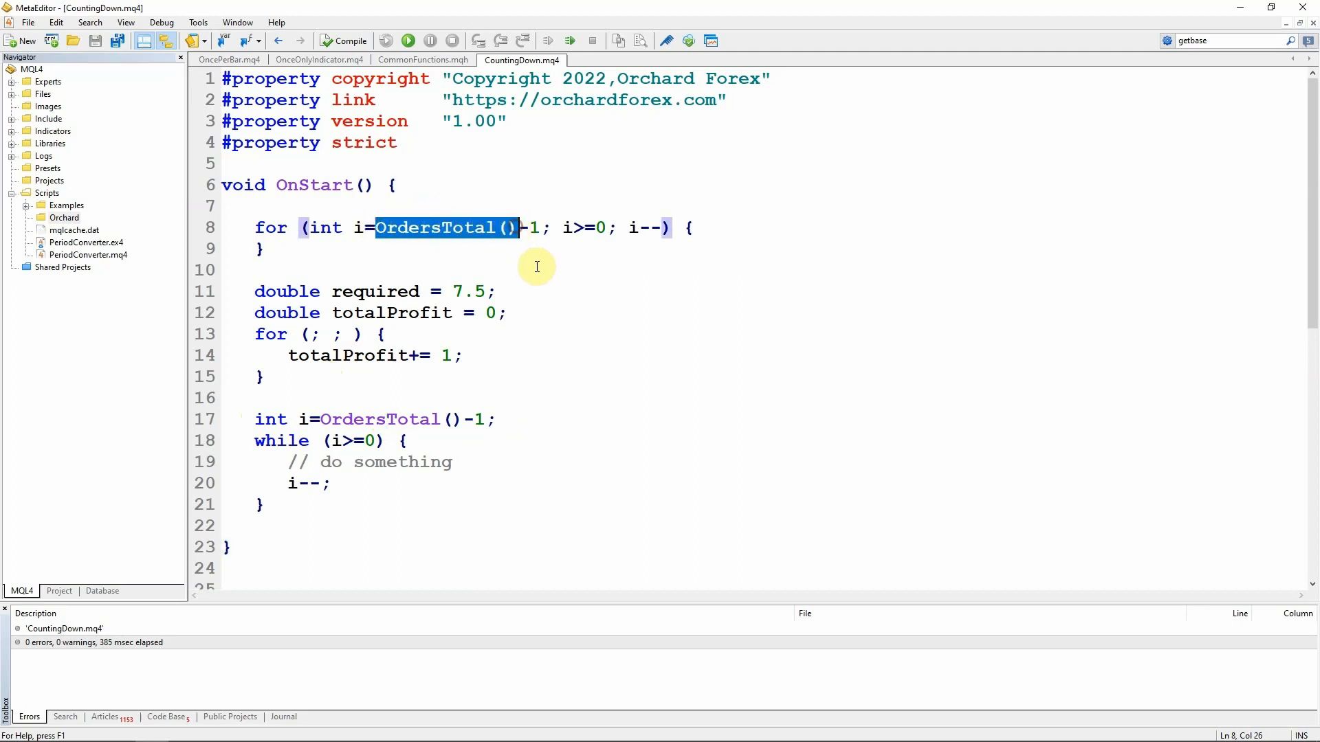
{"action": "mouse_move", "coordinate": [437, 238]}
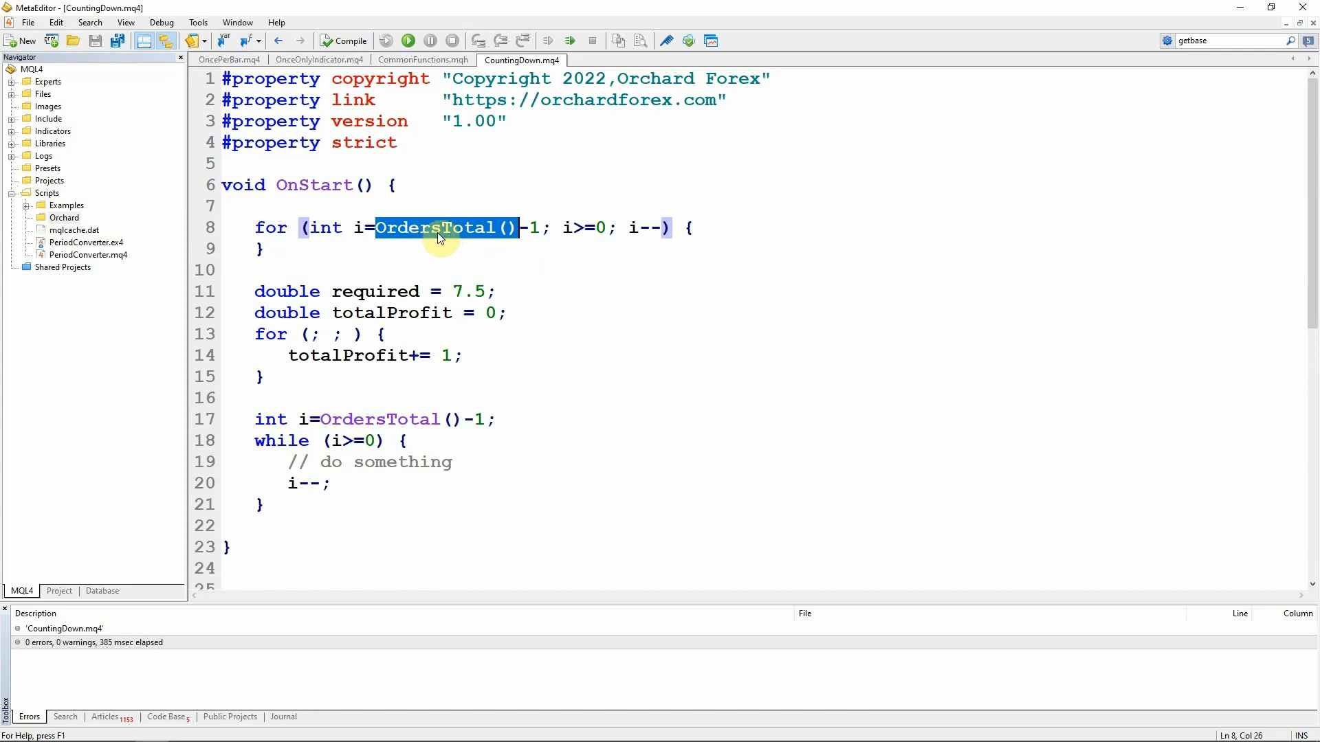
{"action": "left_click", "coordinate": [374, 227]}
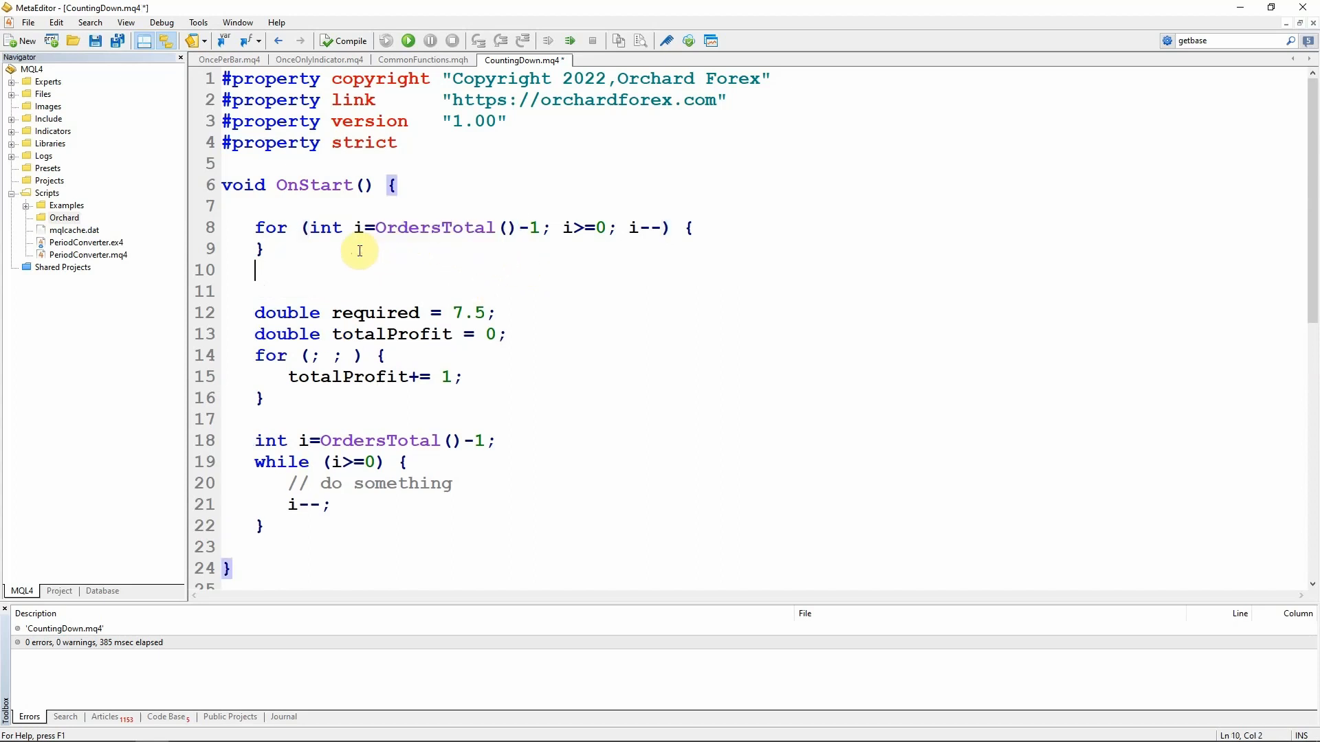
Step: Write for (int i=0; i<OrdersTotal(); i++) {} as a count-up loop and highlight its condition
{"action": "type", "text": "for (int i=0; i<OrdersTotal(); i++) {"}
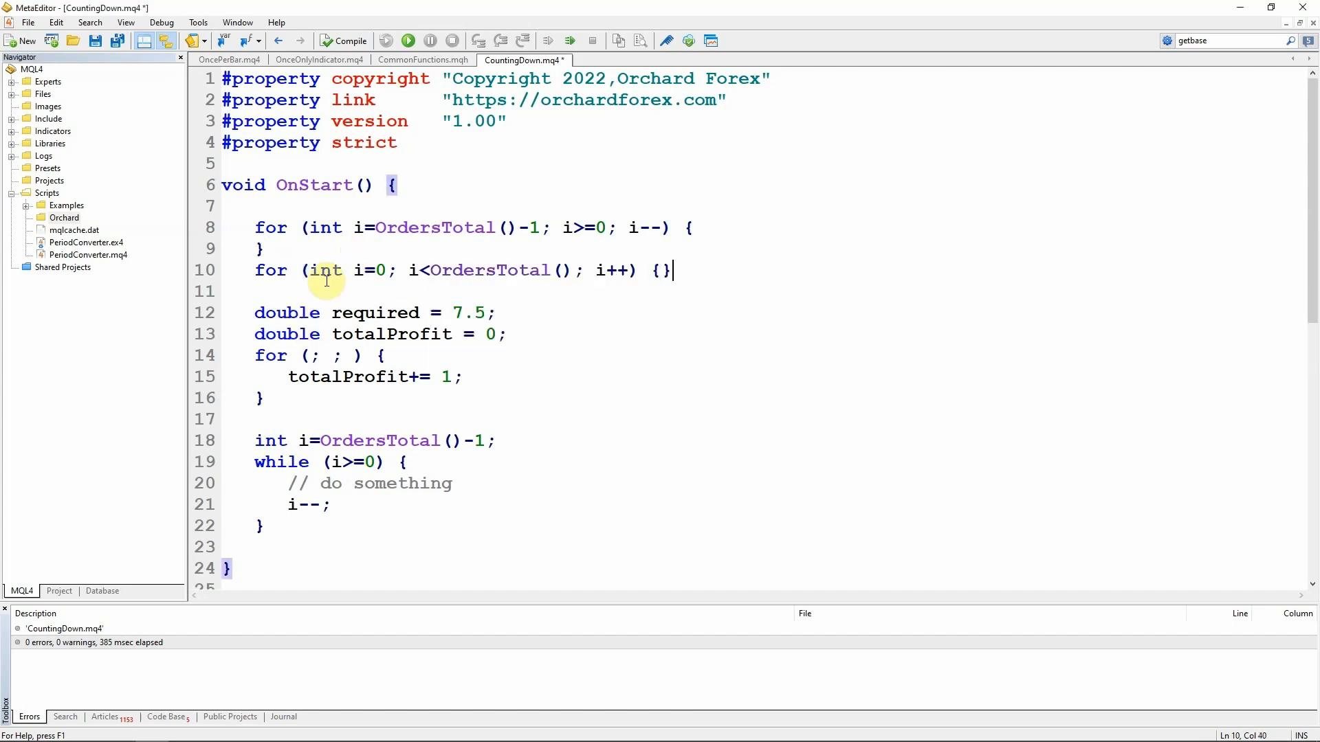
{"action": "mouse_move", "coordinate": [324, 271]}
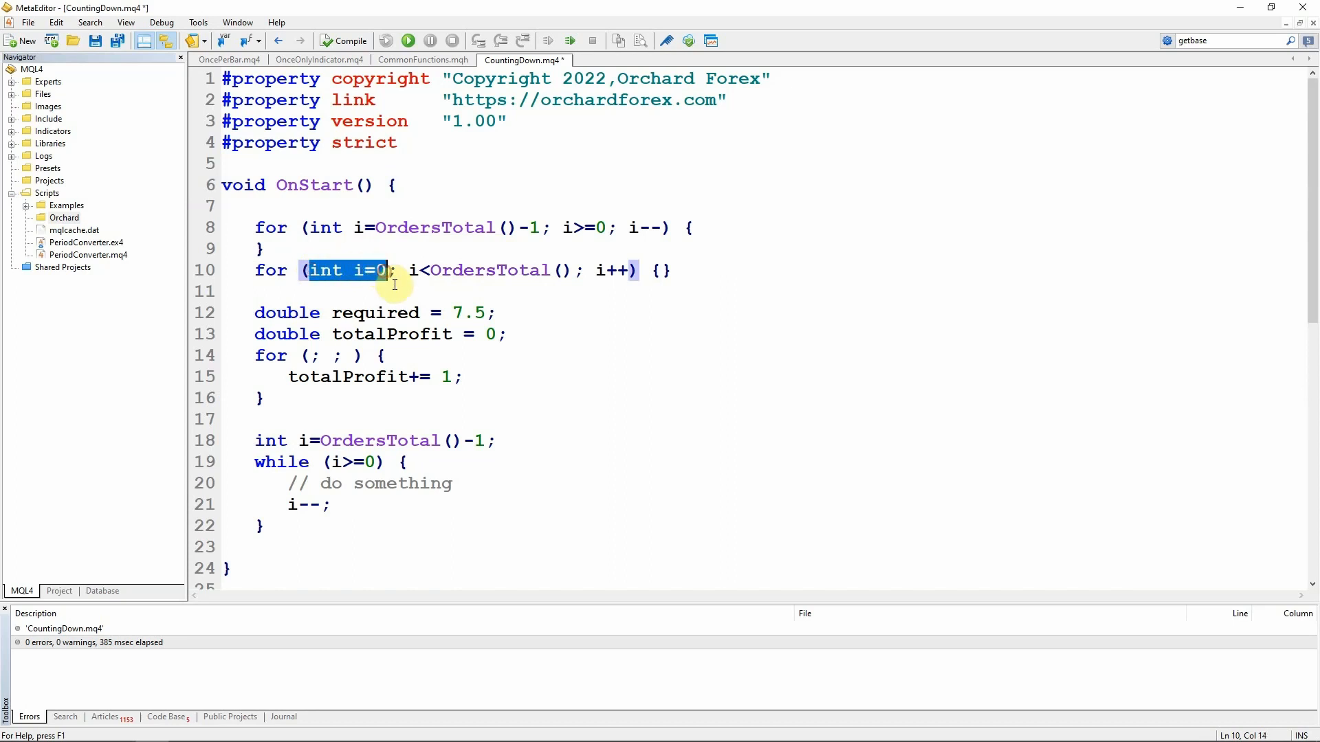
{"action": "left_click", "coordinate": [411, 271]}
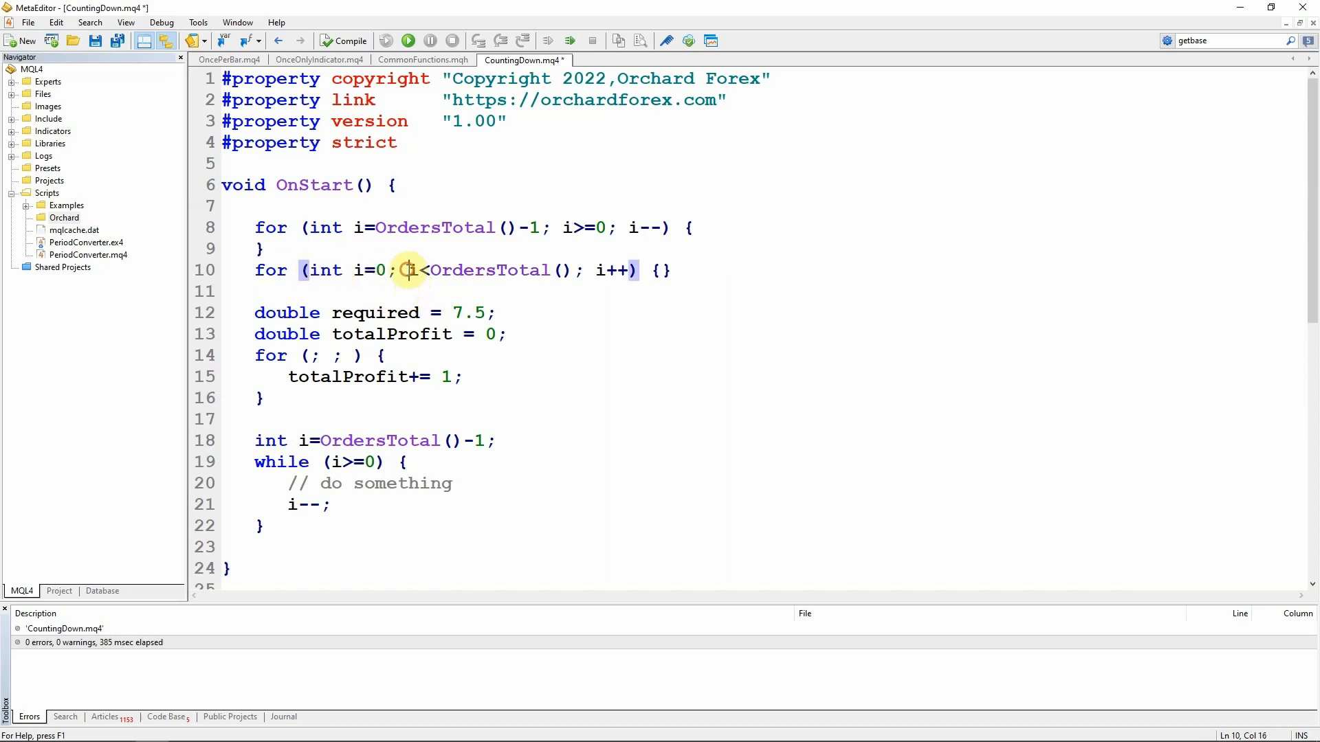
{"action": "left_click_drag", "start_coordinate": [410, 271], "coordinate": [576, 270]}
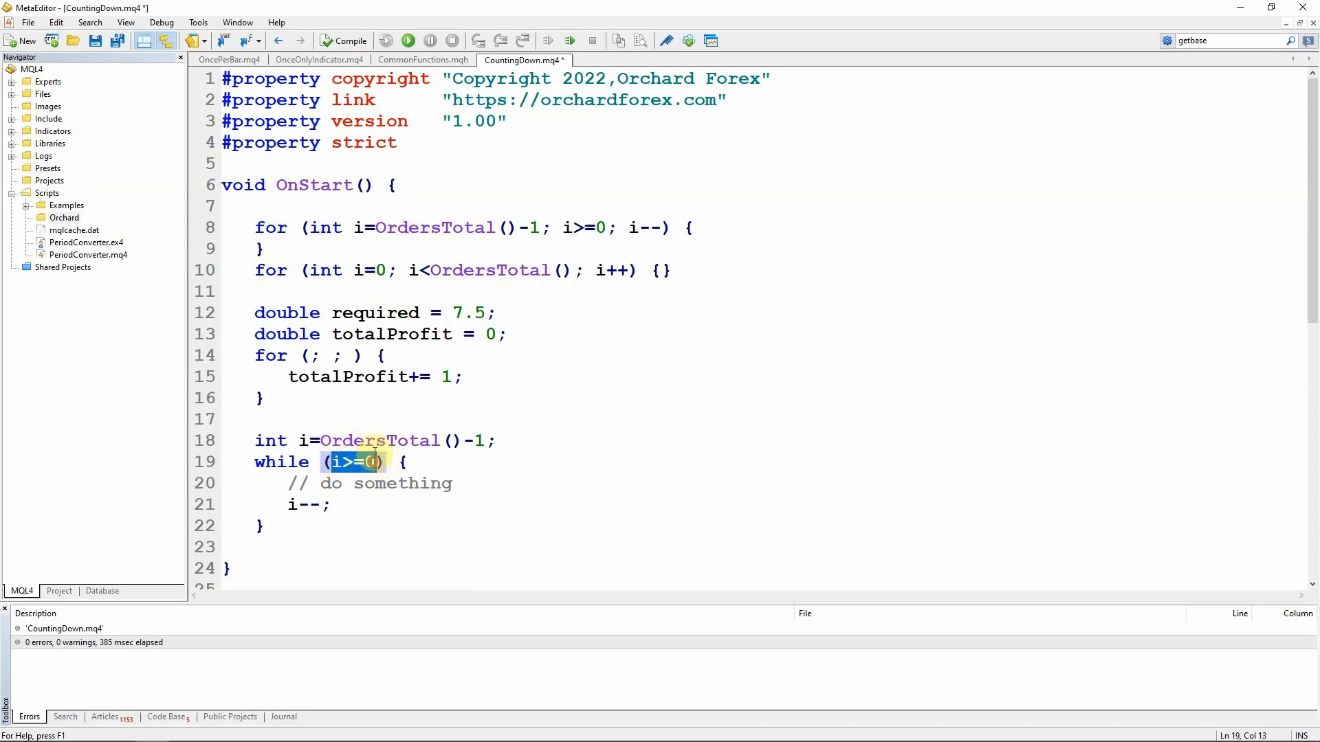
{"action": "left_click", "coordinate": [432, 271]}
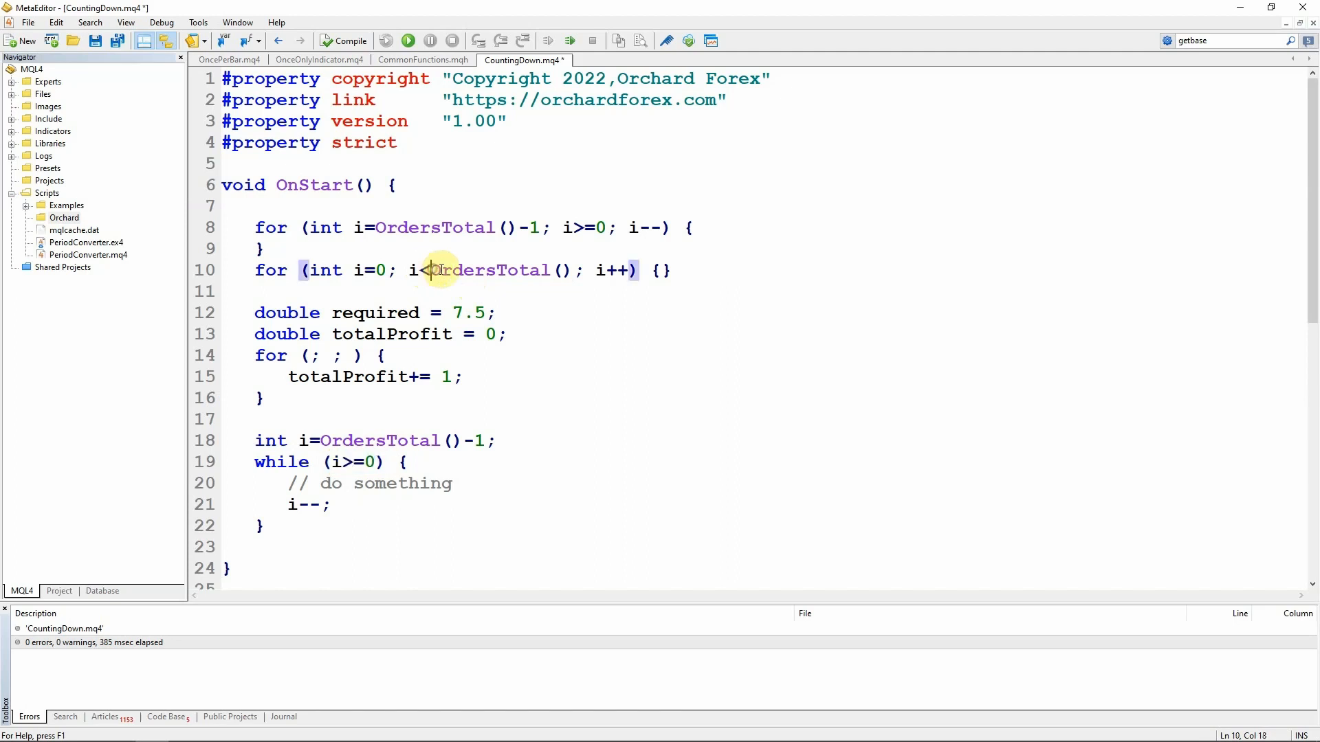
{"action": "double_click", "coordinate": [499, 271]}
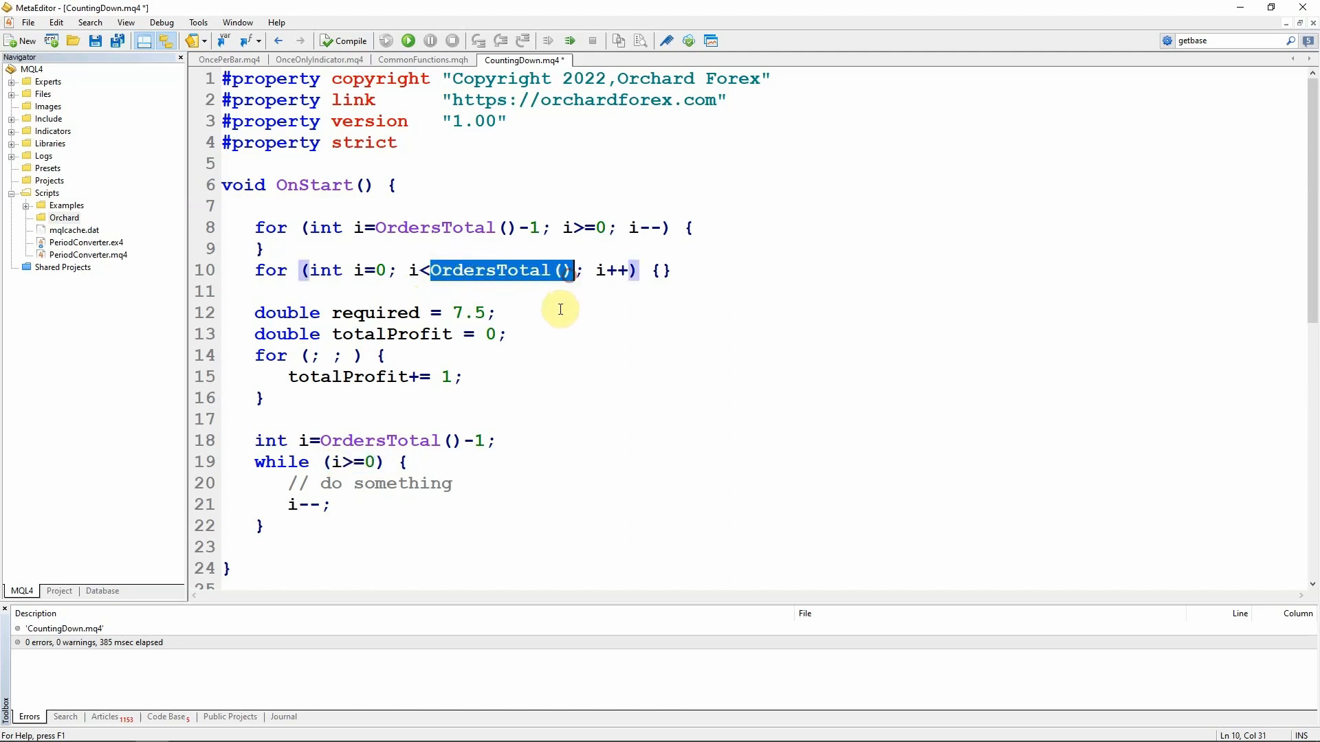
{"action": "mouse_move", "coordinate": [512, 297]}
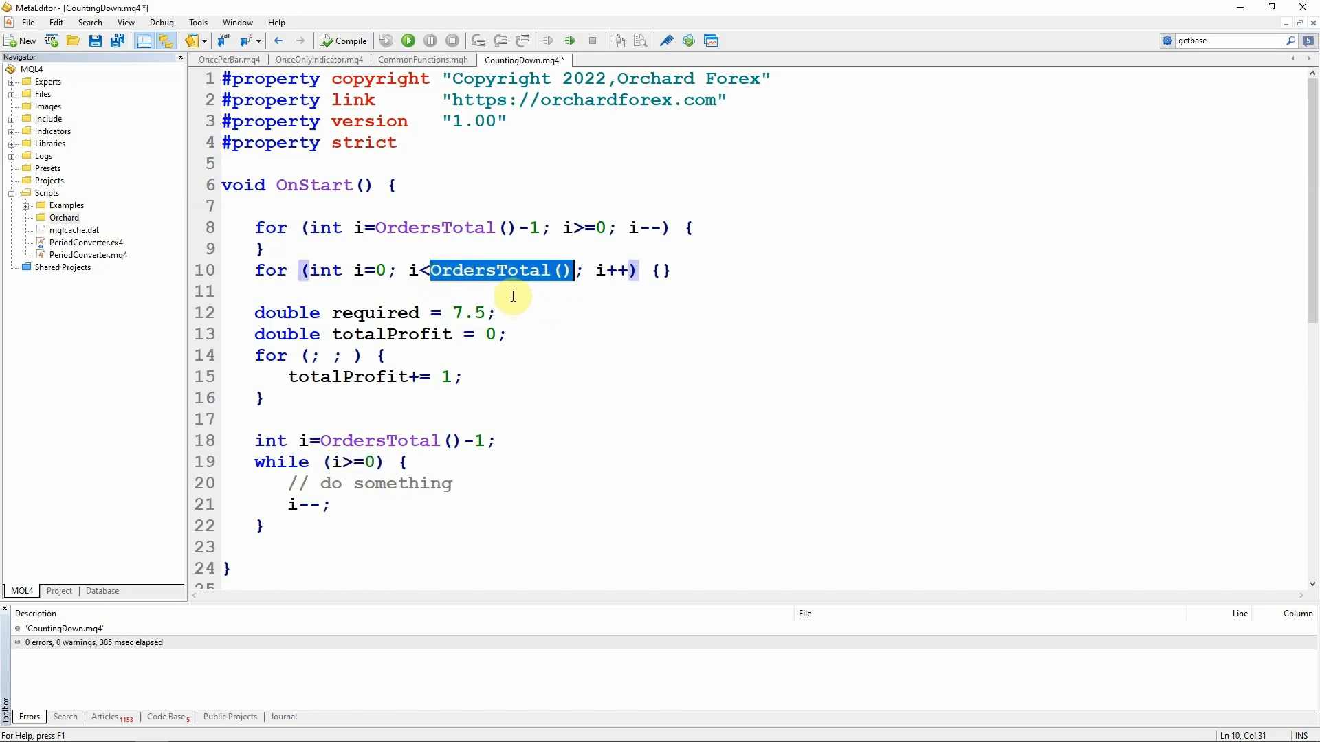
{"action": "mouse_move", "coordinate": [480, 292]}
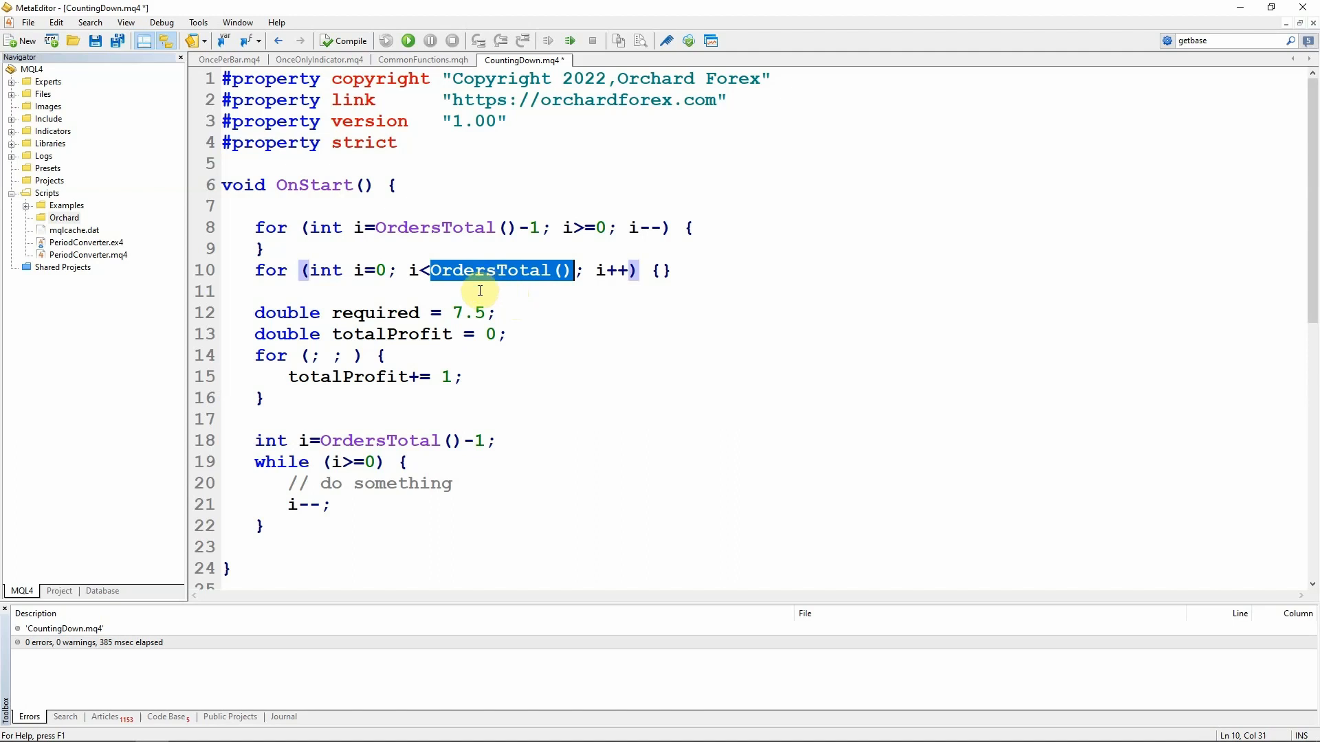
{"action": "mouse_move", "coordinate": [436, 282]}
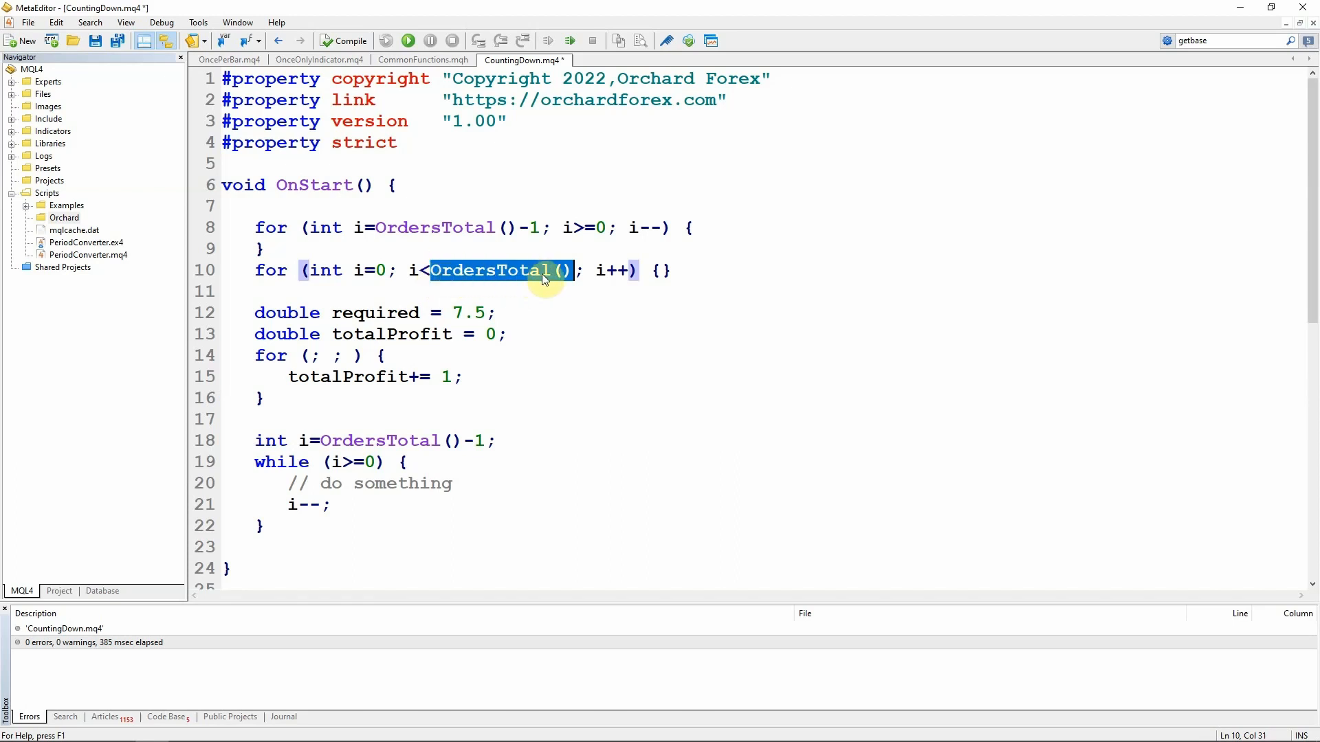
{"action": "mouse_move", "coordinate": [435, 279]}
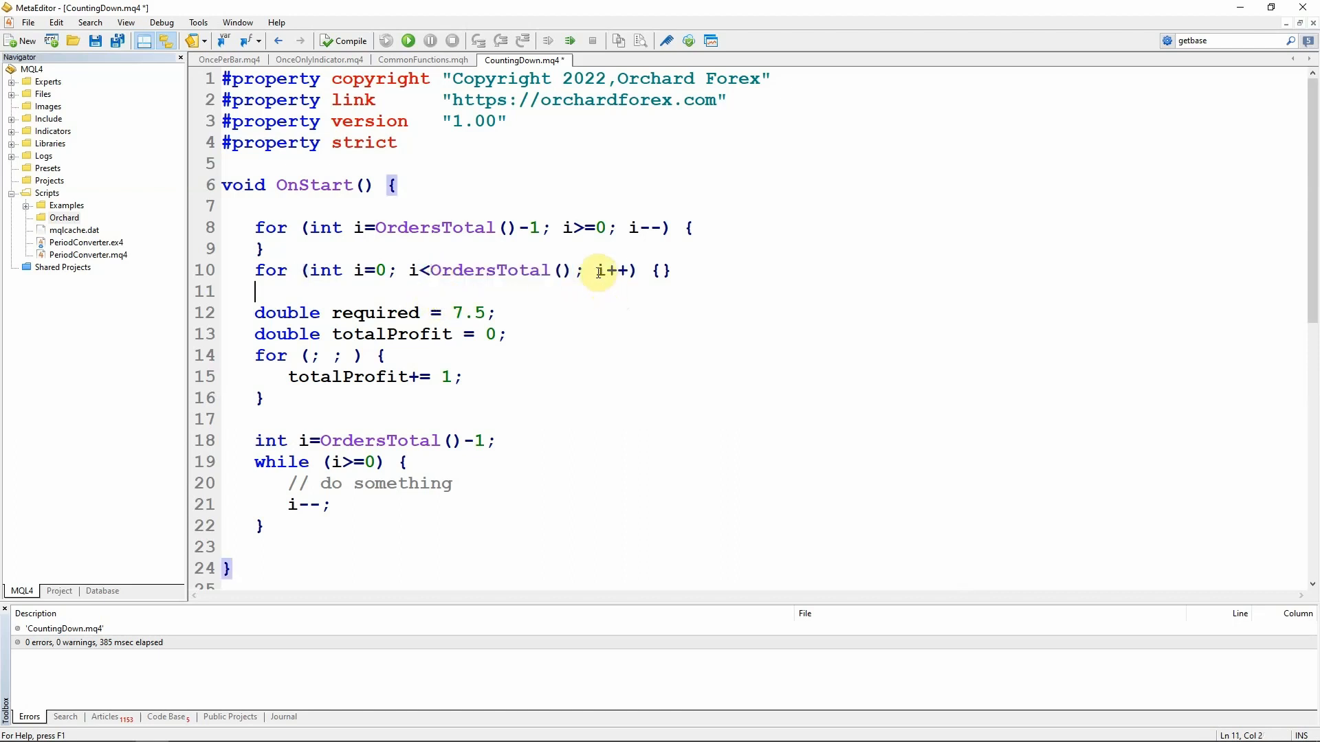
Step: Highlight the i++ increment and OrdersTotal() condition to compare with the count-down loop
{"action": "double_click", "coordinate": [609, 271]}
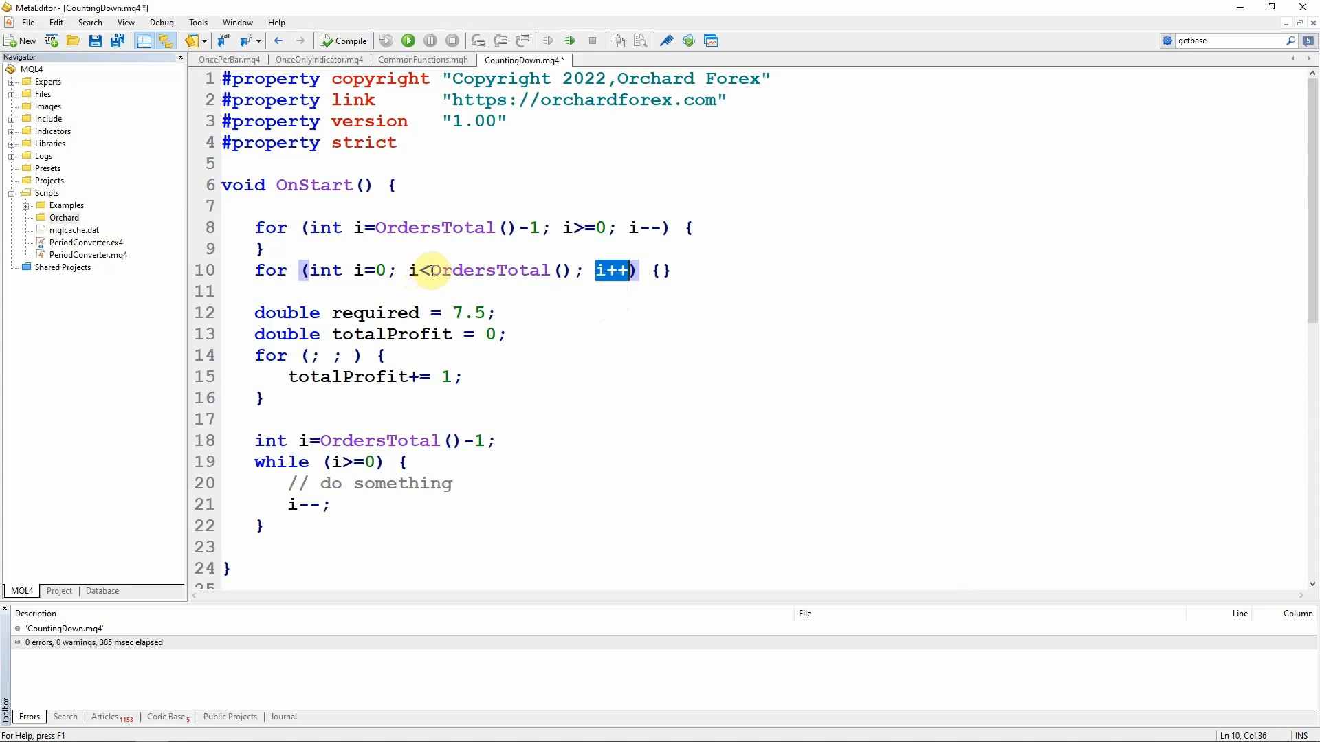
{"action": "double_click", "coordinate": [496, 271]}
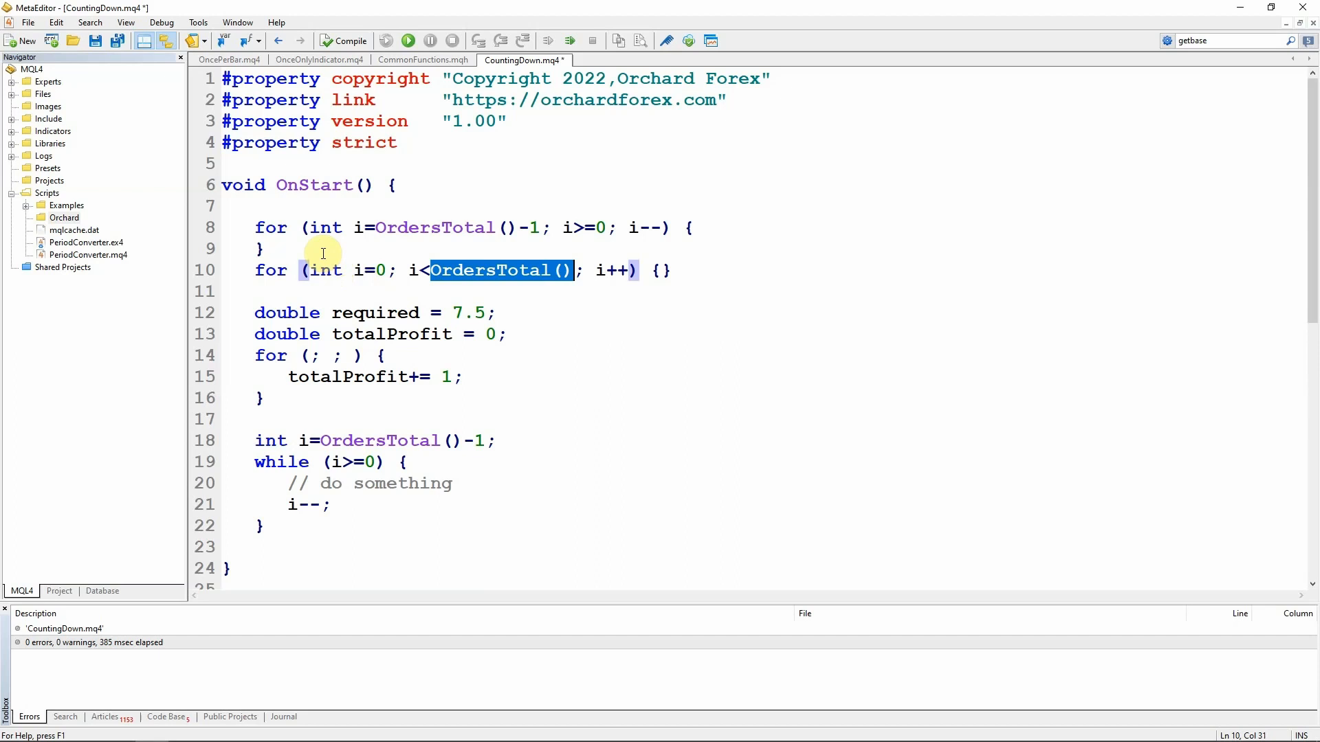
{"action": "left_click", "coordinate": [405, 291]}
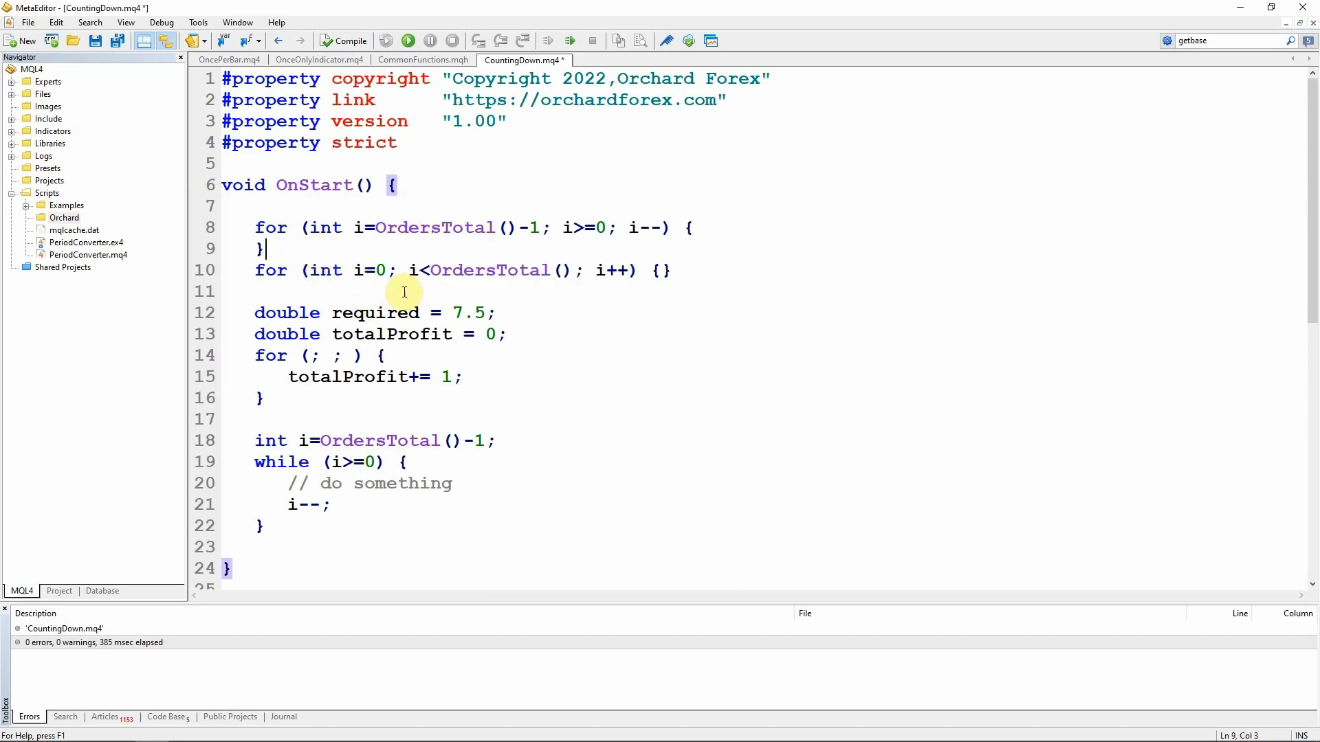
{"action": "mouse_move", "coordinate": [409, 271]}
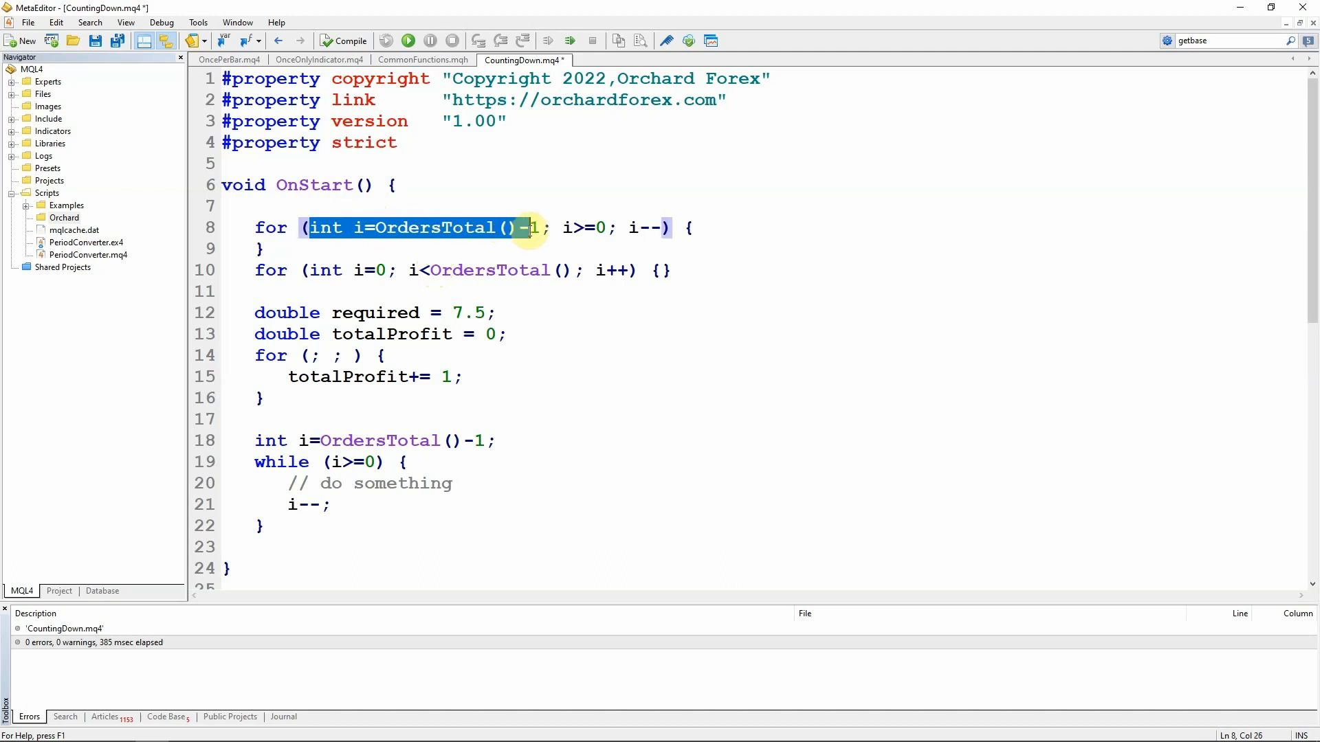
{"action": "double_click", "coordinate": [436, 227]}
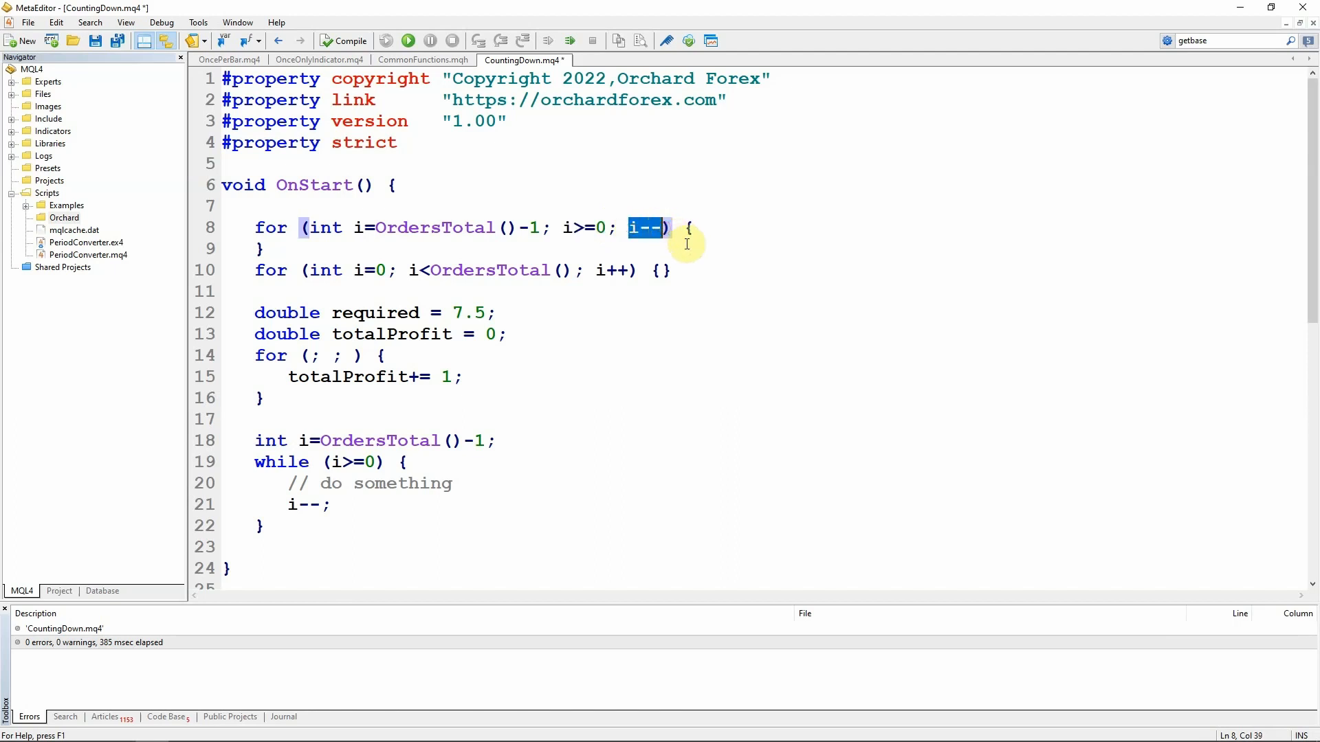
{"action": "mouse_move", "coordinate": [250, 425]}
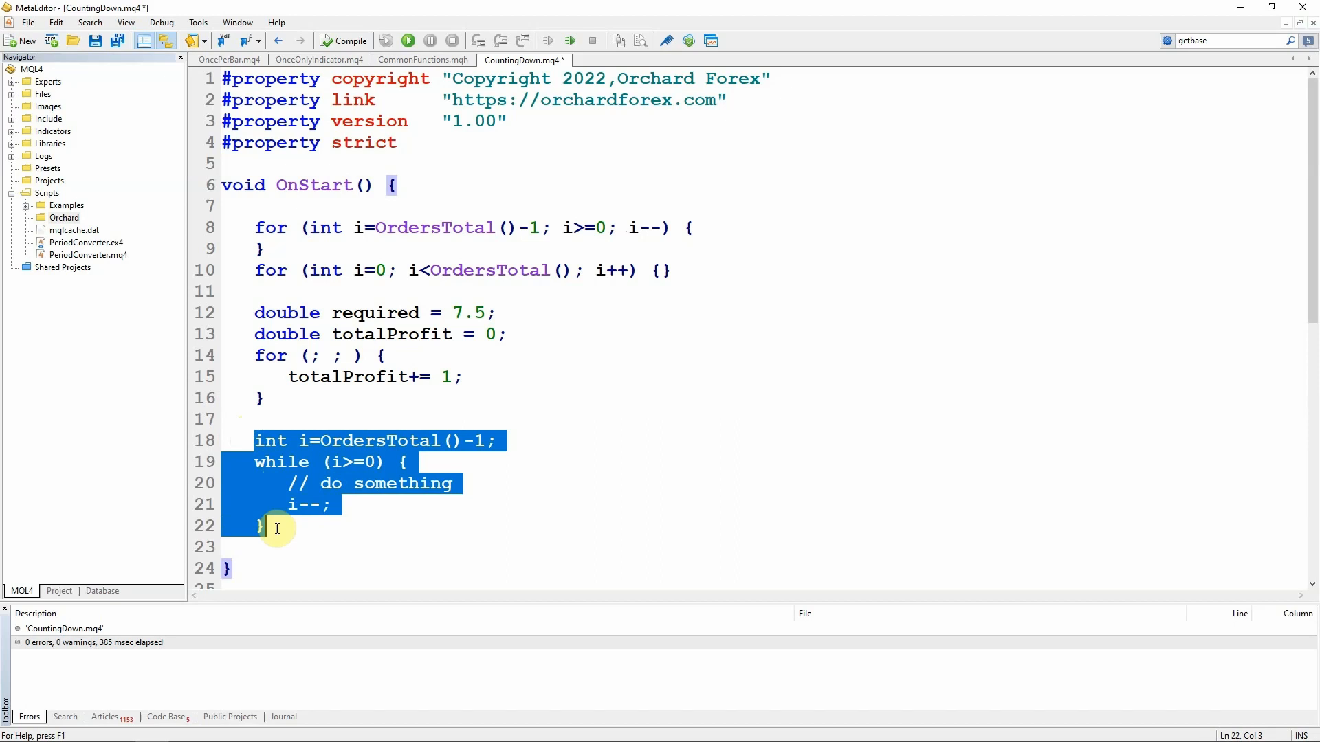
{"action": "mouse_move", "coordinate": [512, 440]}
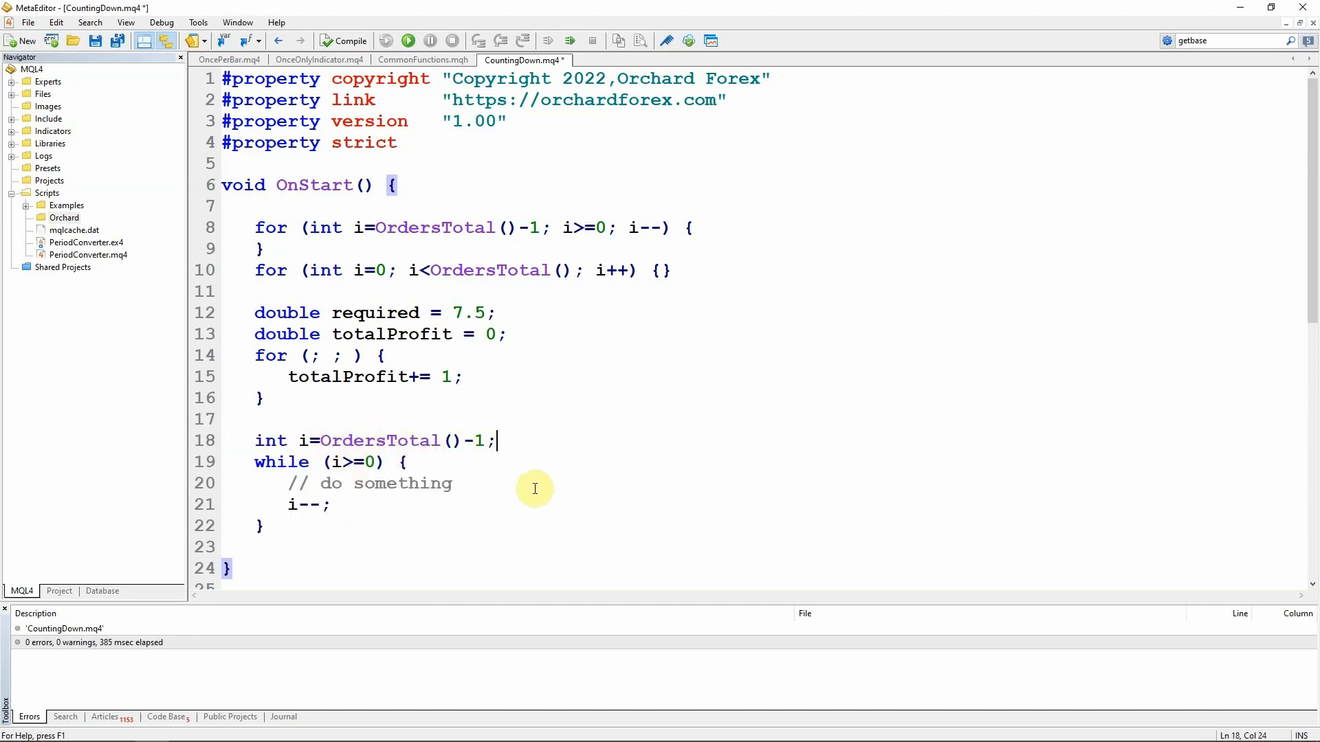
{"action": "mouse_move", "coordinate": [287, 415]}
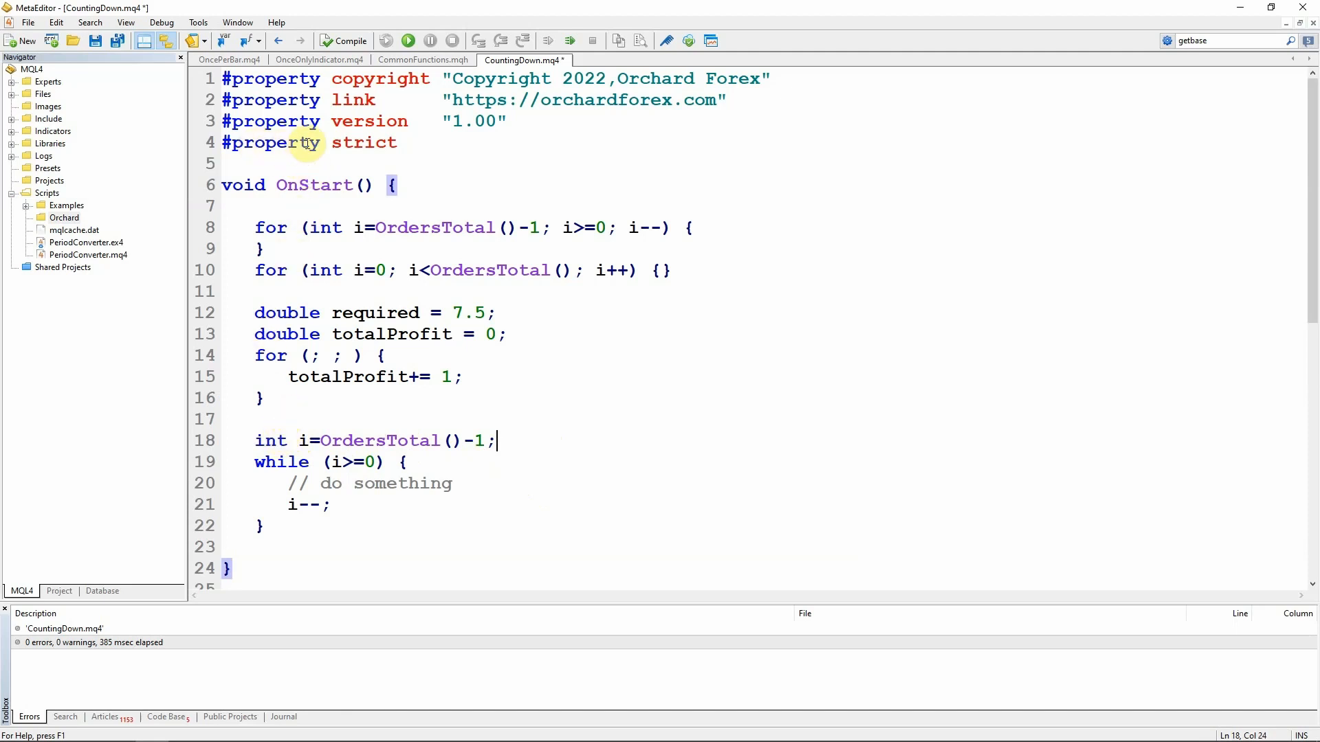
{"action": "double_click", "coordinate": [362, 142]}
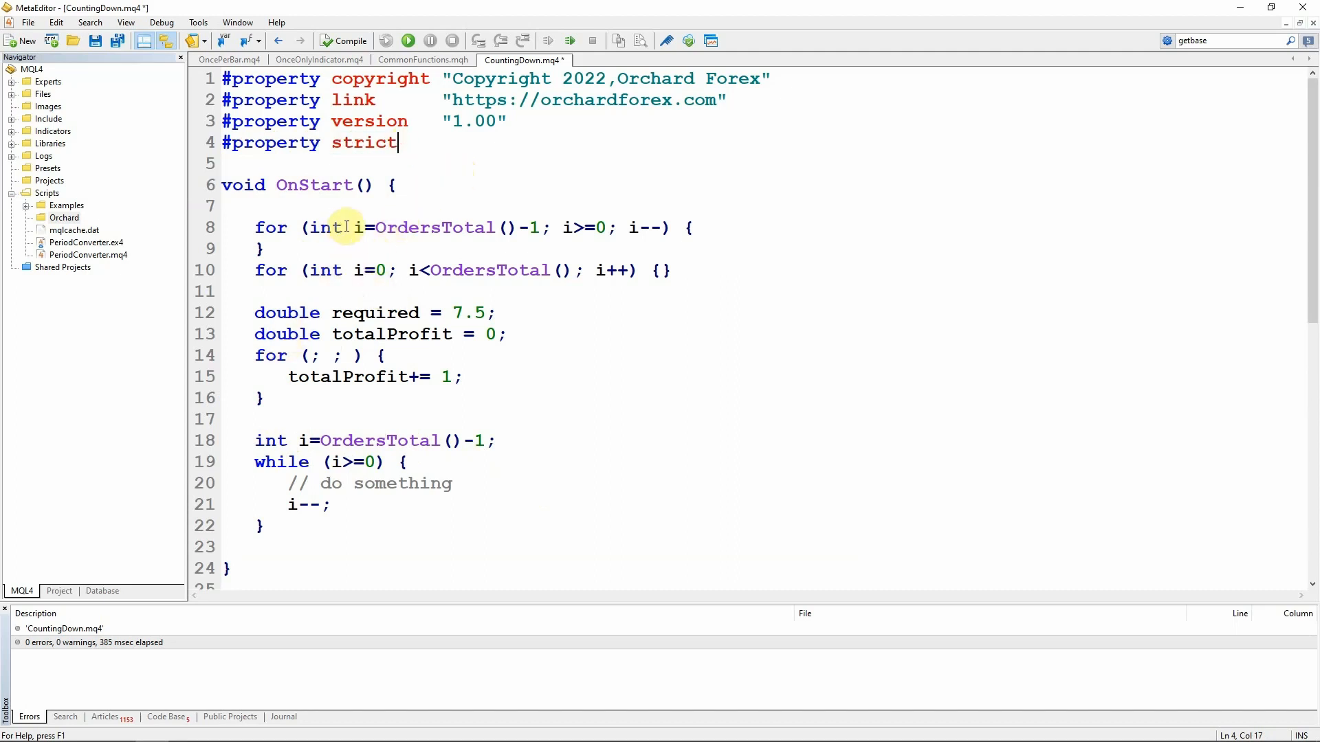
{"action": "double_click", "coordinate": [357, 227]}
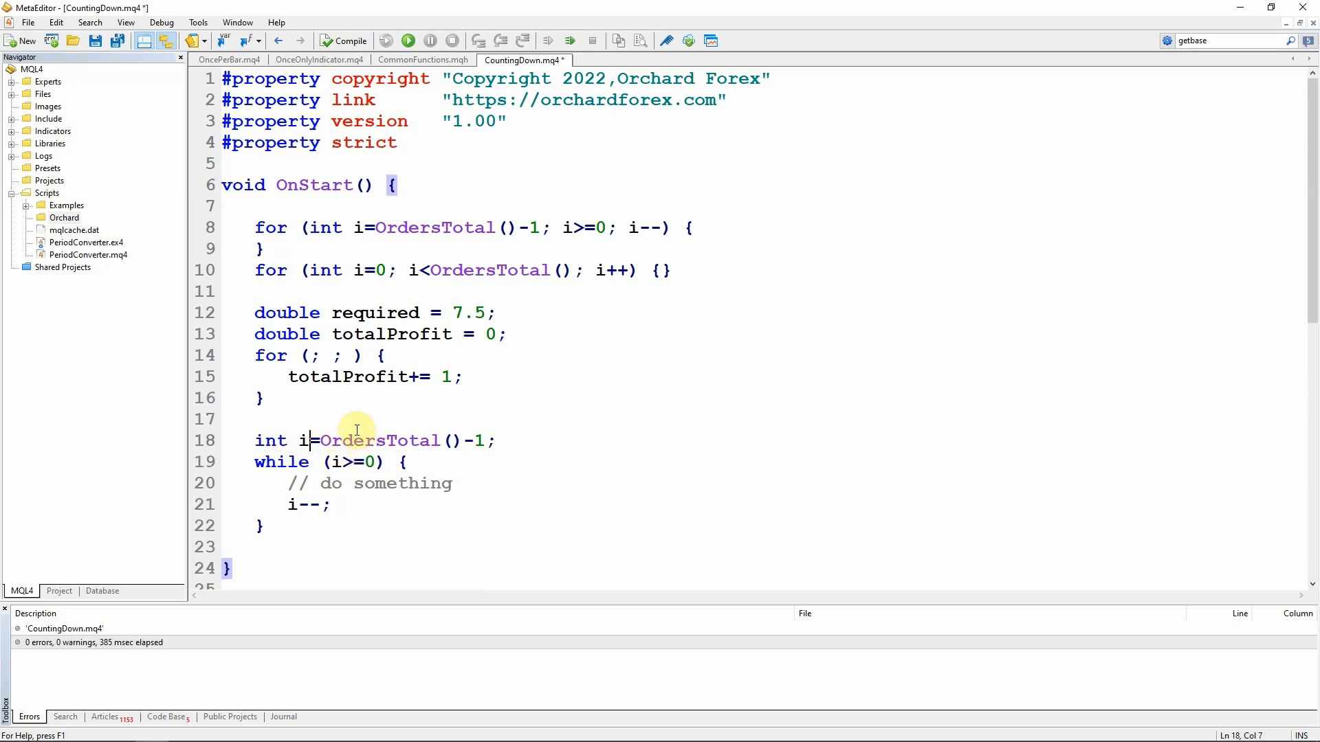
{"action": "mouse_move", "coordinate": [493, 407]}
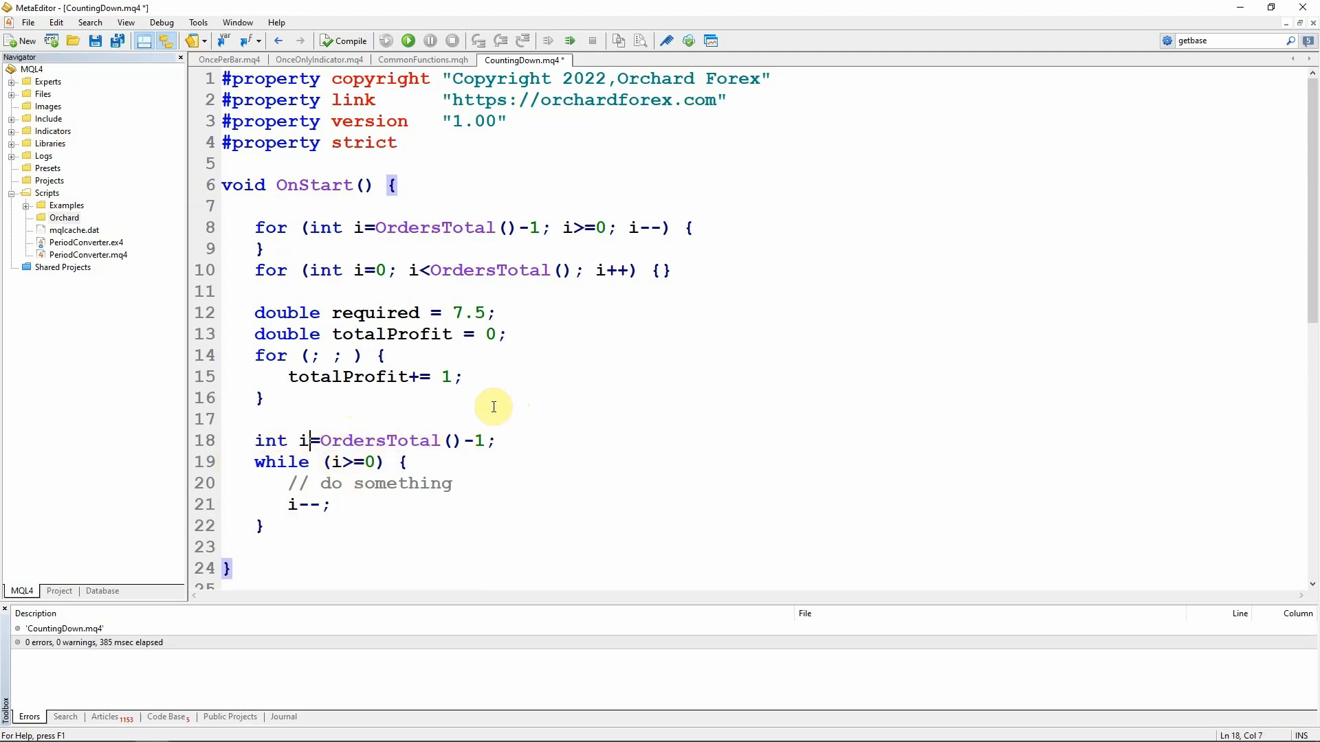
{"action": "mouse_move", "coordinate": [313, 226]}
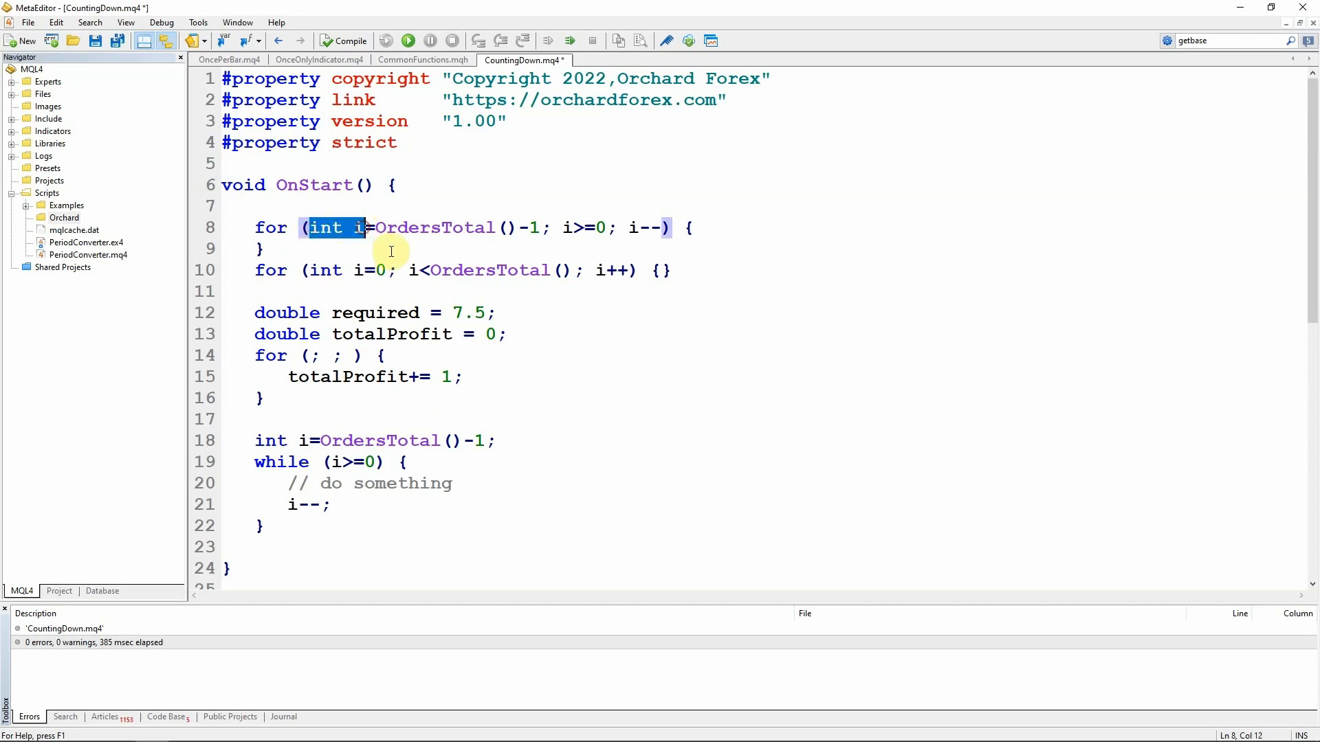
{"action": "left_click", "coordinate": [264, 249]}
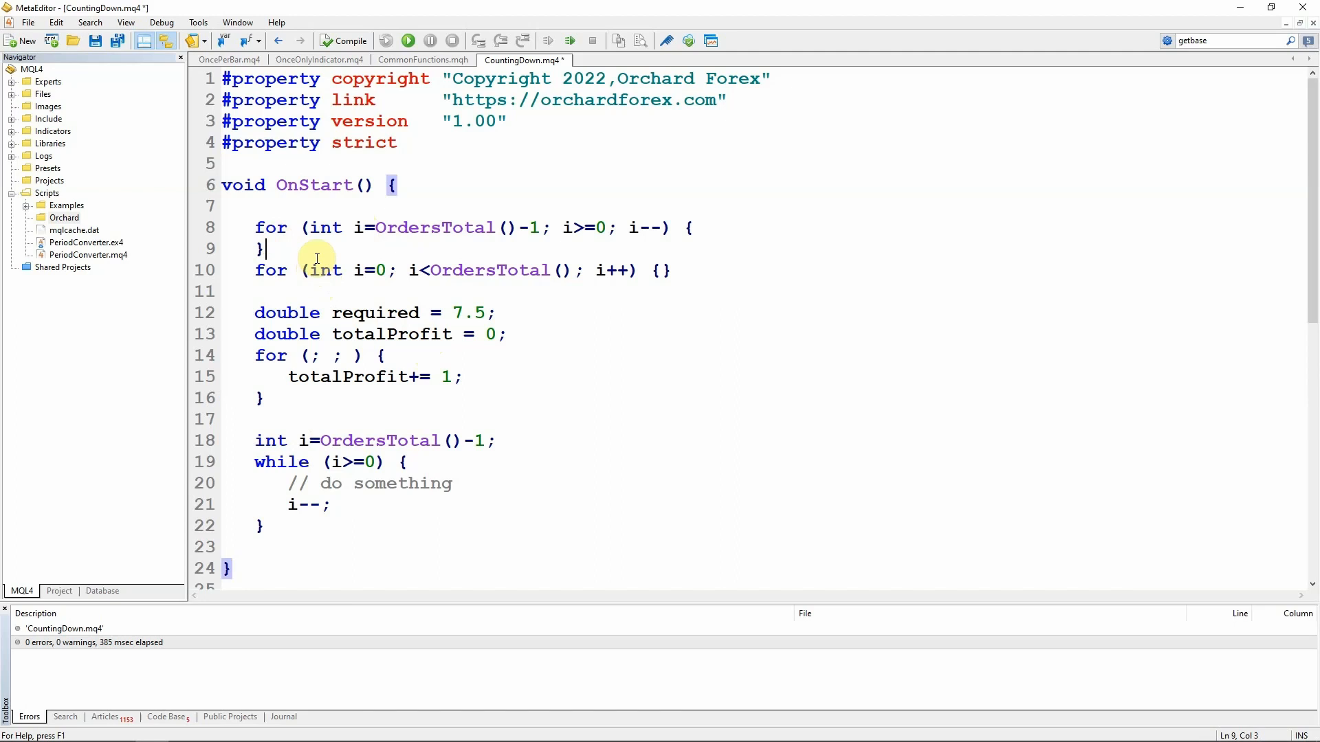
{"action": "double_click", "coordinate": [322, 271]}
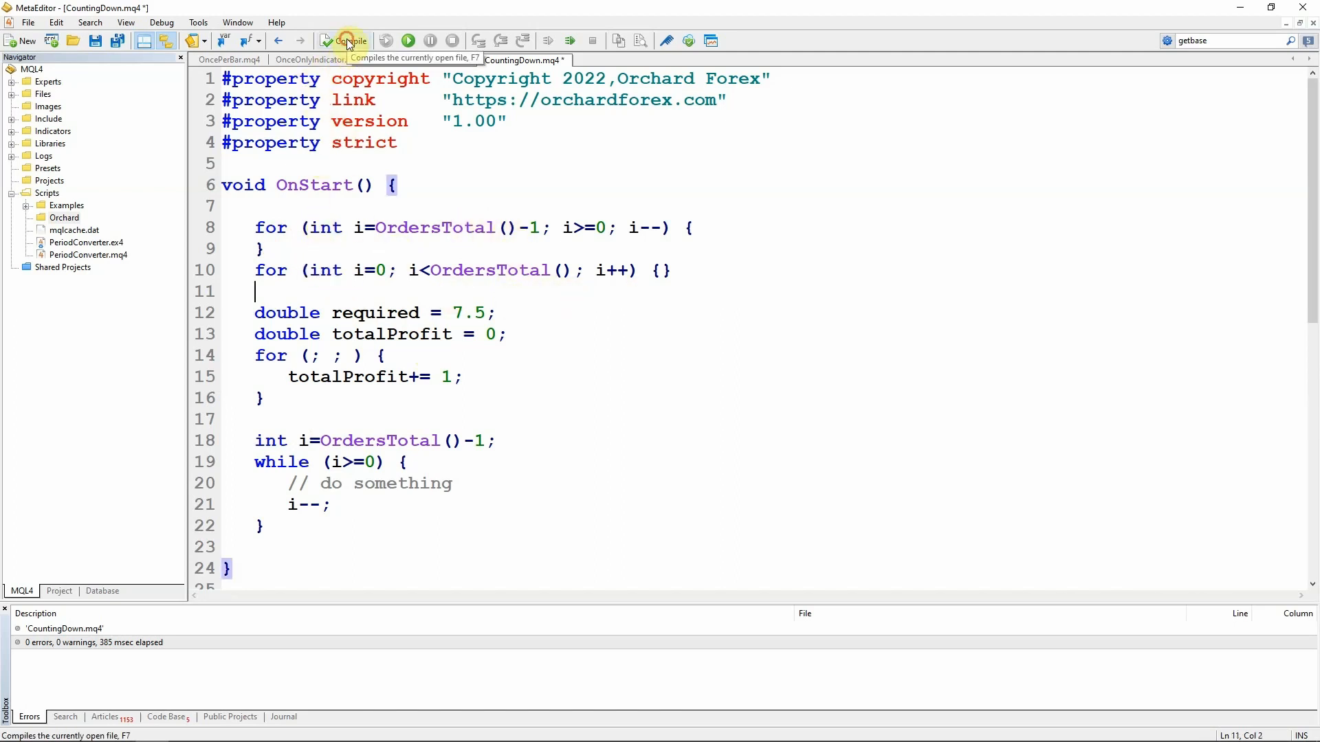
Step: Compile the script with zero errors and select the count-down while block to duplicate it below
{"action": "left_click", "coordinate": [346, 40]}
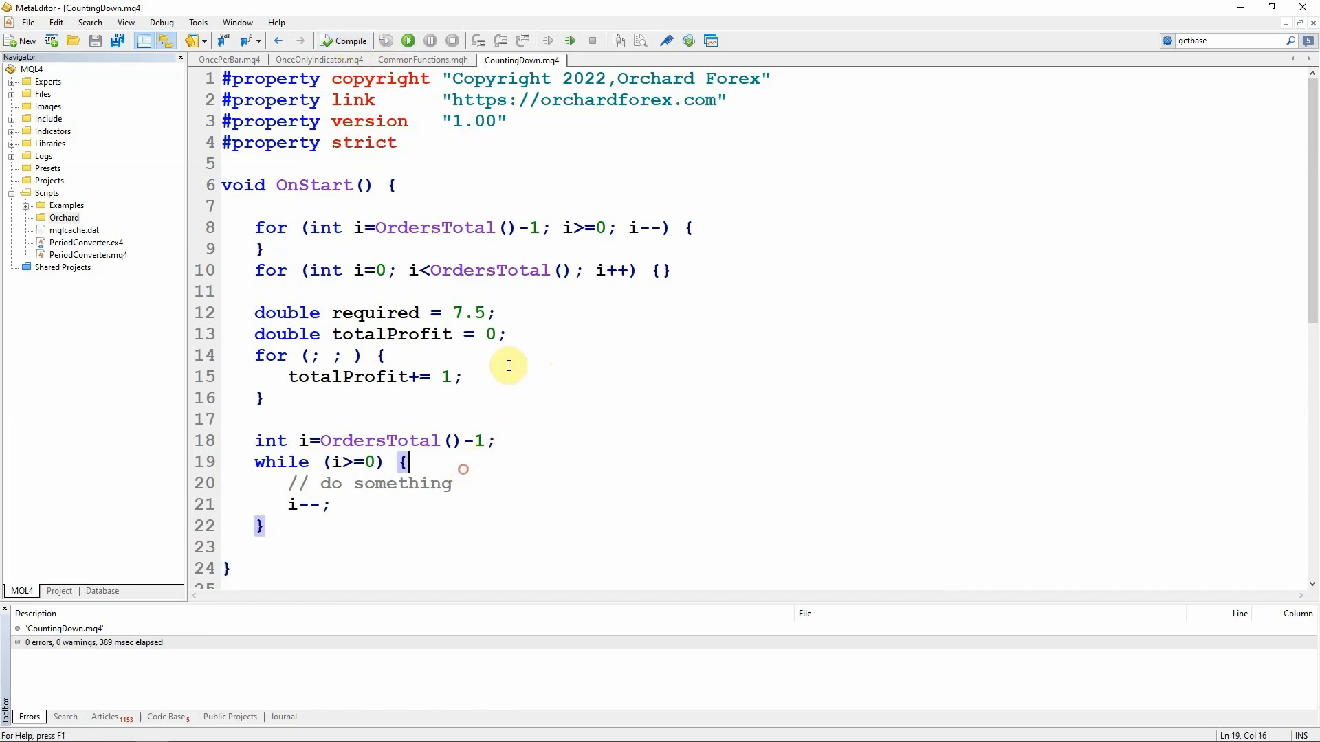
{"action": "left_click", "coordinate": [331, 227]}
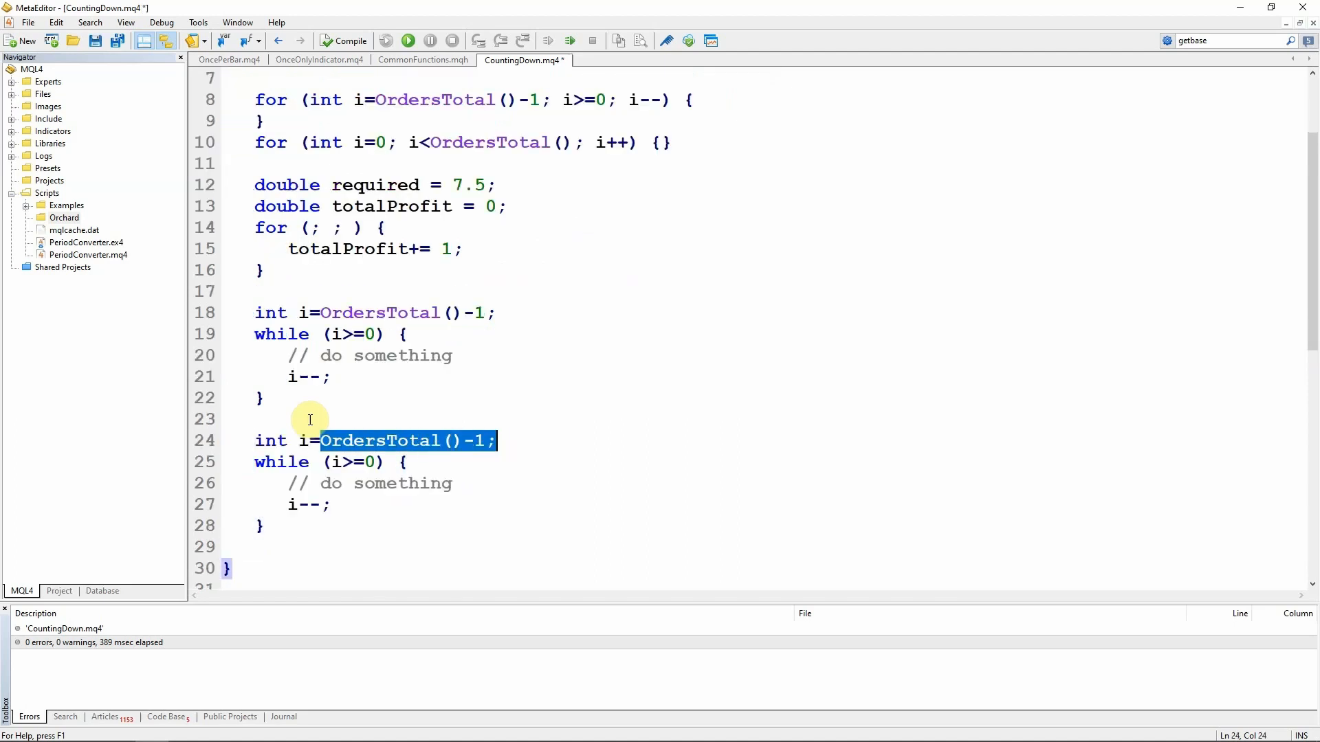
Step: Change the copy to int i=0; while (i<OrdersTotal()) with i++, then compile to get the 'i' already defined error
{"action": "type", "text": "0;"}
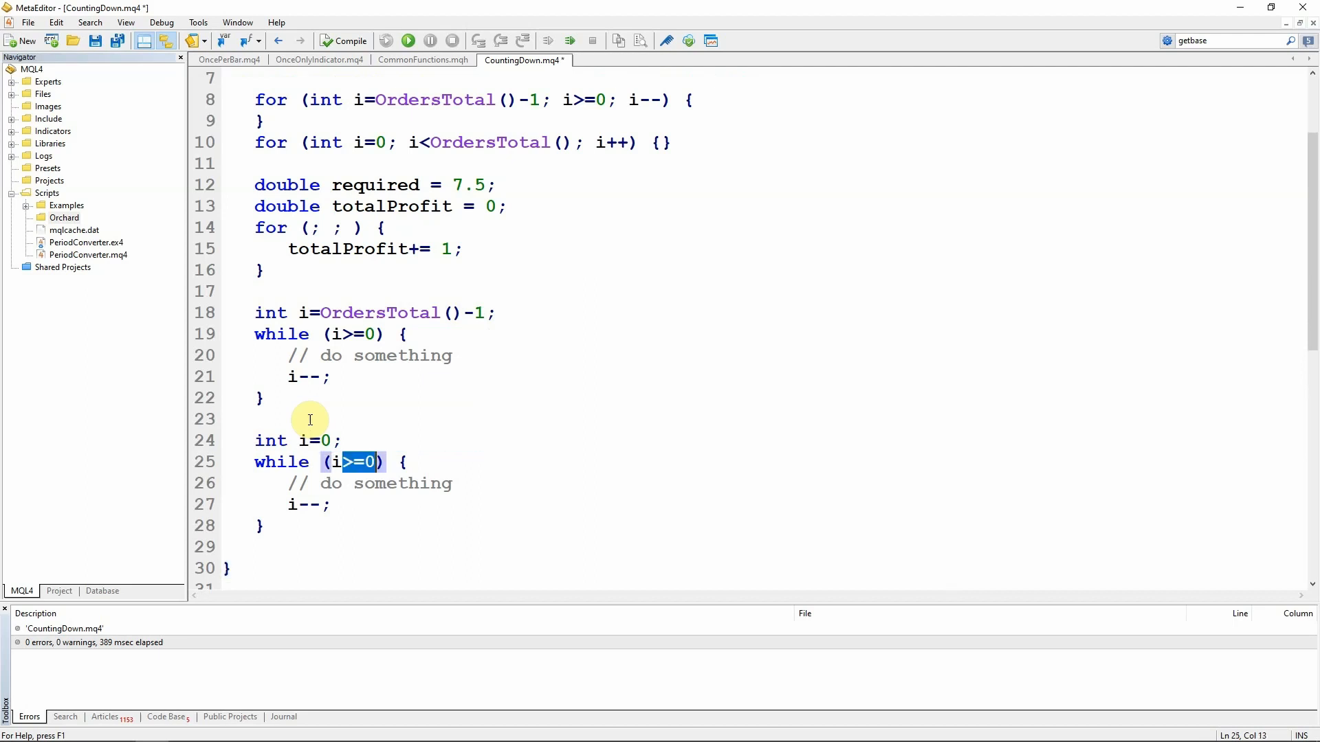
{"action": "type", "text": "<Orders"}
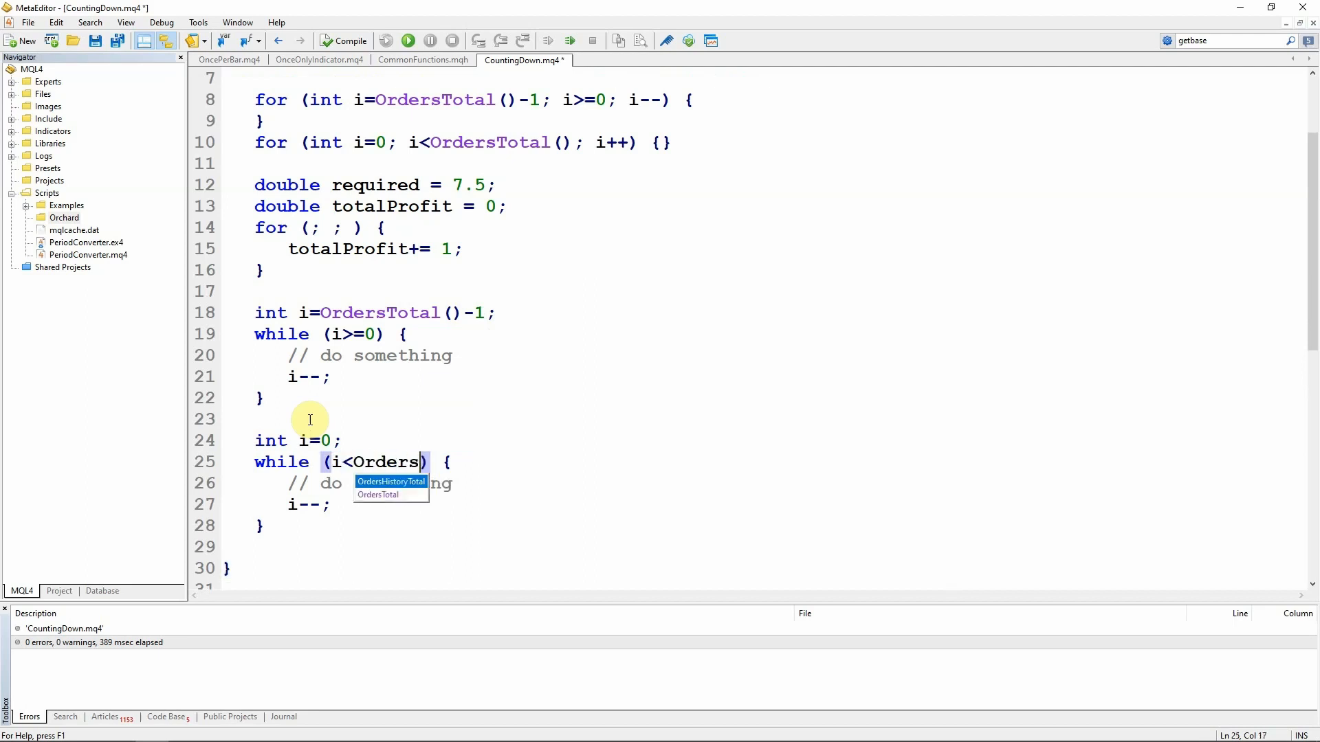
{"action": "left_click", "coordinate": [378, 495]}
{"action": "type", "text": "++"}
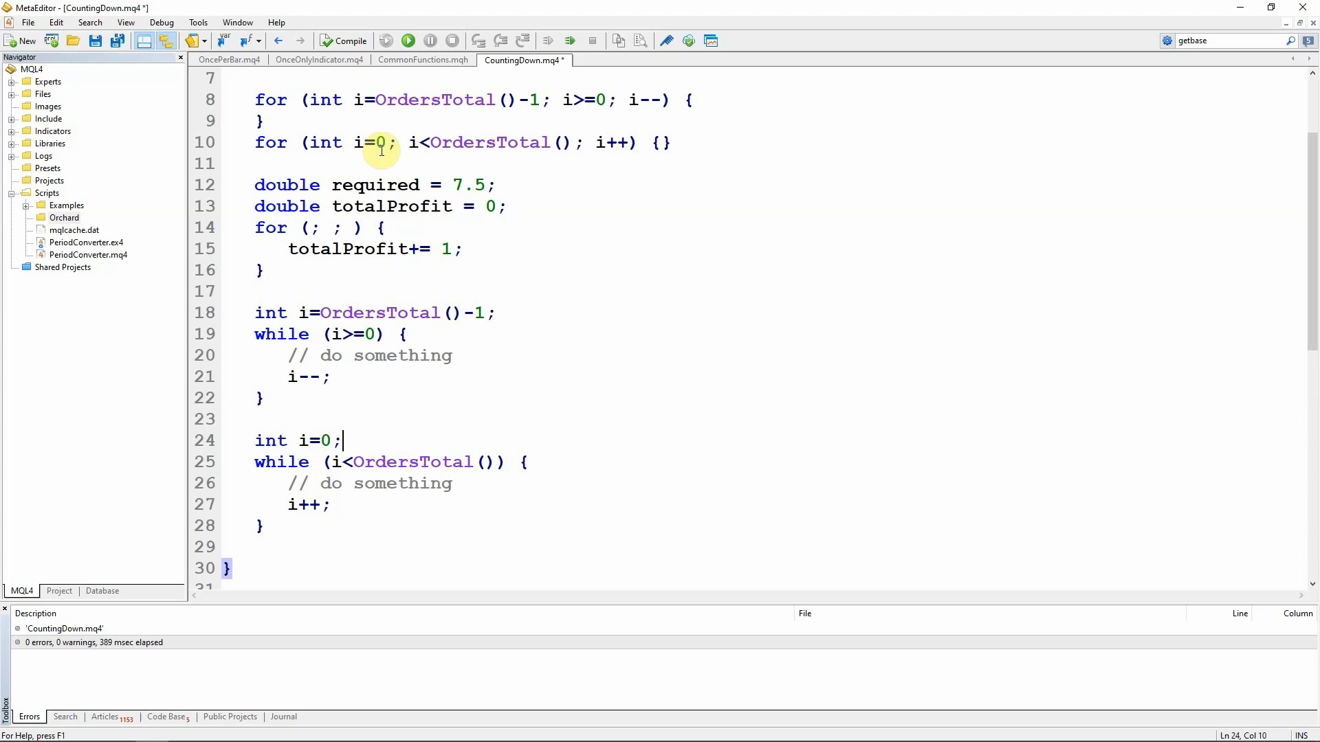
{"action": "left_click", "coordinate": [344, 40]}
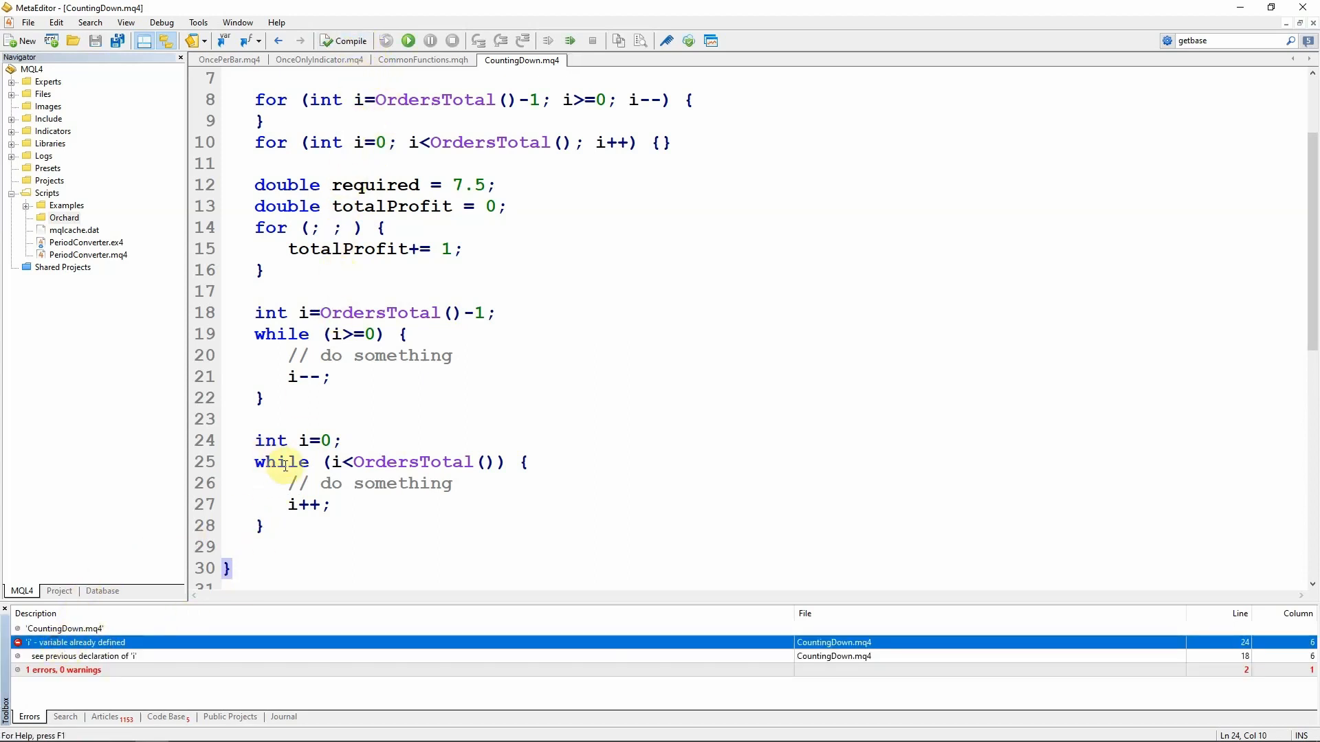
Step: Remove the repeated int from line 24 so the count-up loop reuses i, then review the for loops' scope
{"action": "double_click", "coordinate": [270, 440]}
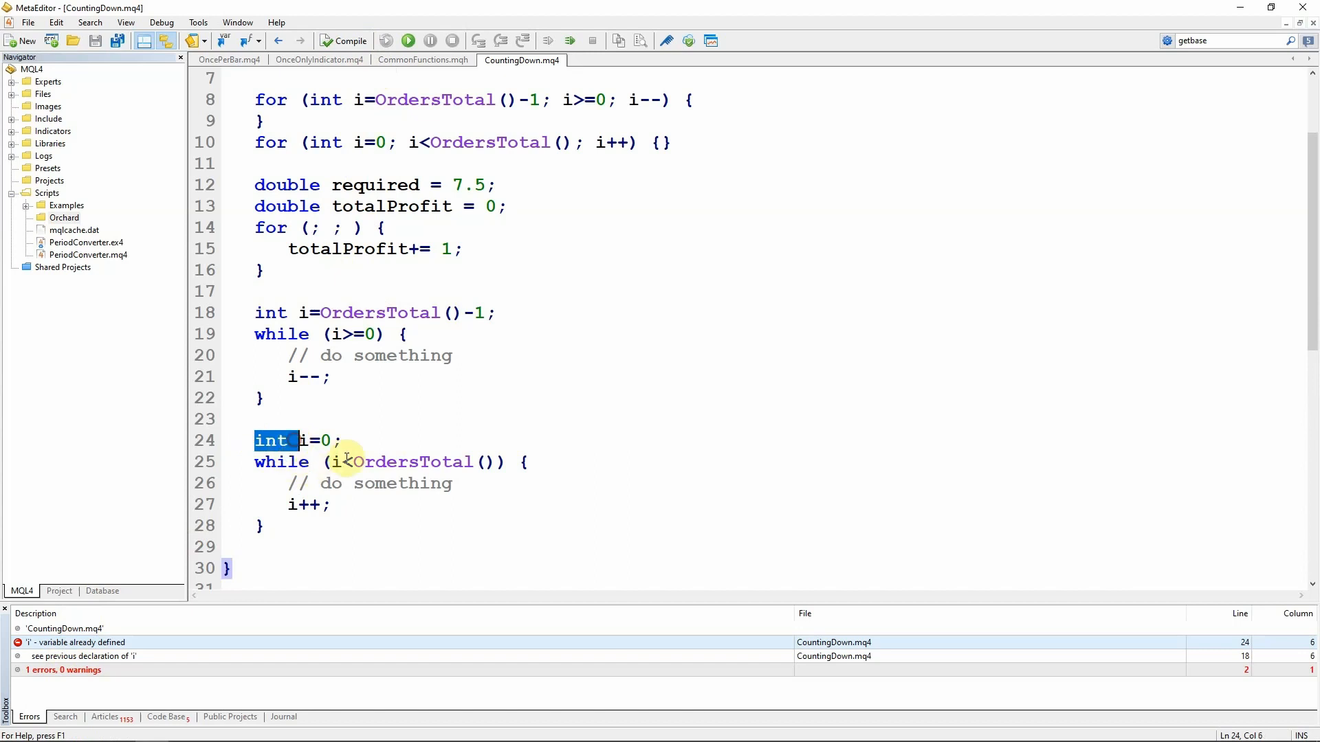
{"action": "key", "text": "Delete"}
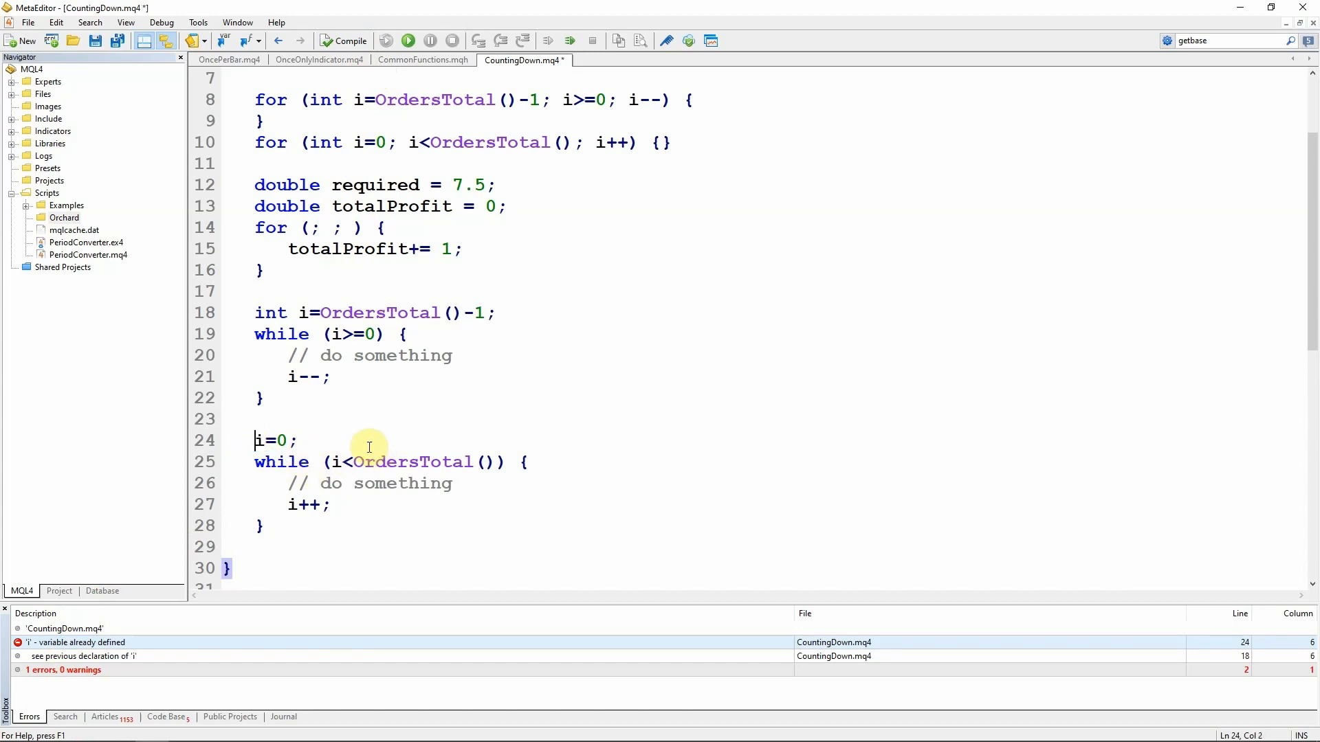
{"action": "scroll", "scroll_direction": "up", "scroll_amount": 3}
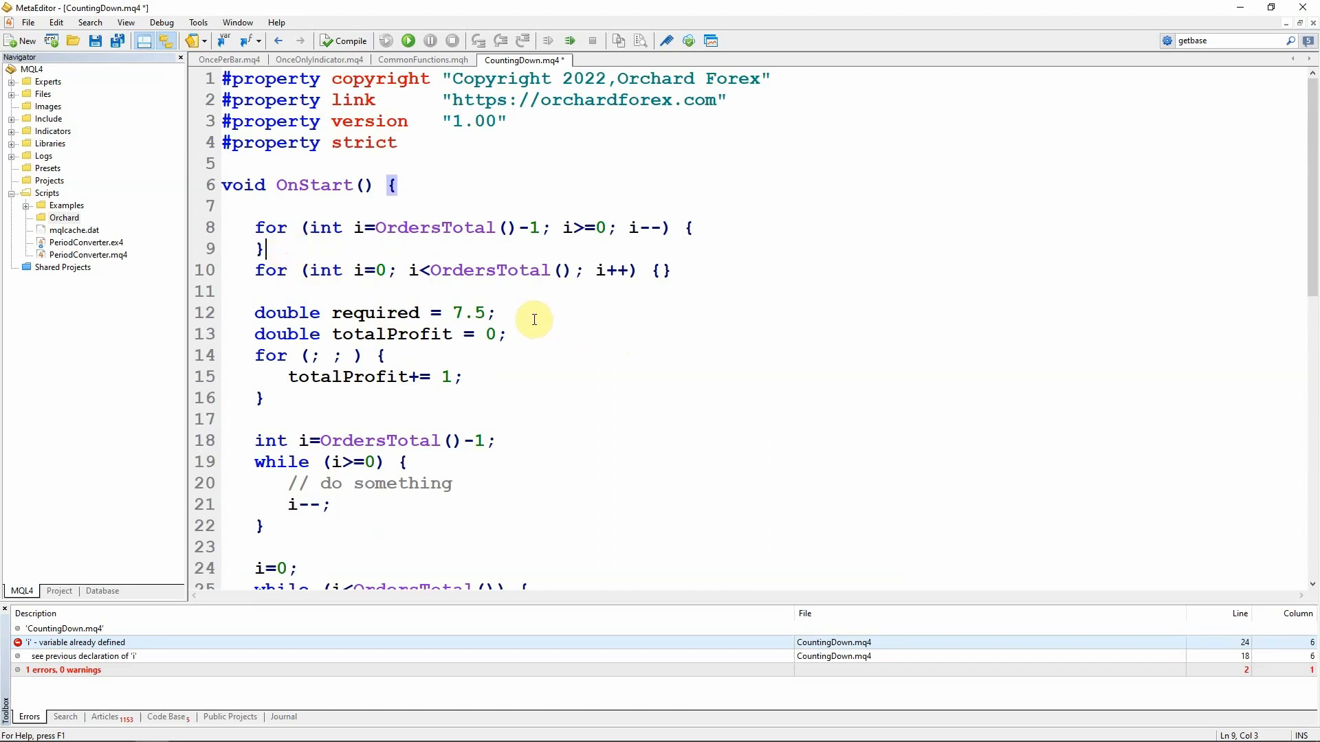
{"action": "left_click", "coordinate": [496, 314]}
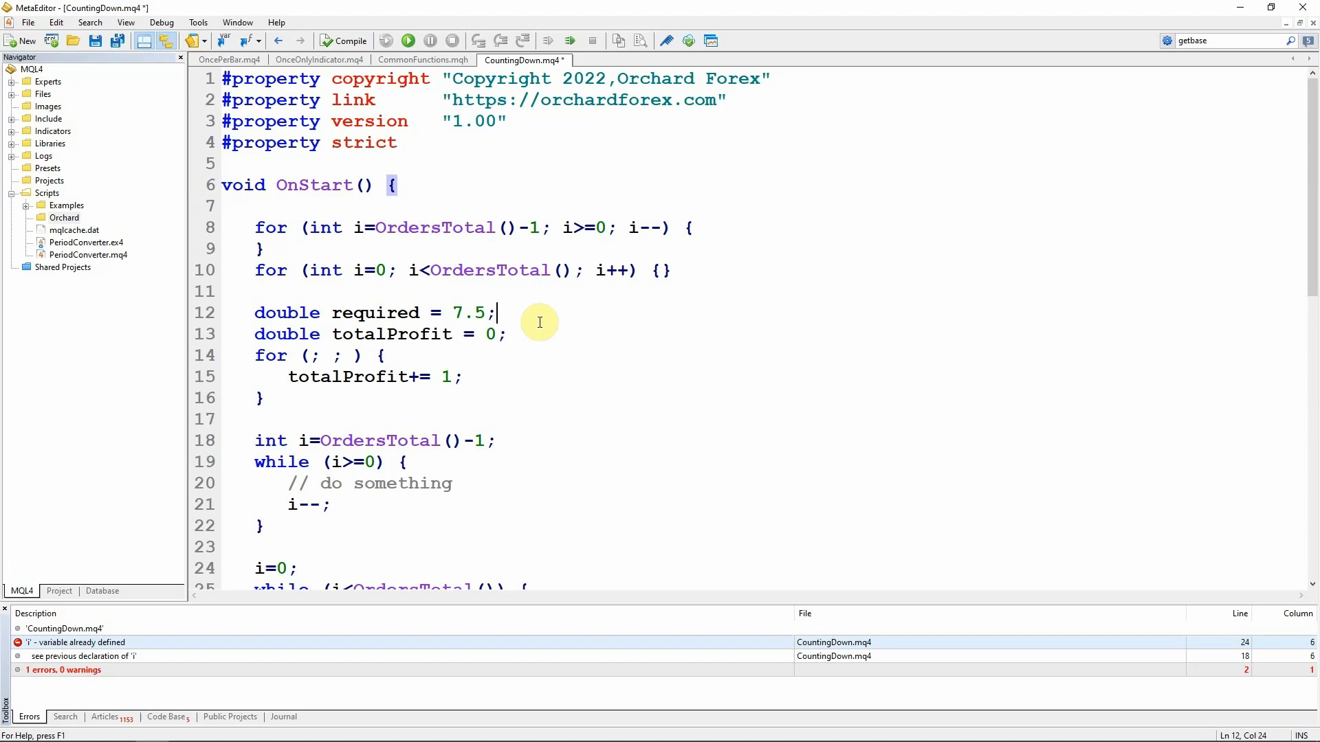
{"action": "mouse_move", "coordinate": [424, 195]}
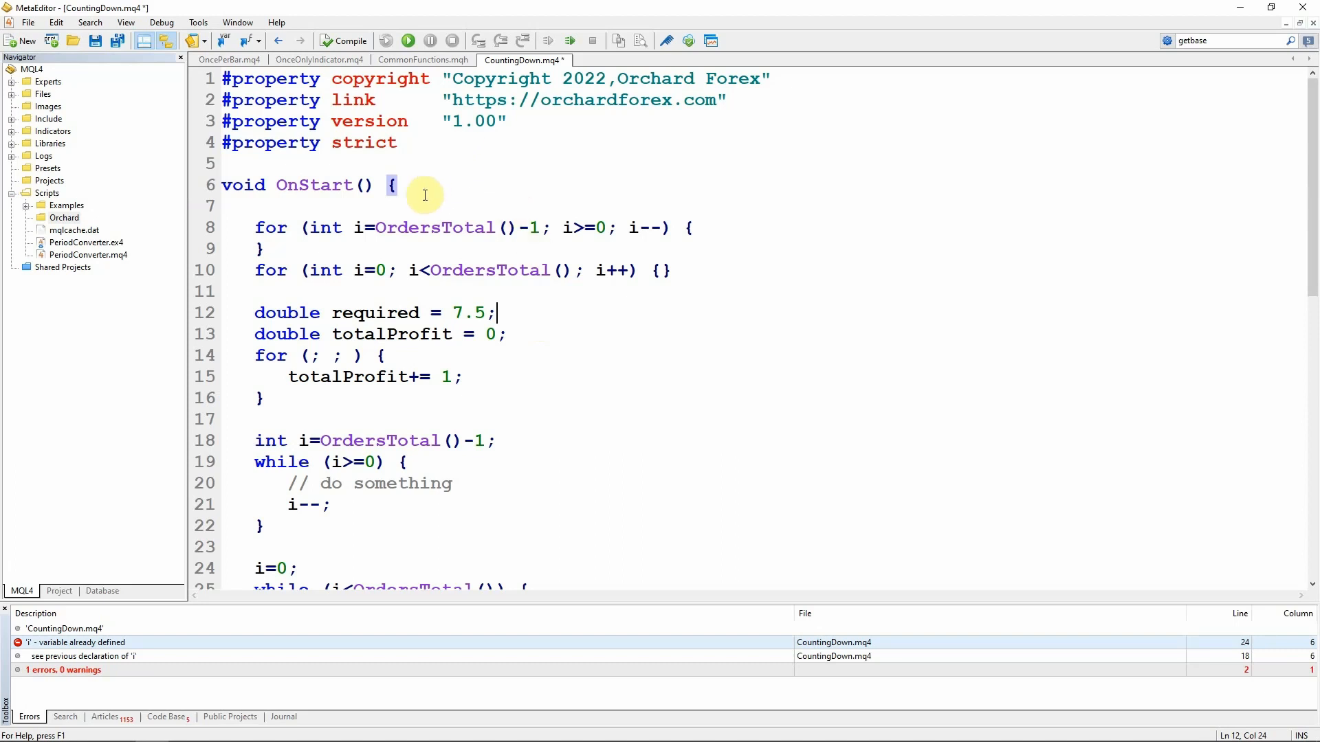
{"action": "double_click", "coordinate": [436, 227]}
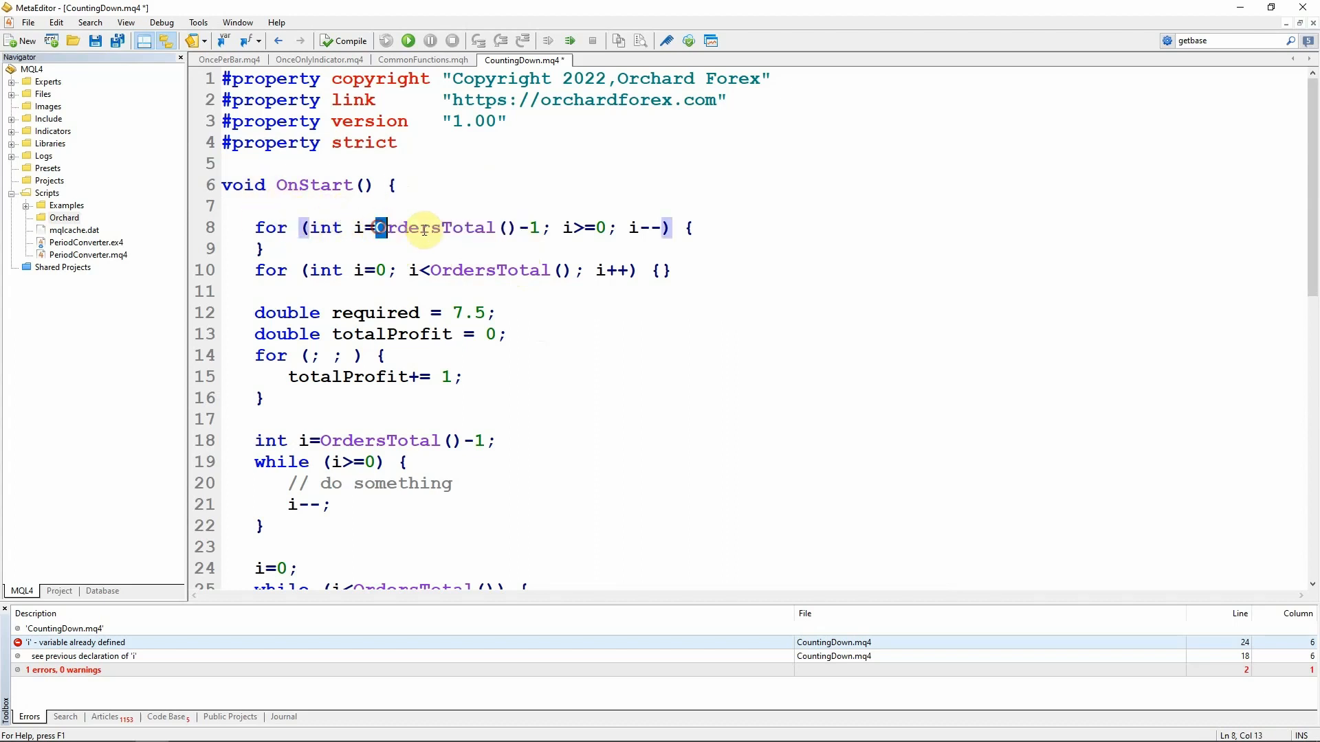
{"action": "left_click", "coordinate": [223, 206]}
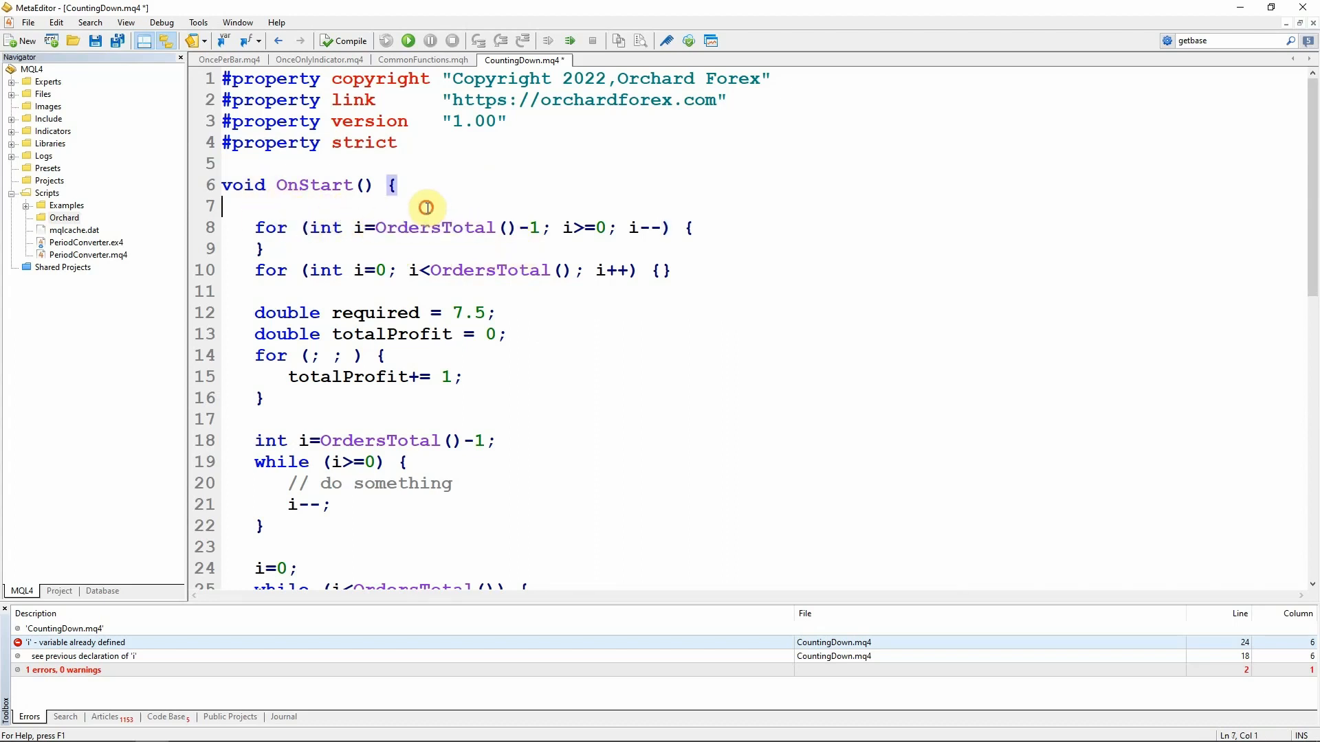
{"action": "mouse_move", "coordinate": [448, 258]}
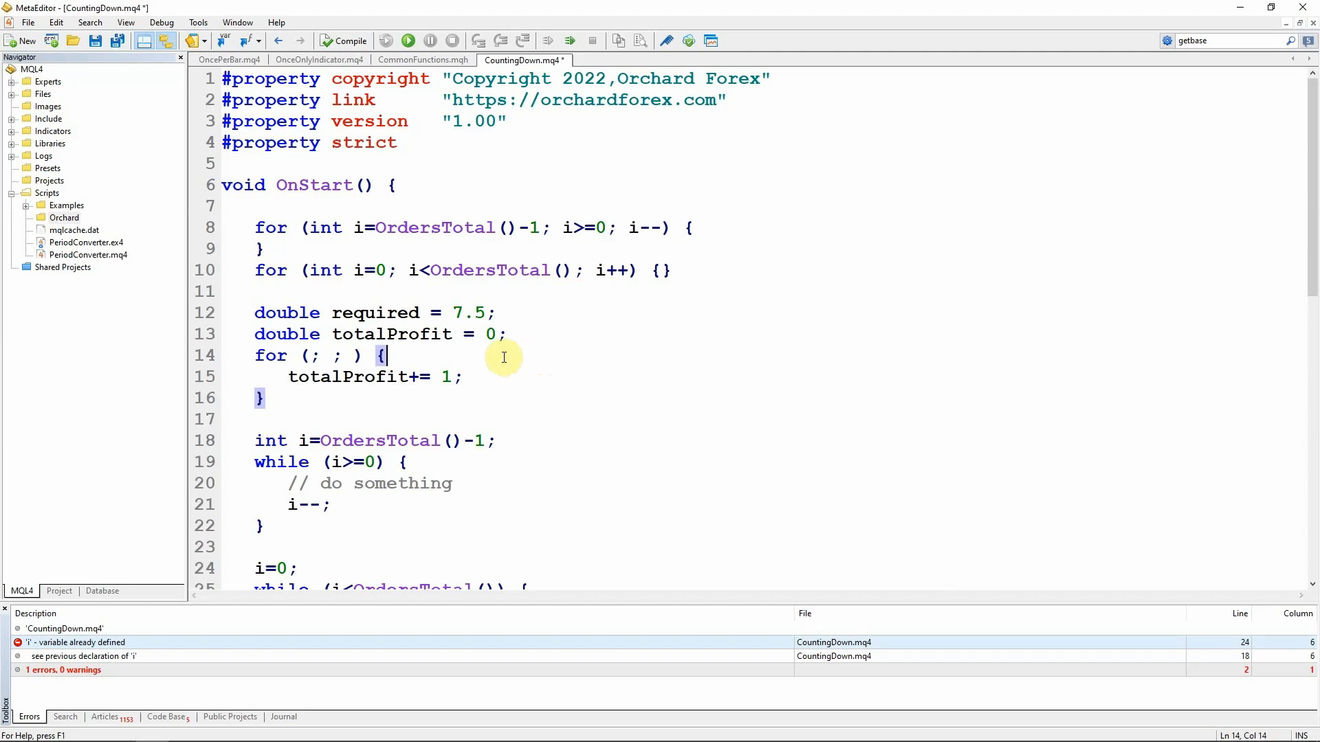
{"action": "left_click", "coordinate": [222, 205]}
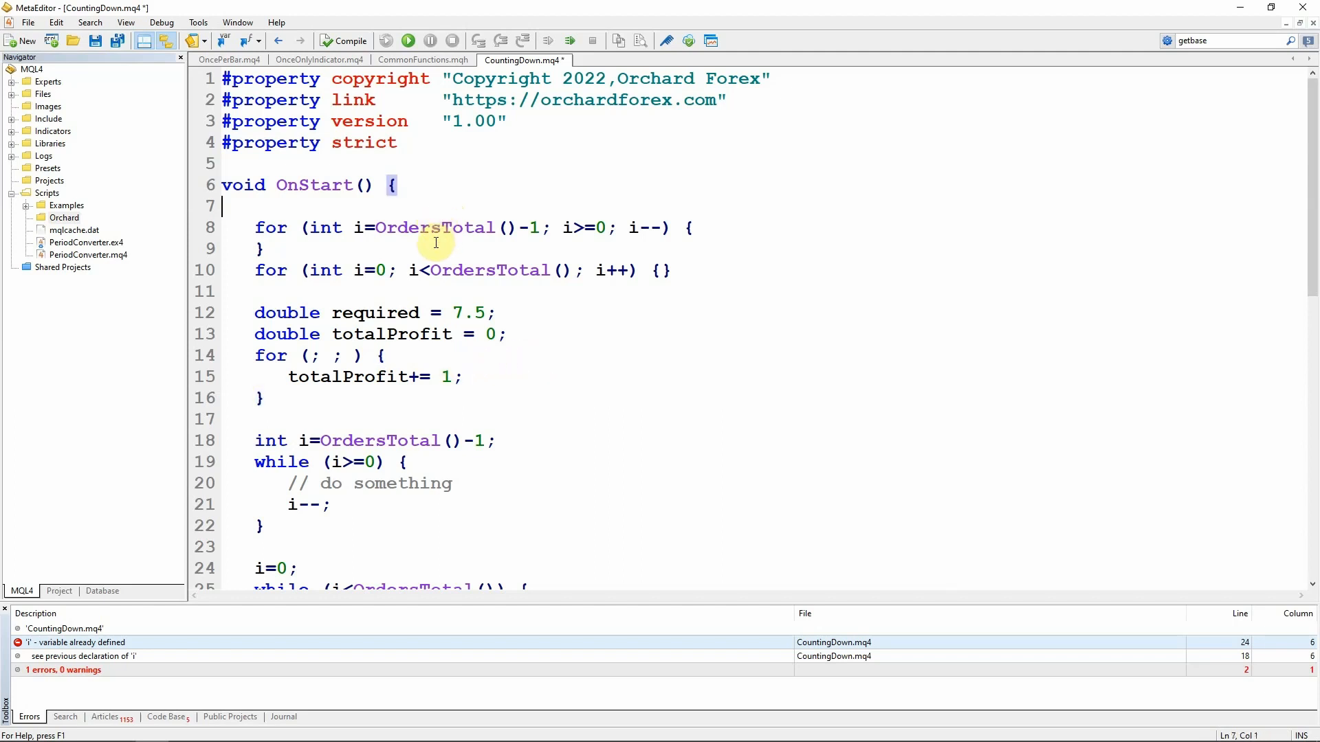
{"action": "mouse_move", "coordinate": [384, 376]}
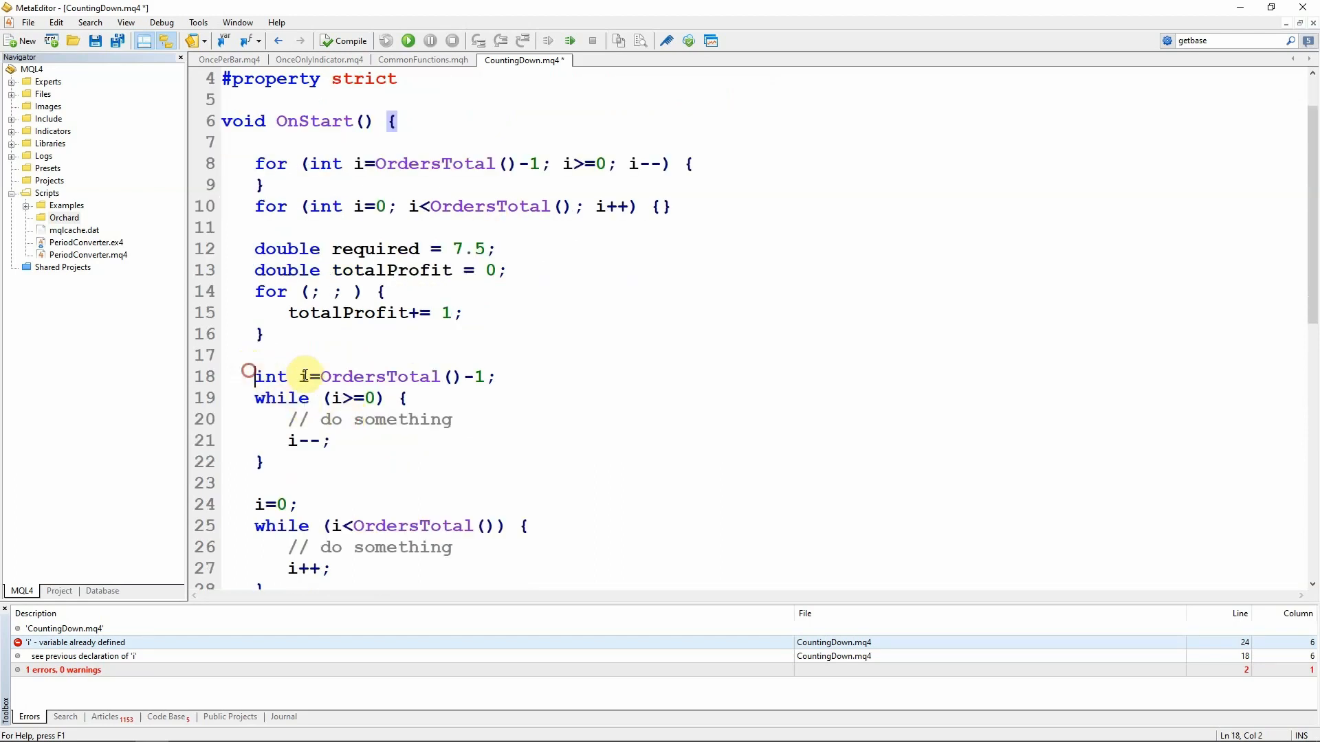
{"action": "left_click", "coordinate": [328, 397]}
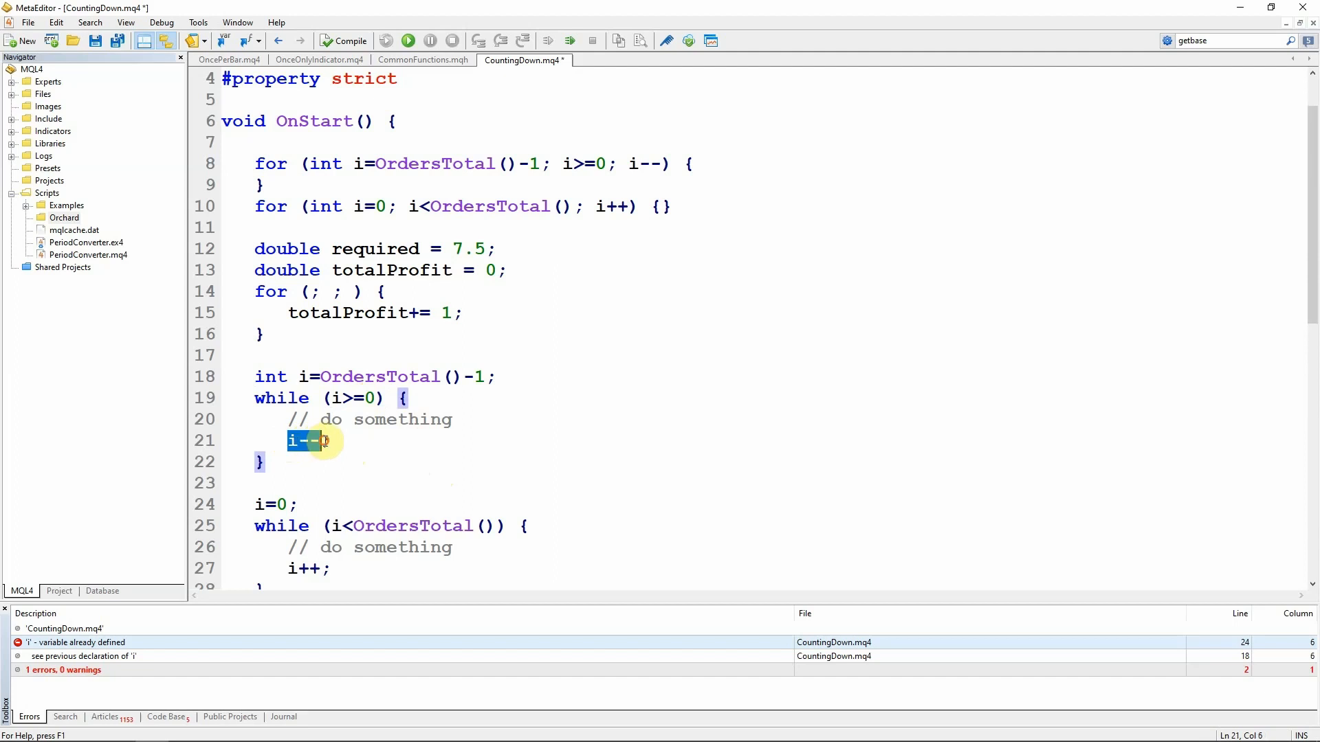
{"action": "left_click", "coordinate": [328, 462]}
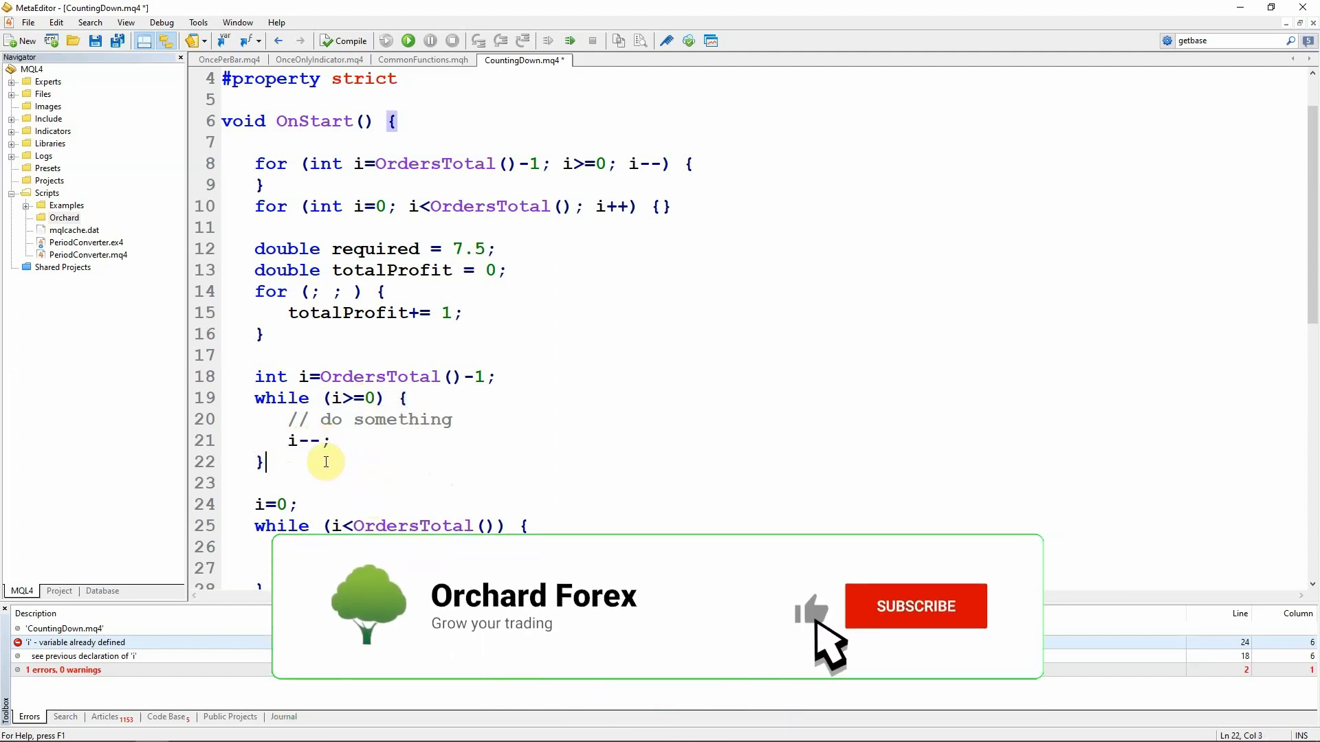
{"action": "left_click", "coordinate": [914, 606]}
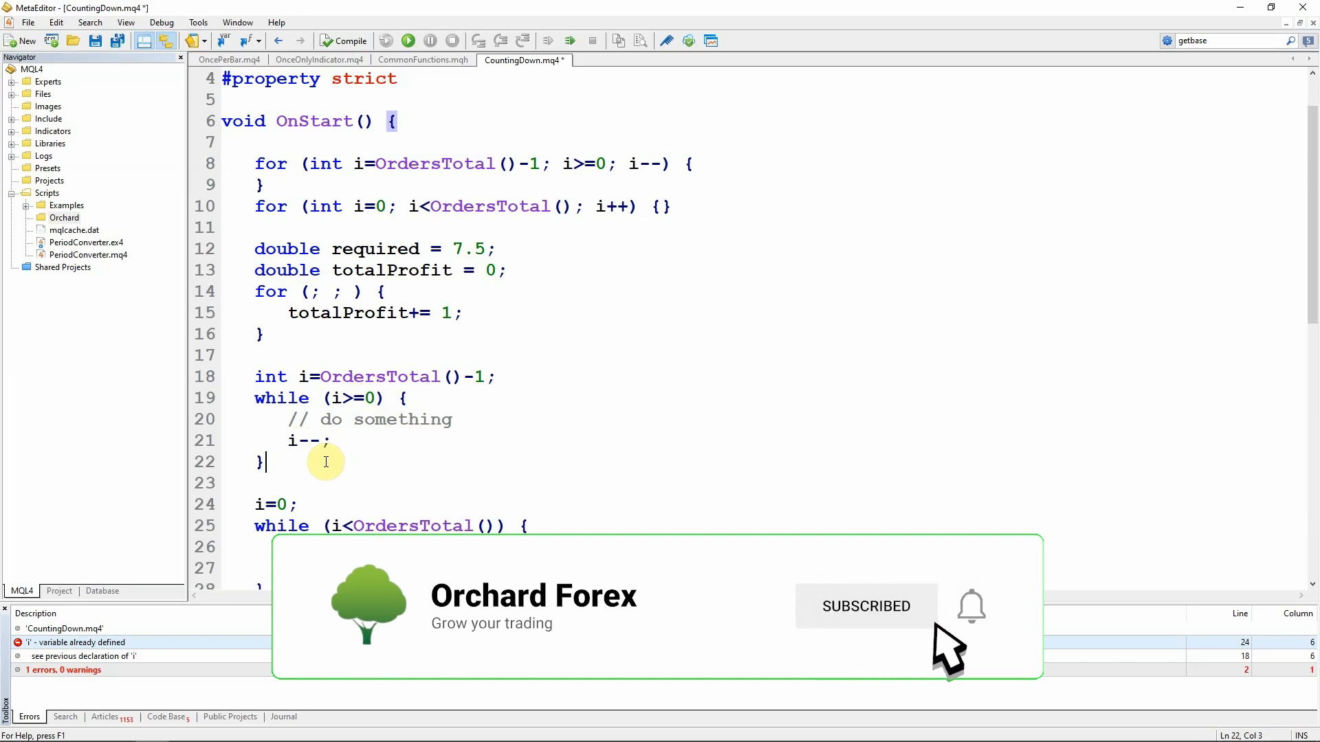
{"action": "left_click", "coordinate": [969, 606]}
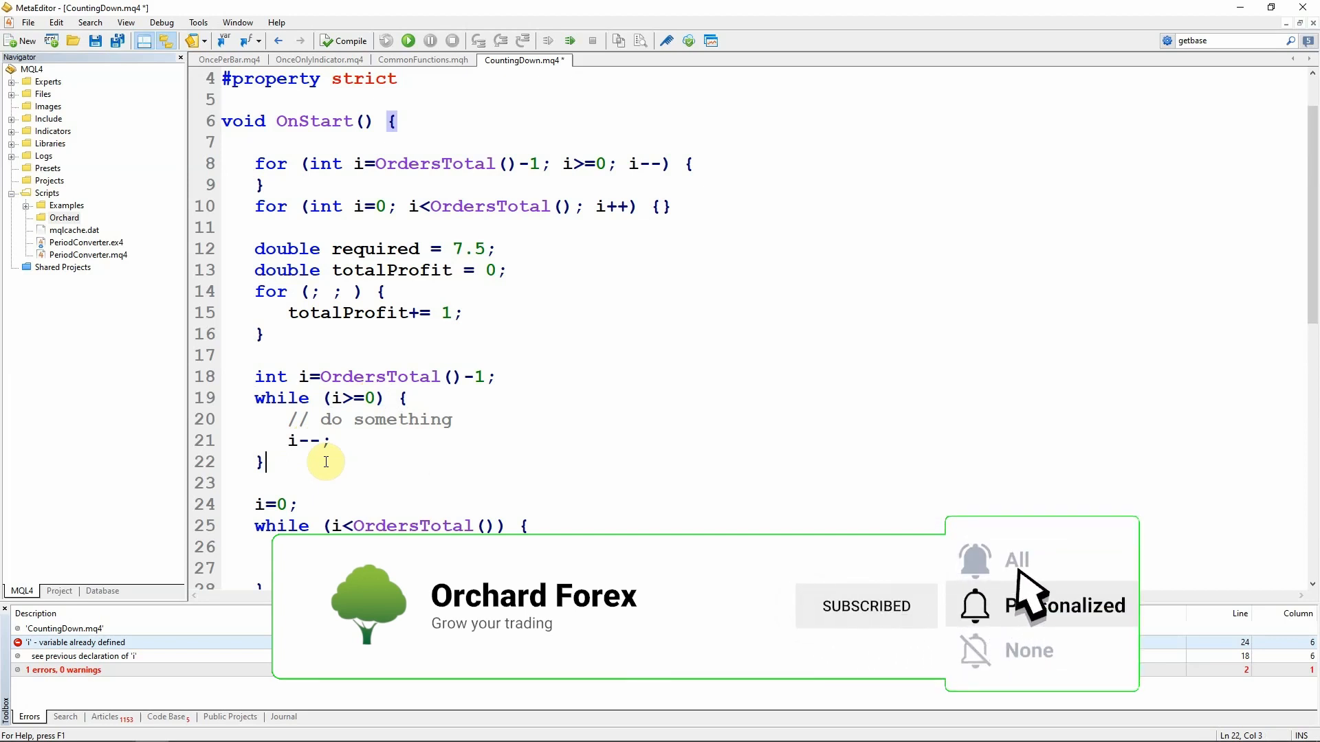